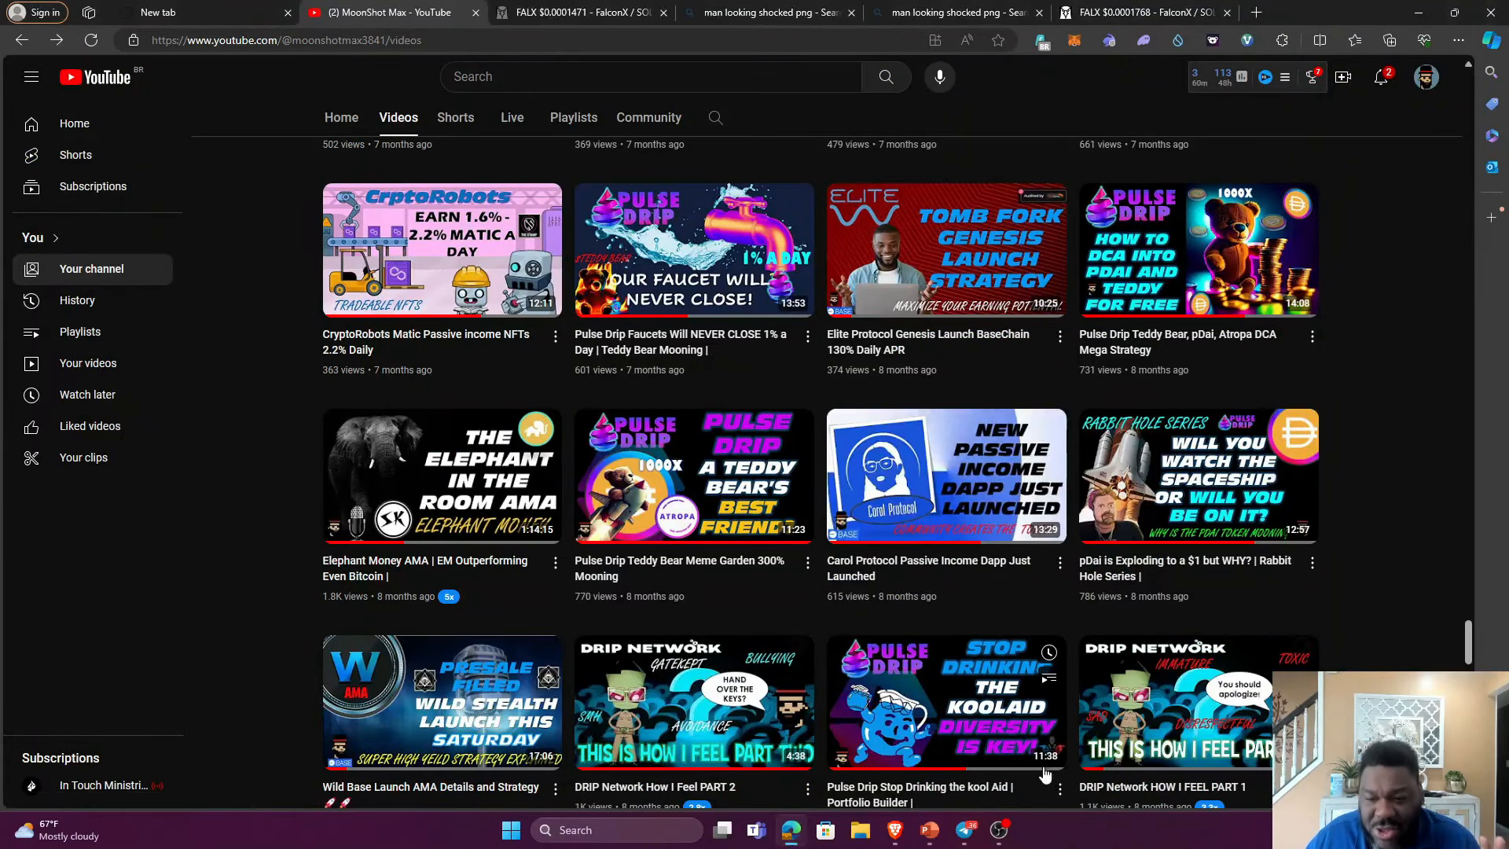
{"action": "mouse_move", "coordinate": [1165, 721]}
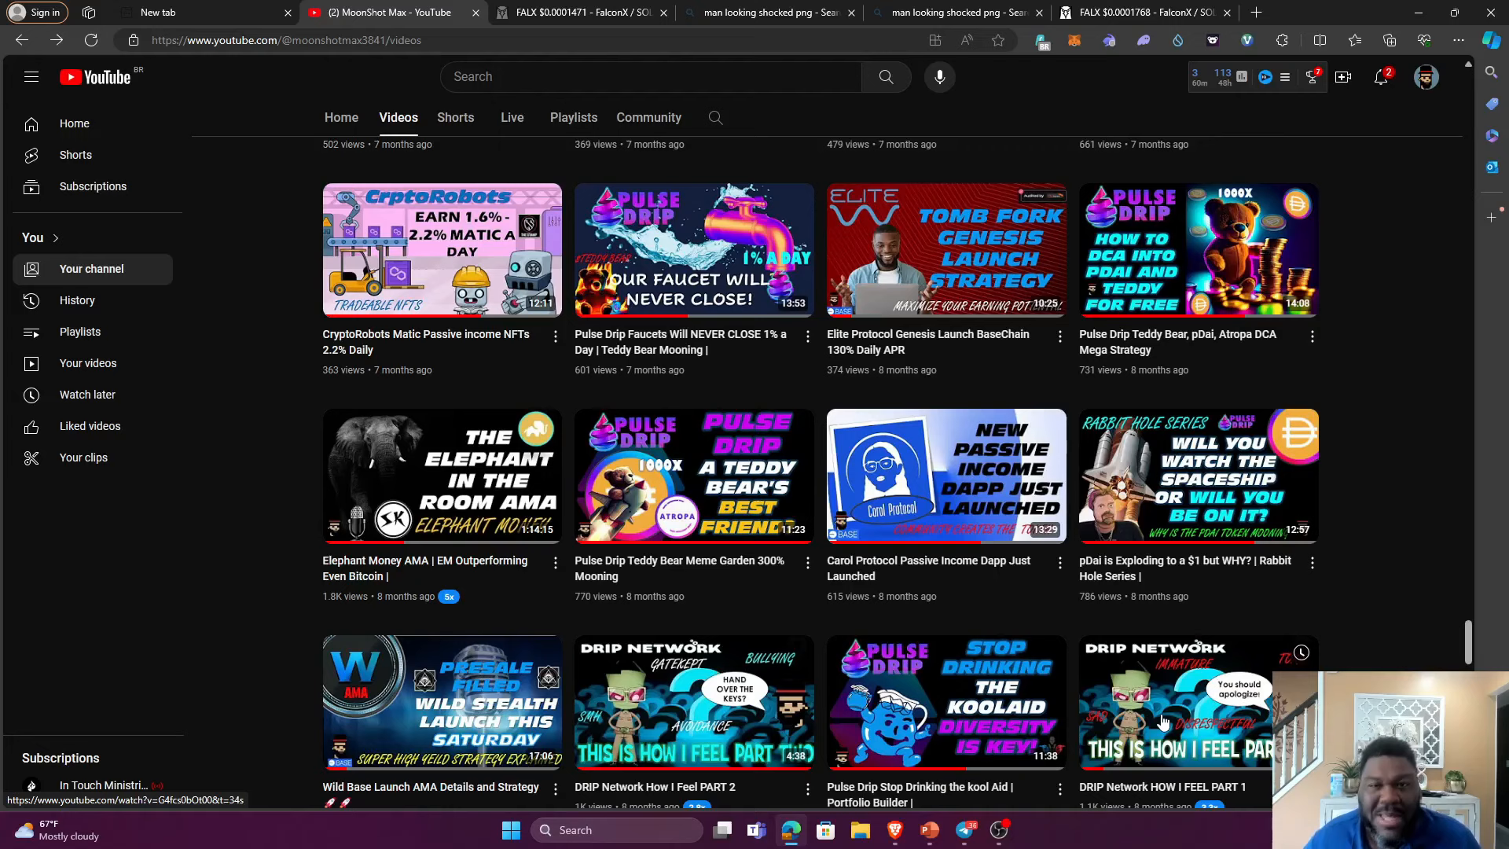
{"action": "mouse_move", "coordinate": [809, 621]}
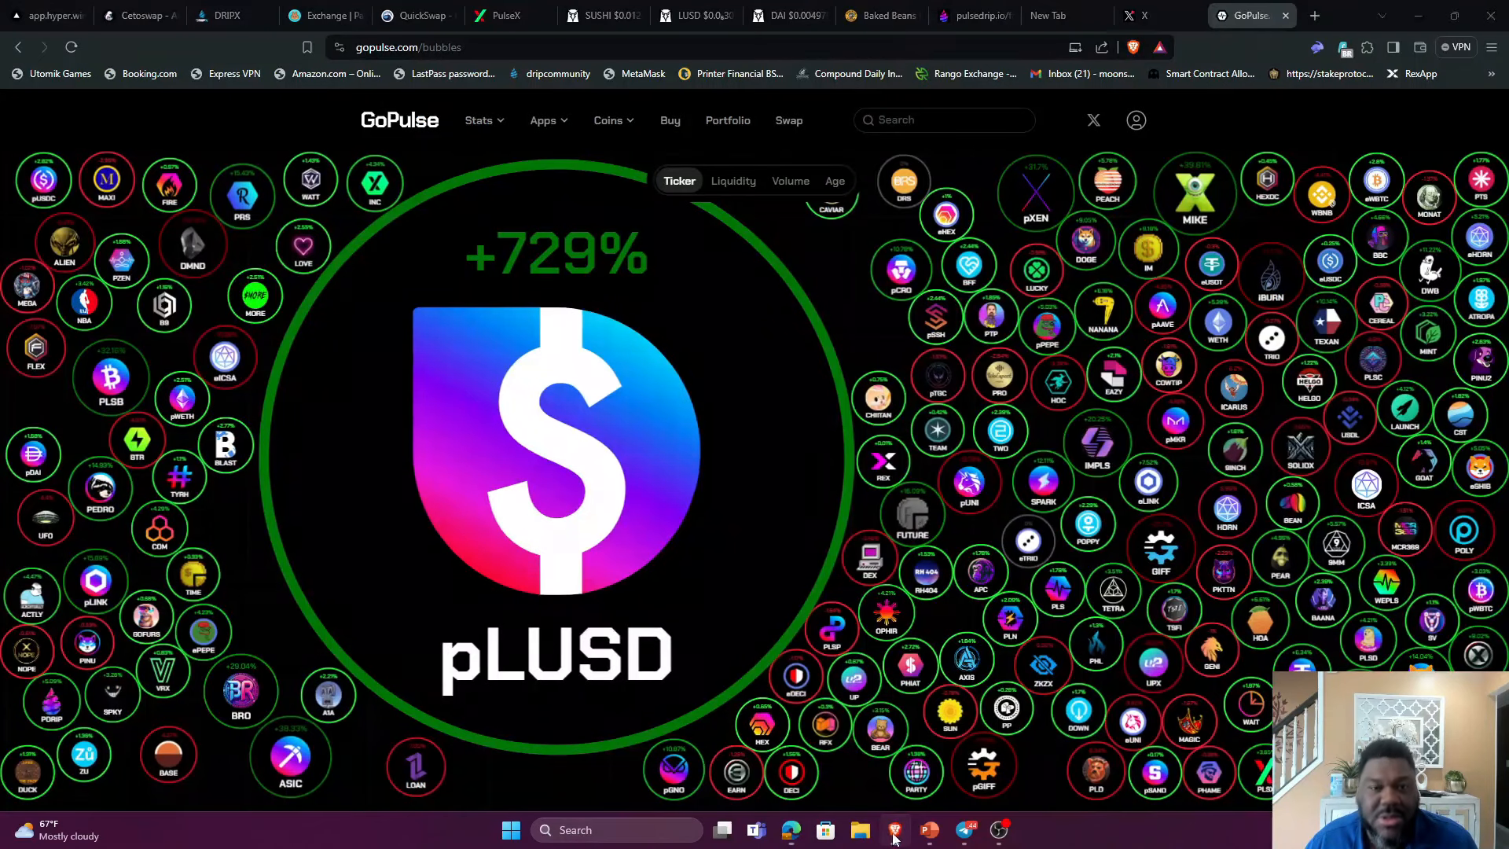
Switch to the DexScreener DAI/WPLS weekly PulseX chart, priced around $0.00498
{"action": "left_click", "coordinate": [780, 15]}
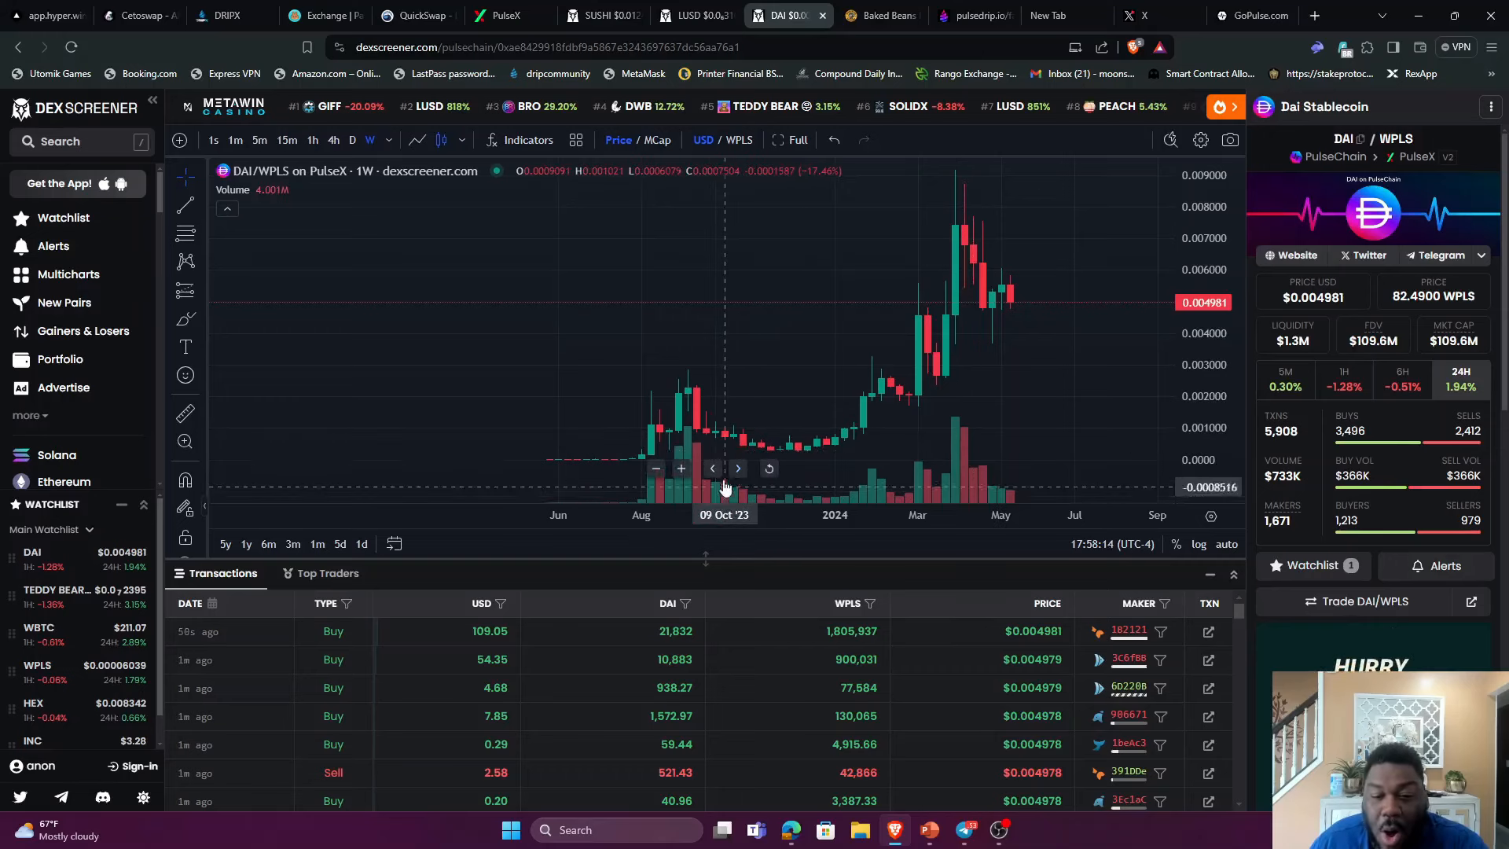
{"action": "mouse_move", "coordinate": [779, 454]}
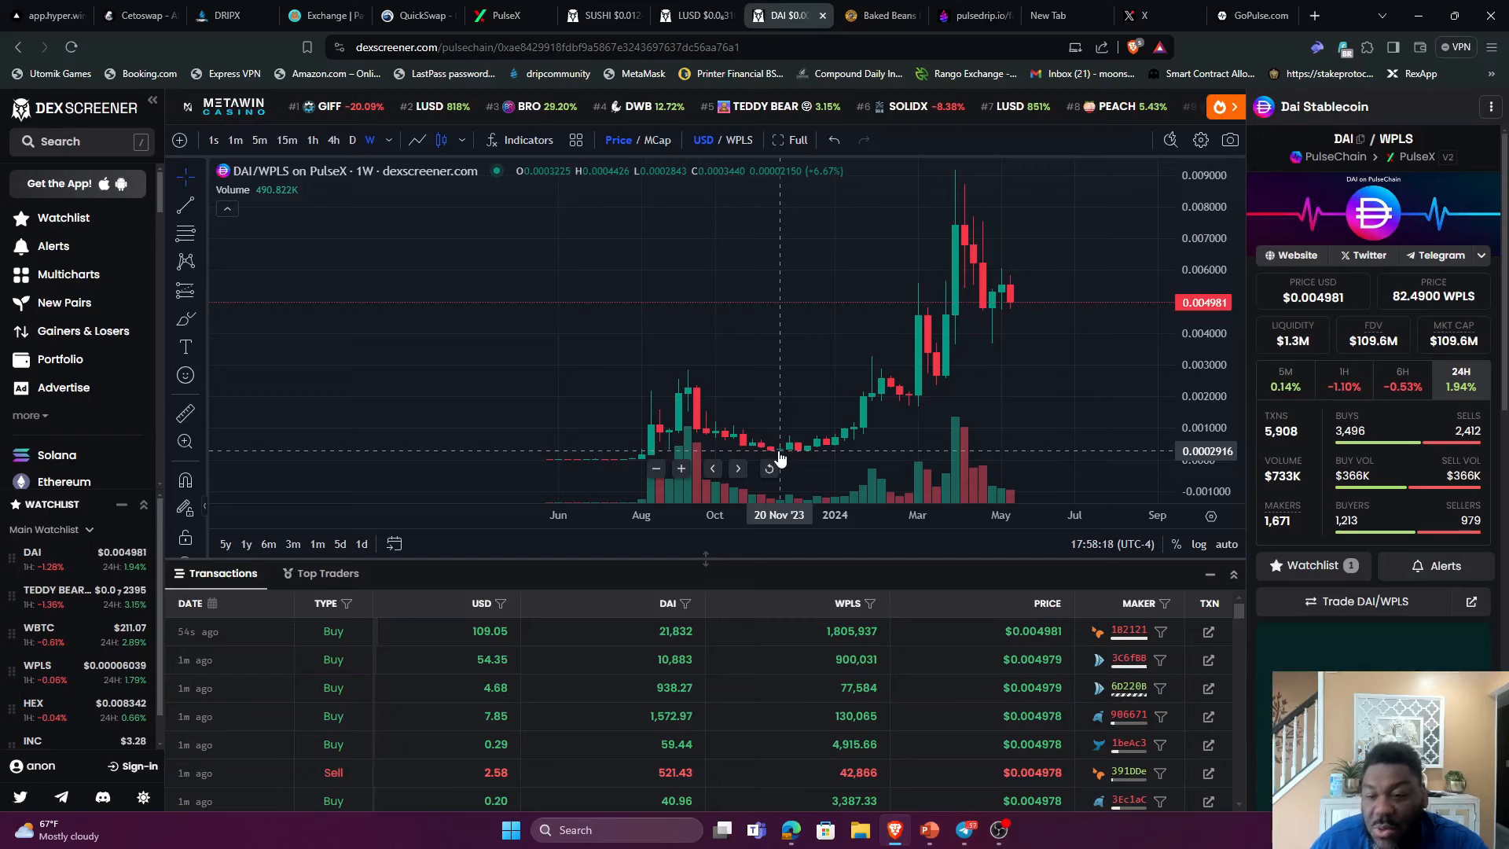
{"action": "mouse_move", "coordinate": [943, 173]}
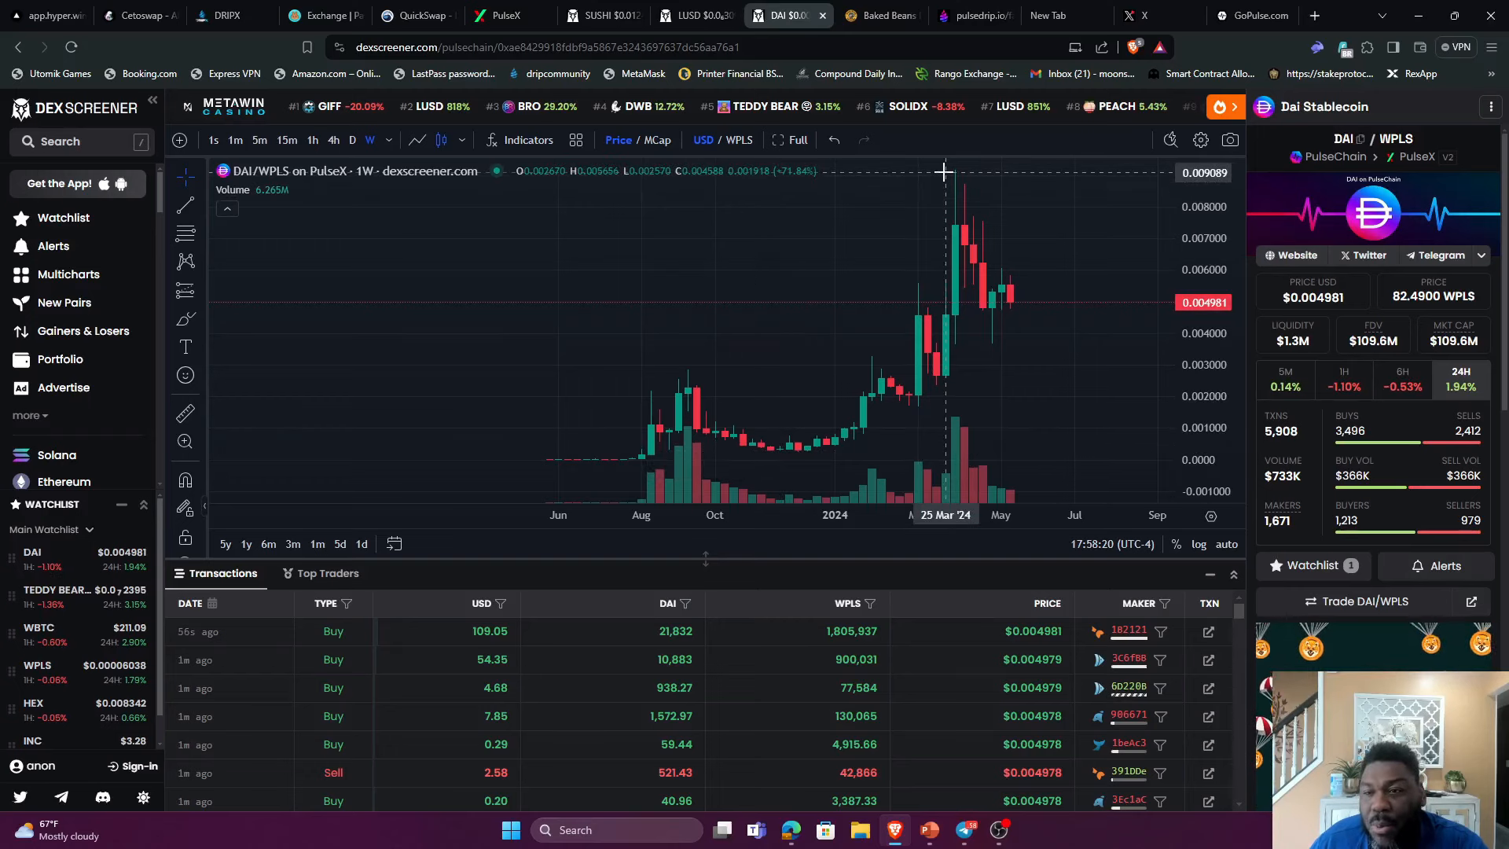
{"action": "mouse_move", "coordinate": [921, 239]}
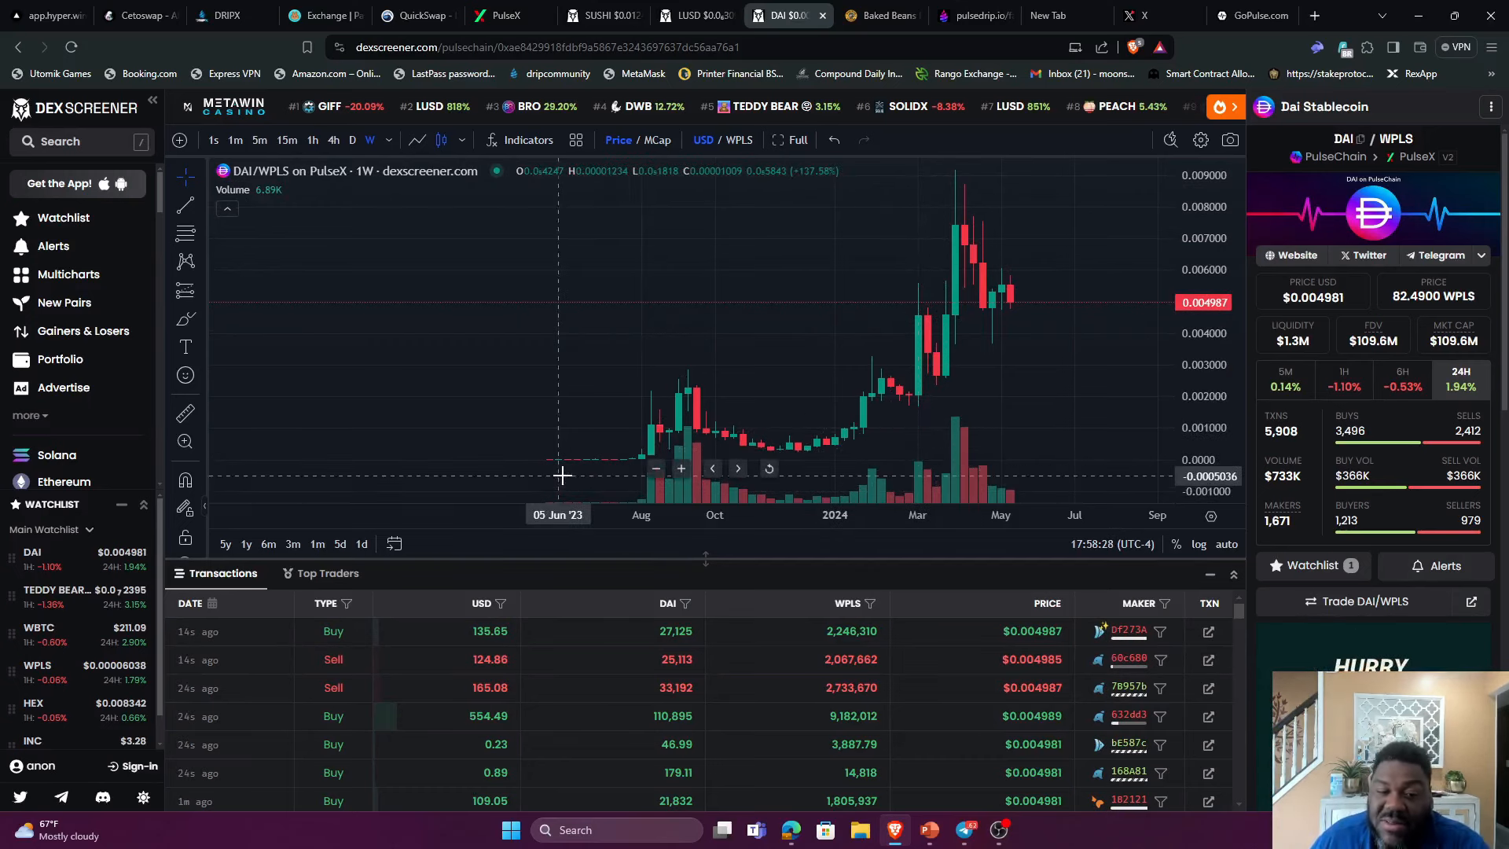
{"action": "mouse_move", "coordinate": [575, 484]}
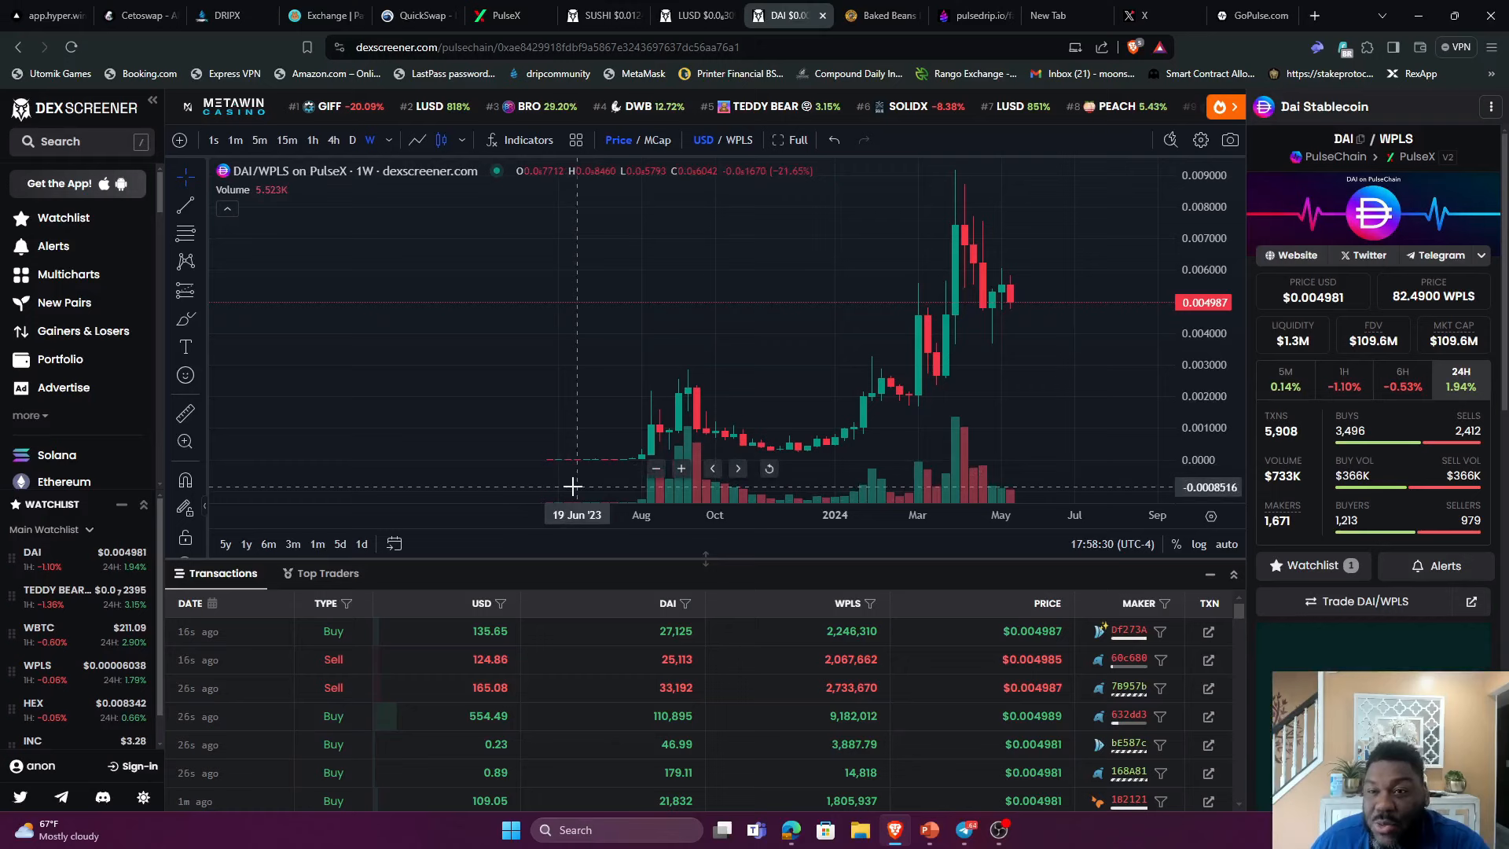
{"action": "mouse_move", "coordinate": [703, 369]}
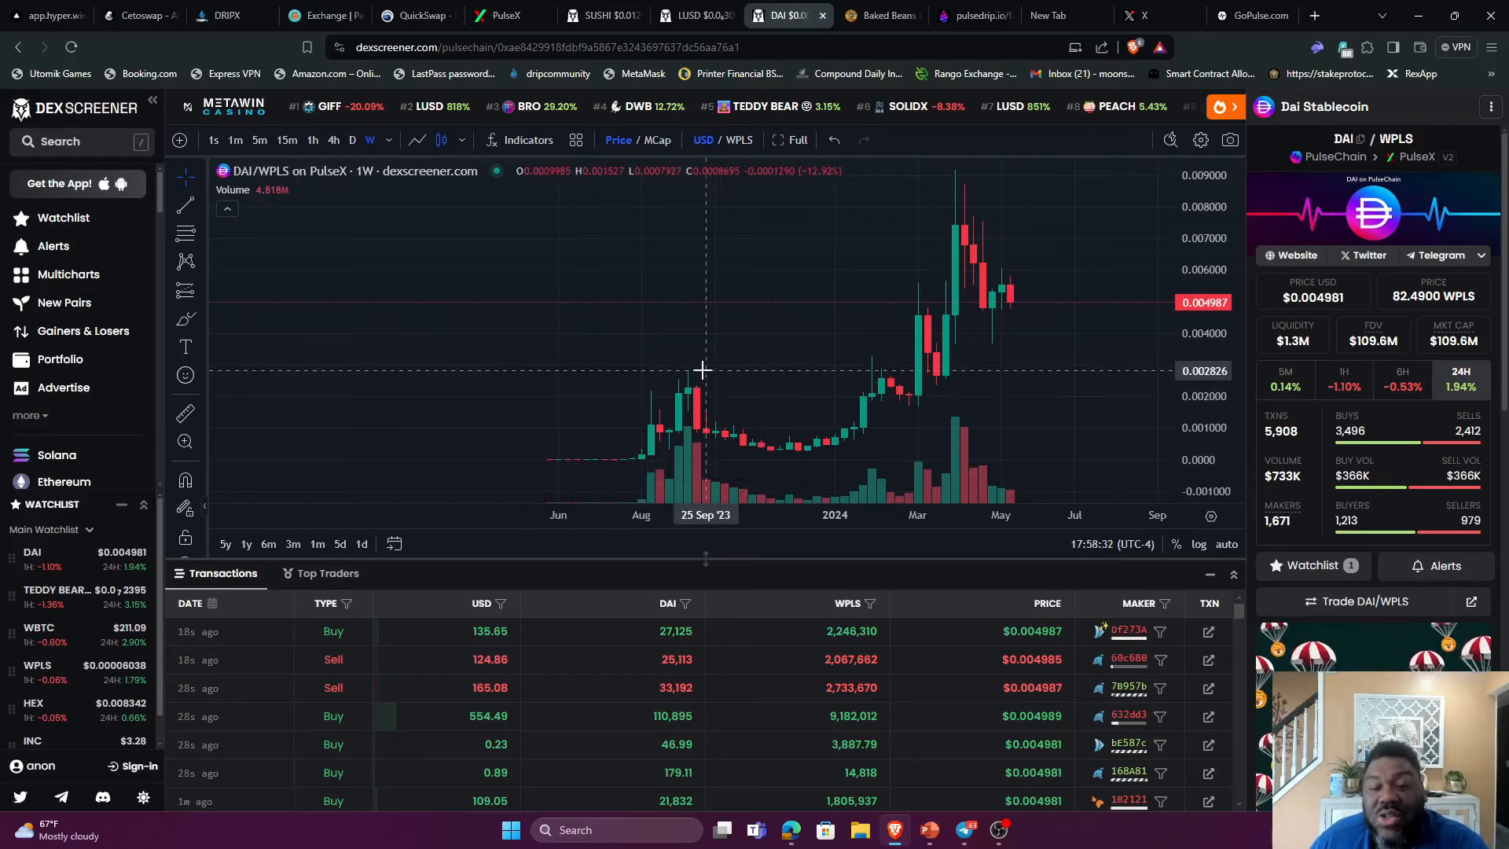
{"action": "mouse_move", "coordinate": [786, 354]}
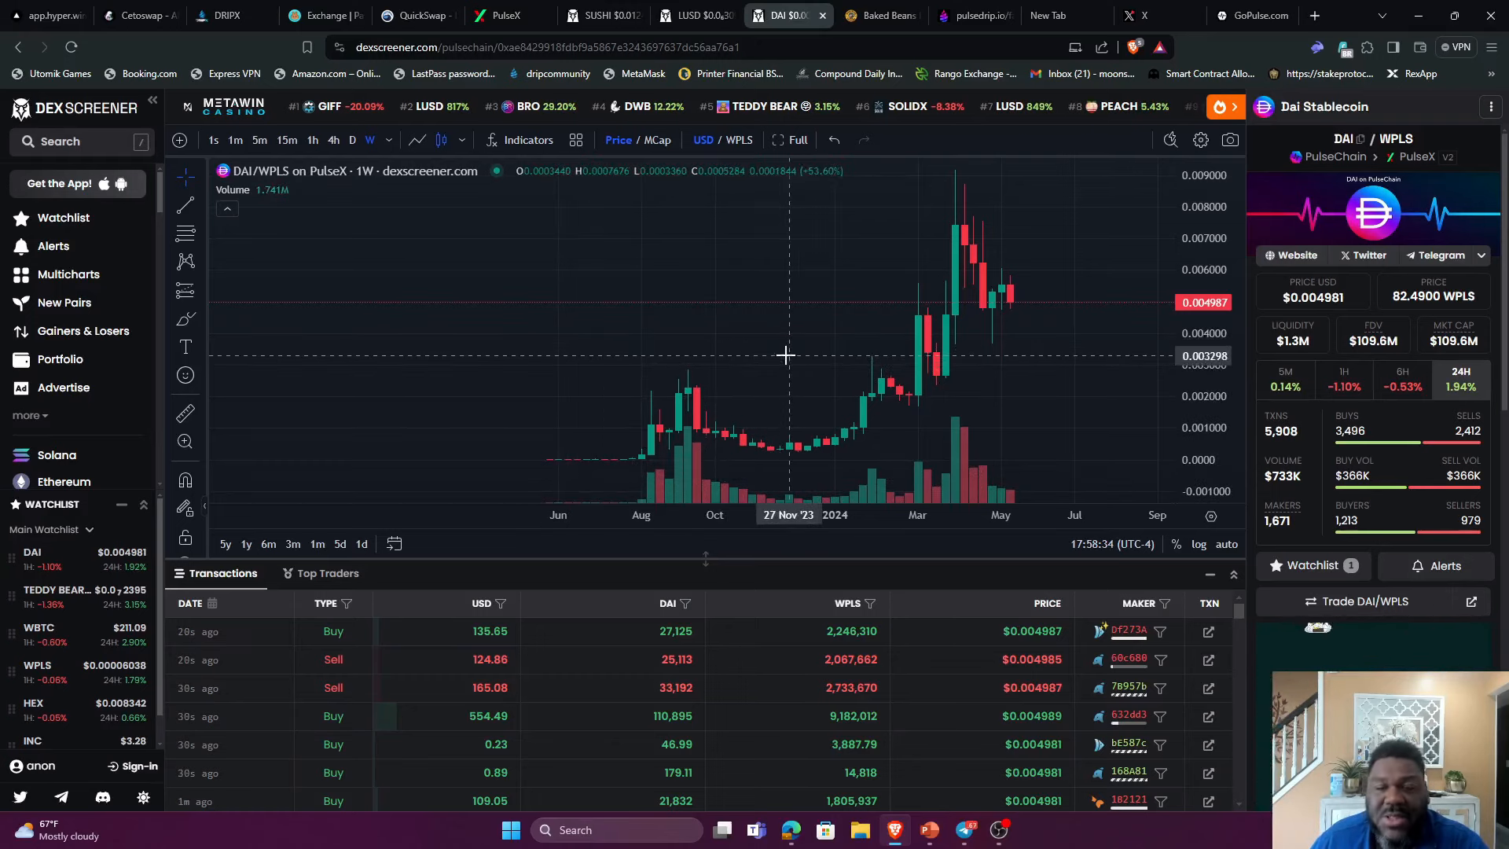
{"action": "mouse_move", "coordinate": [736, 106]}
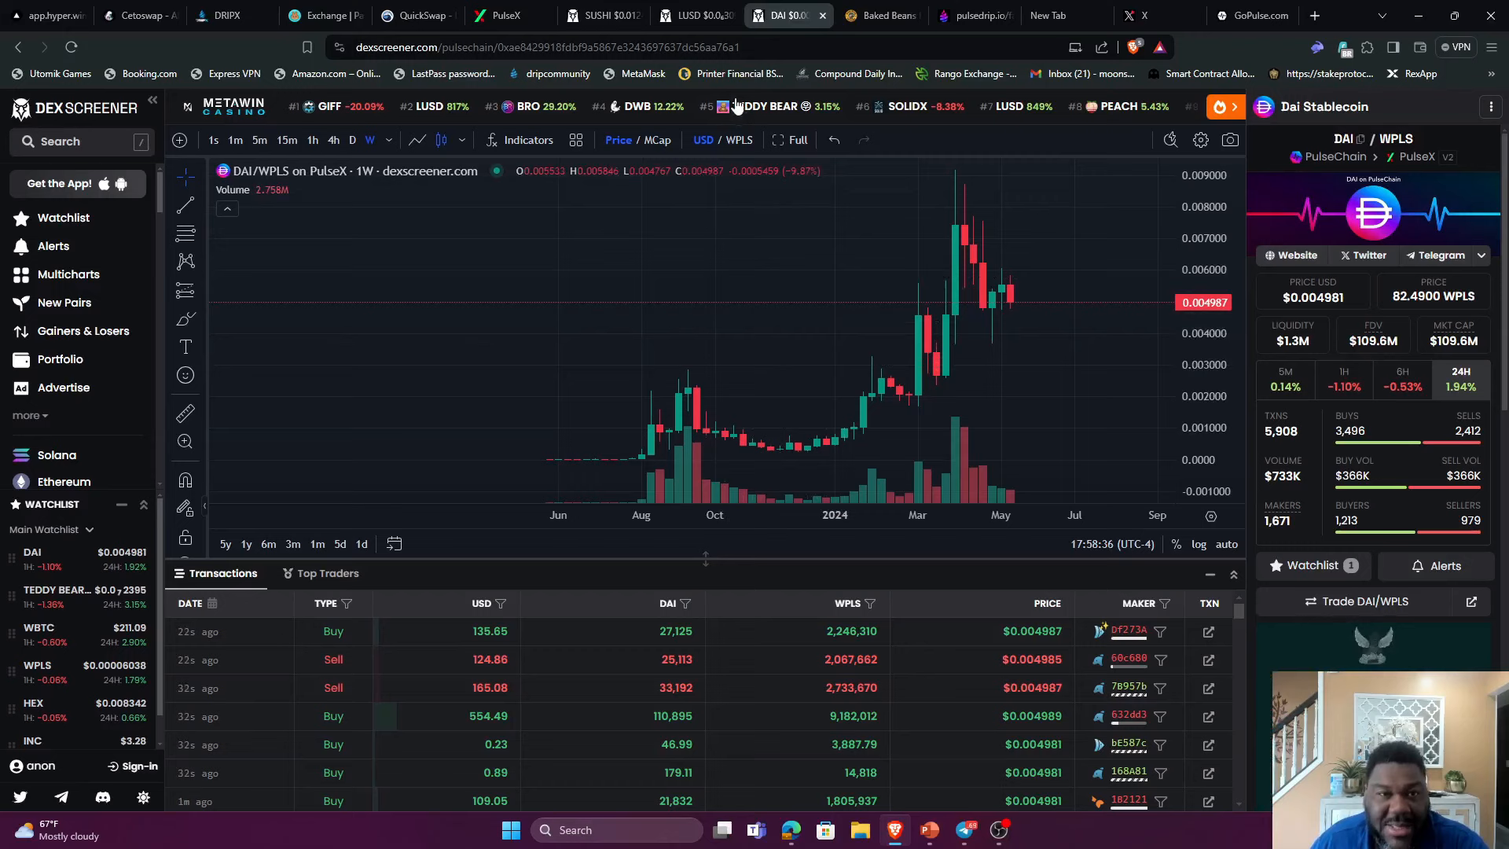
Show the LUSD/WPLS weekly chart limited to the past year, up 832% in 24h
{"action": "left_click", "coordinate": [685, 16]}
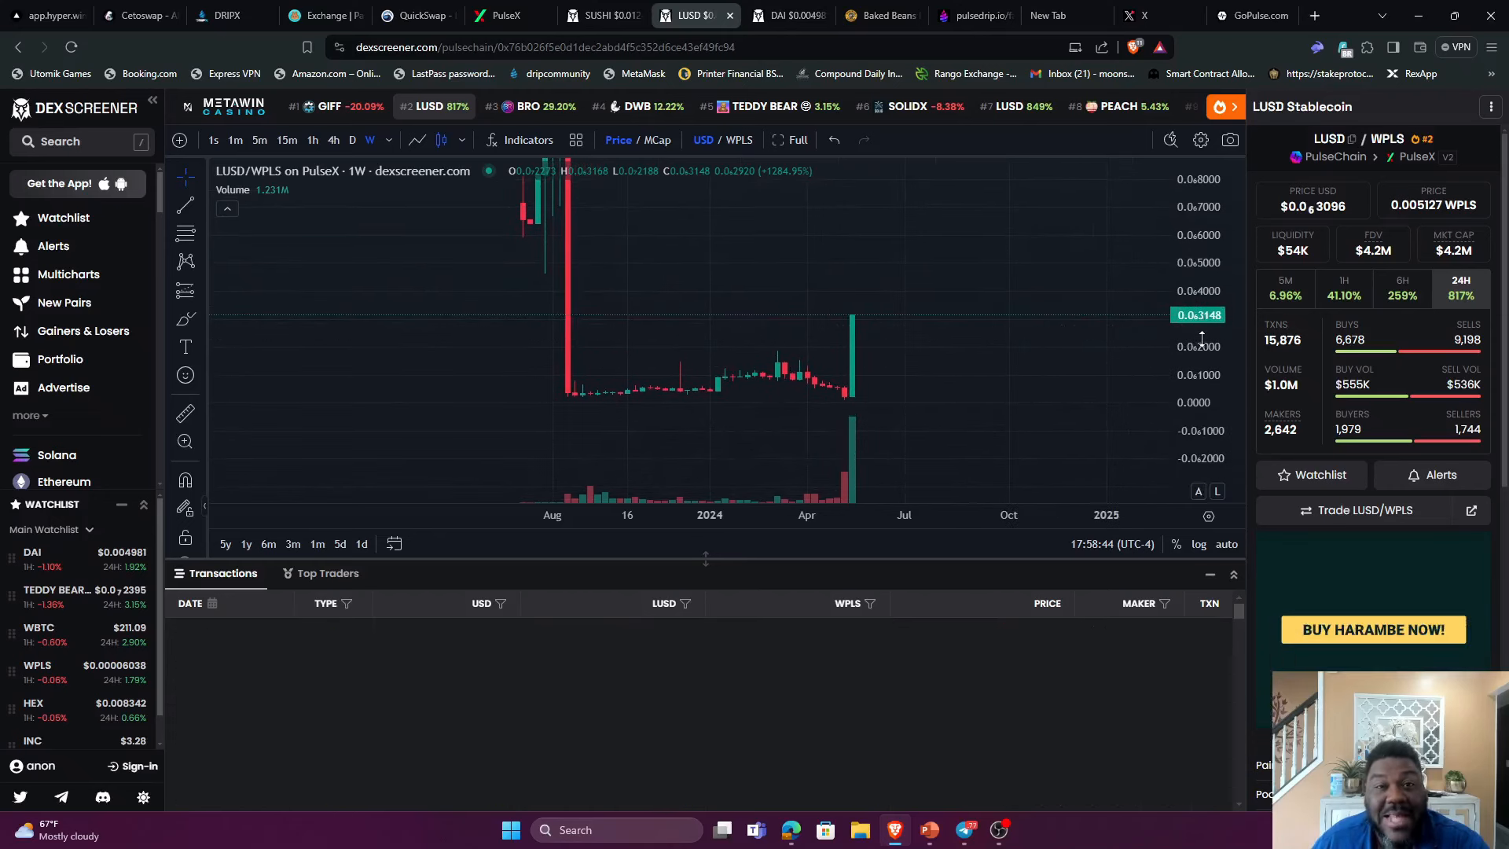
{"action": "left_click", "coordinate": [245, 544]}
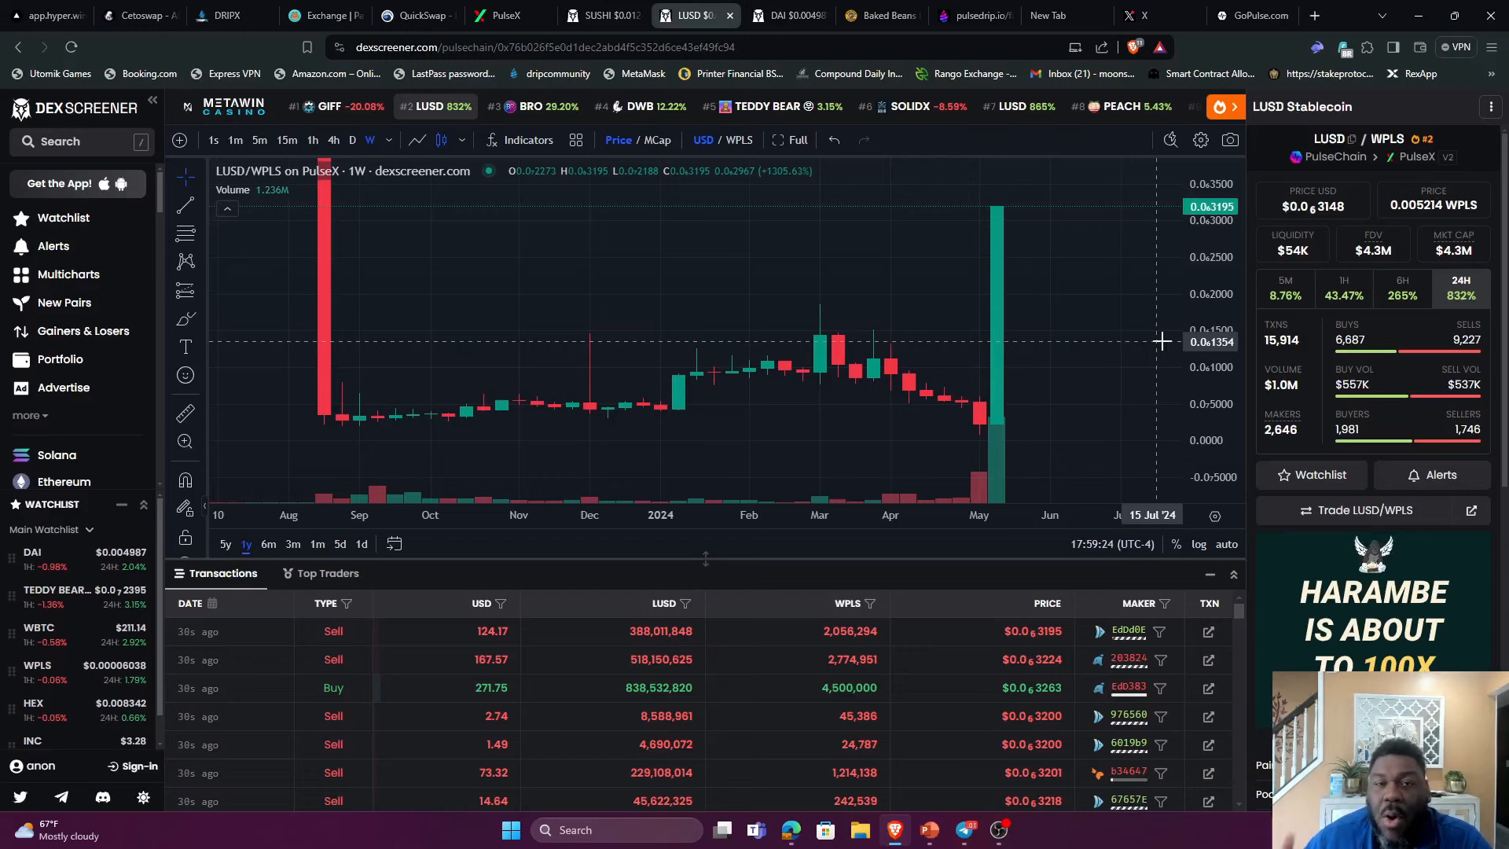
{"action": "mouse_move", "coordinate": [1016, 398]}
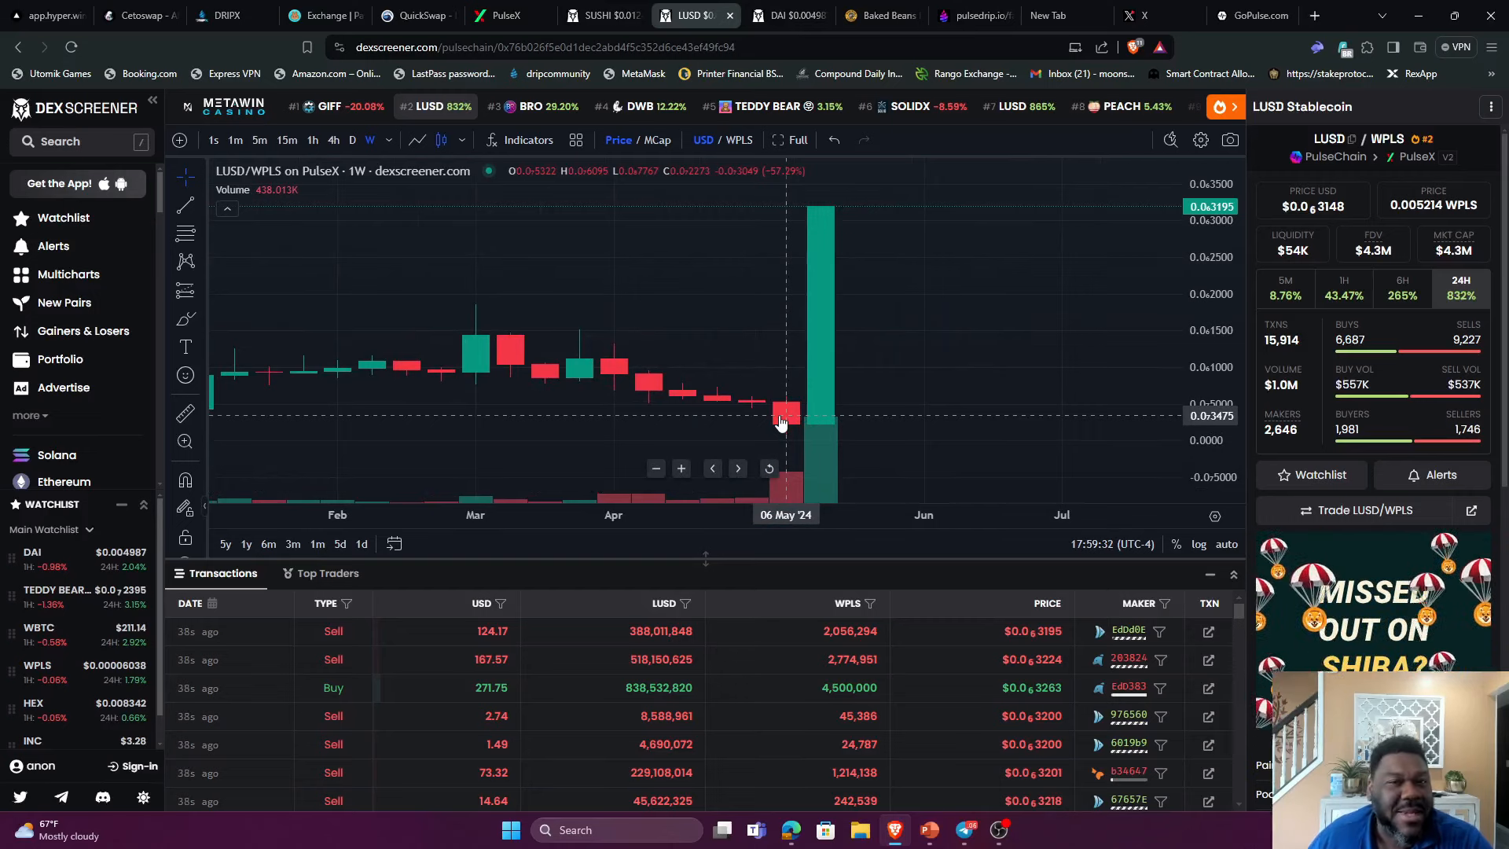
{"action": "mouse_move", "coordinate": [787, 429]}
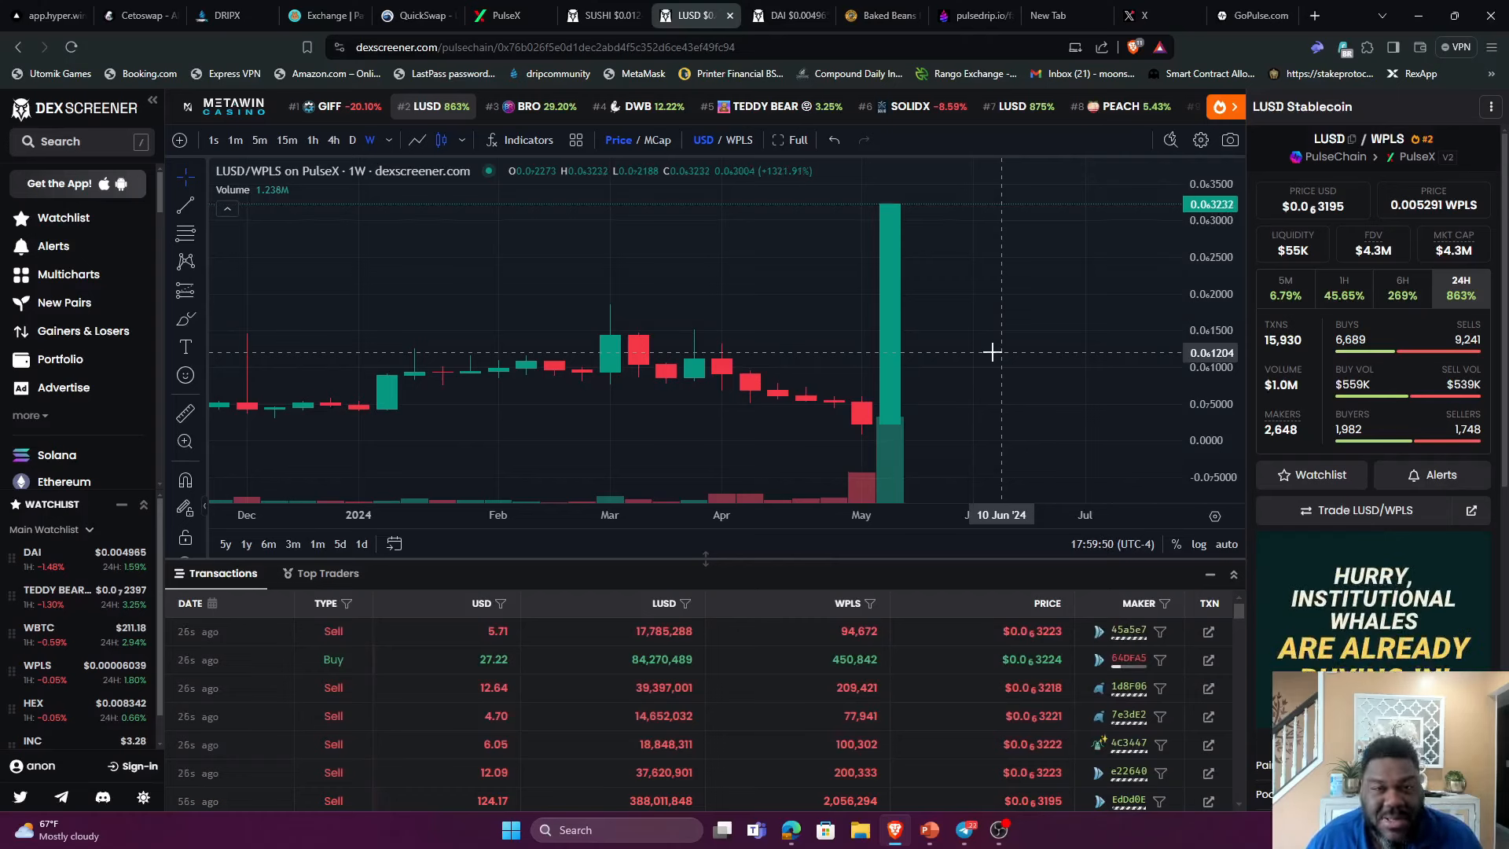
{"action": "mouse_move", "coordinate": [905, 404]}
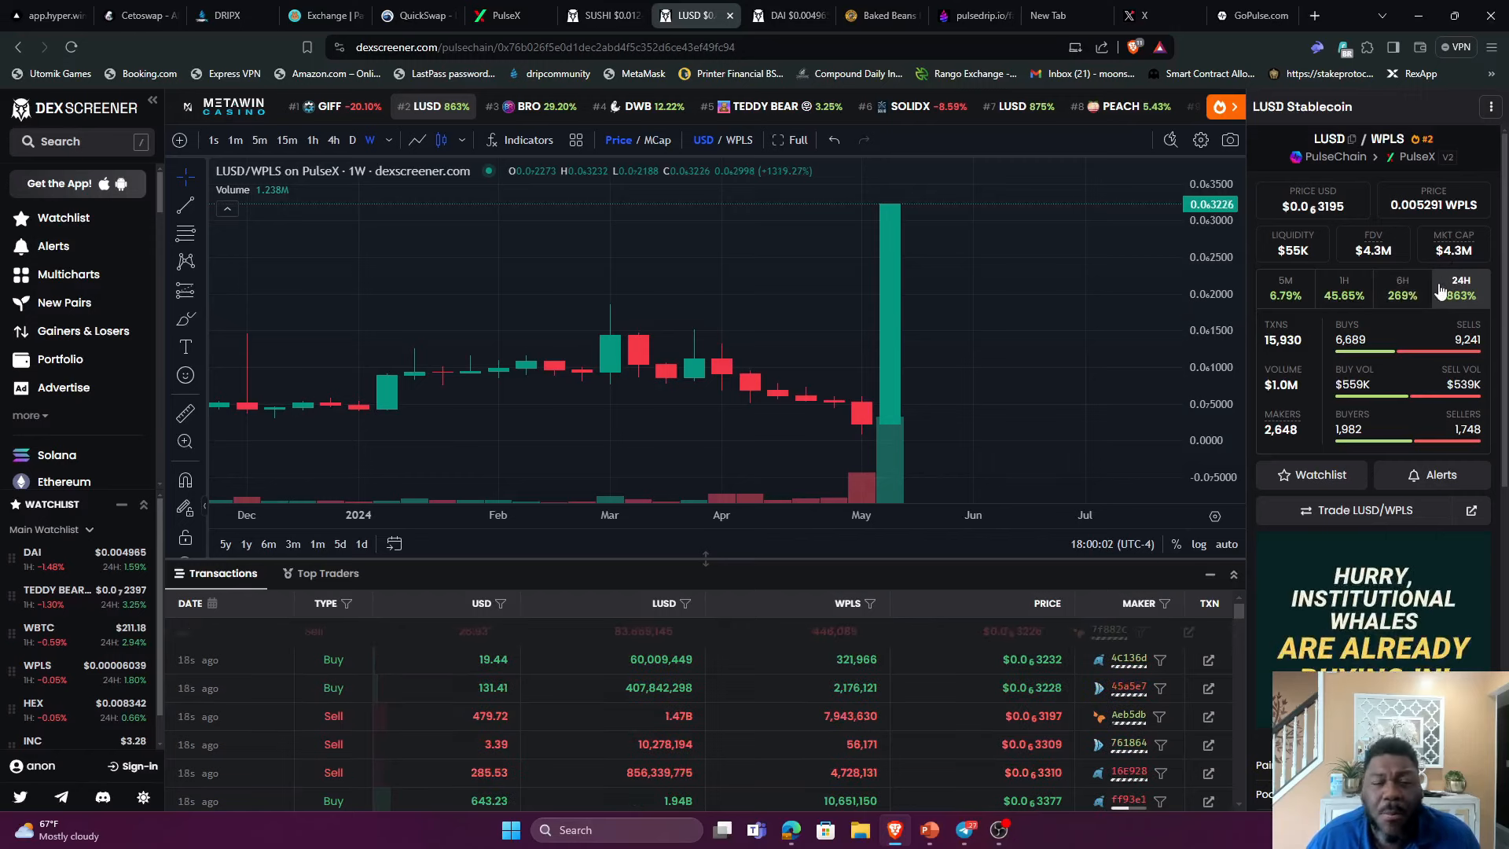
Switch to the X search results for 'plusd'
{"action": "left_click", "coordinate": [1140, 16]}
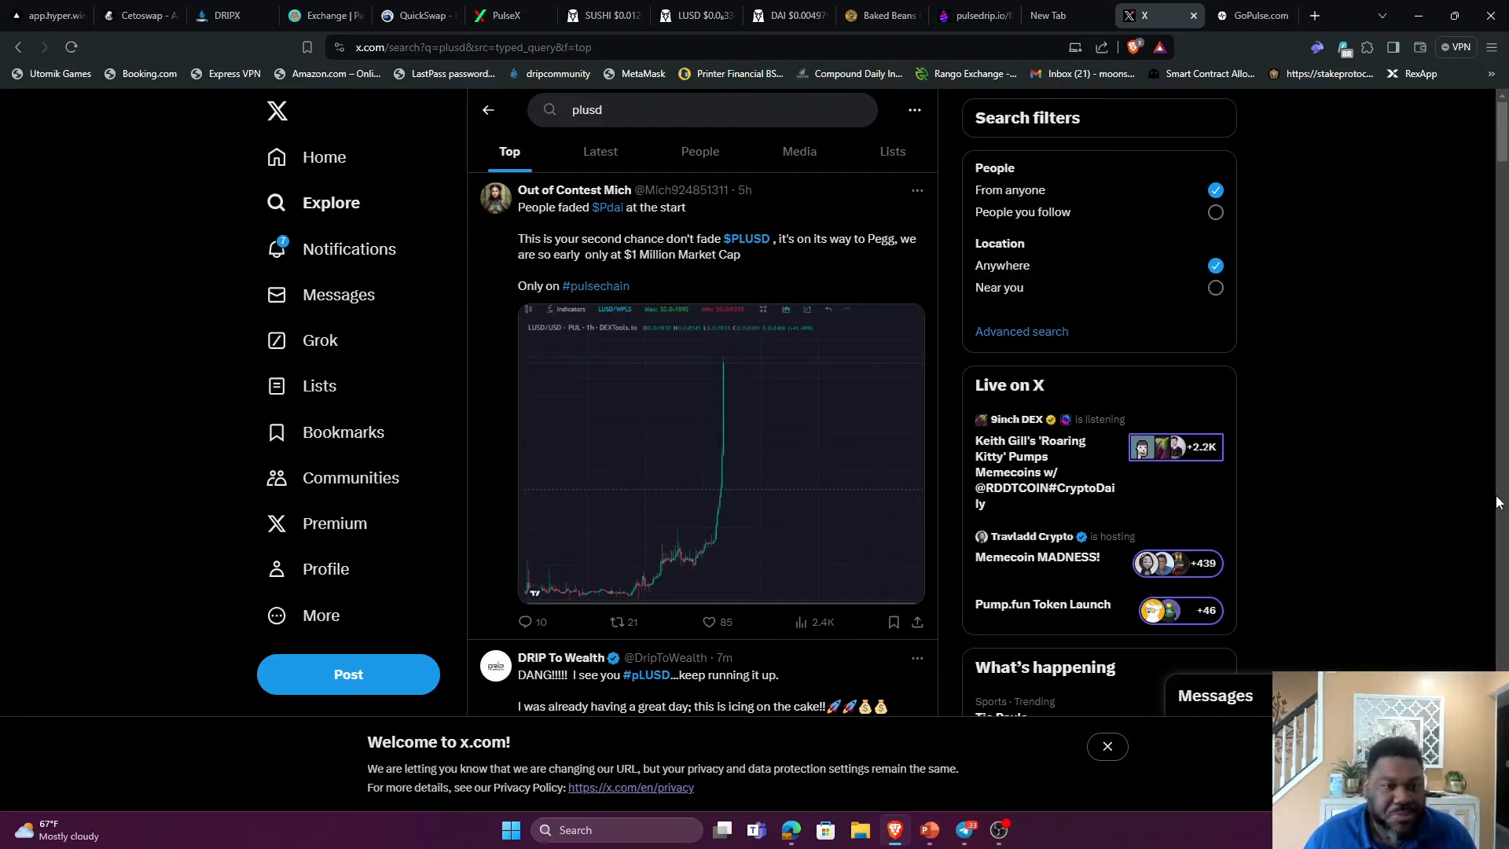
Scroll through the Top 'plusd' posts about pLUSD climbing toward its peg
{"action": "scroll", "scroll_direction": "down", "scroll_amount": 3}
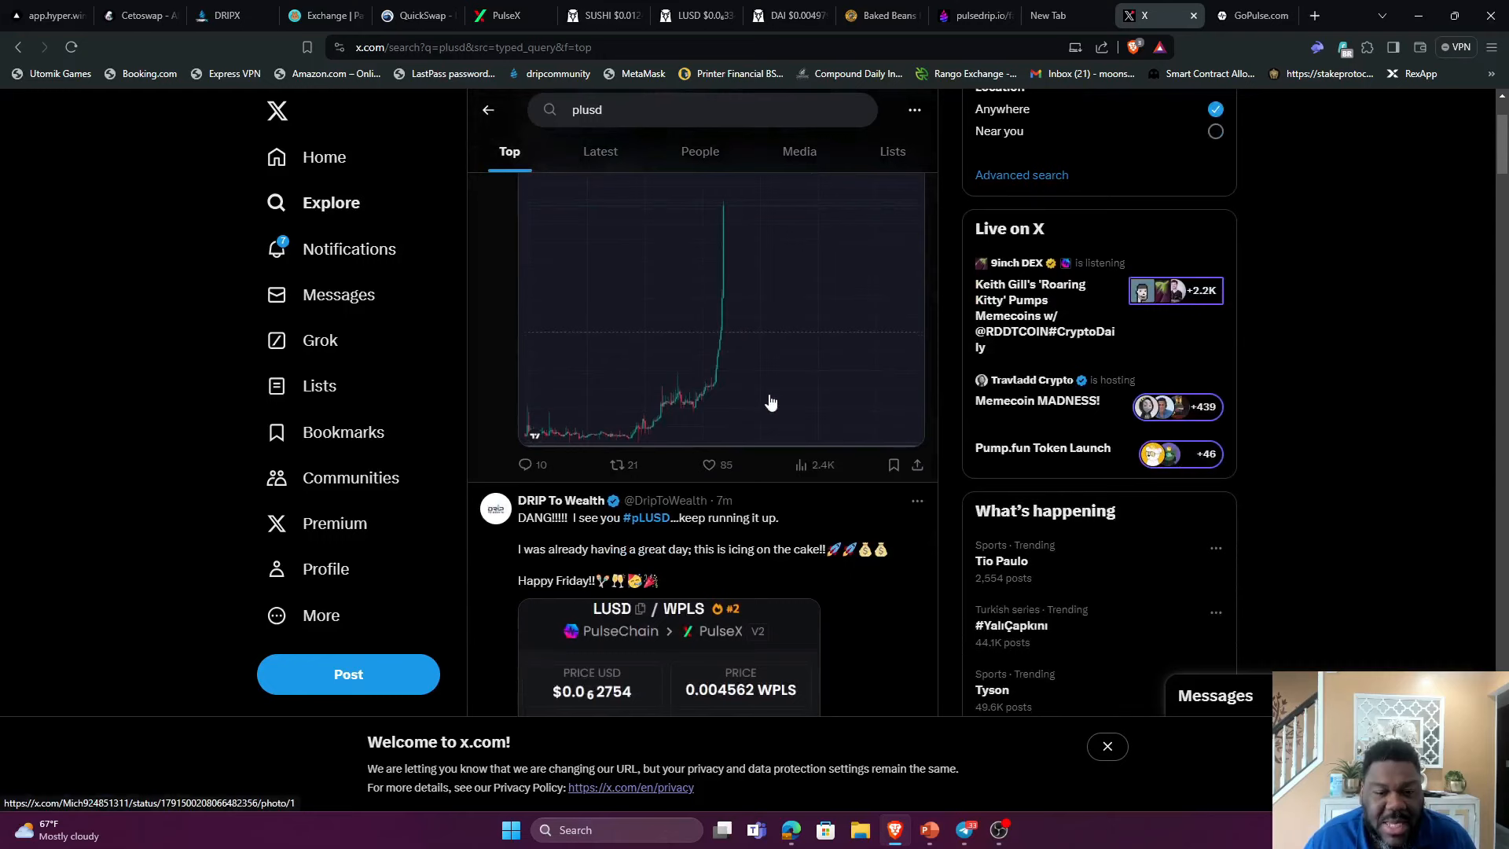
{"action": "scroll", "scroll_direction": "down", "scroll_amount": 3}
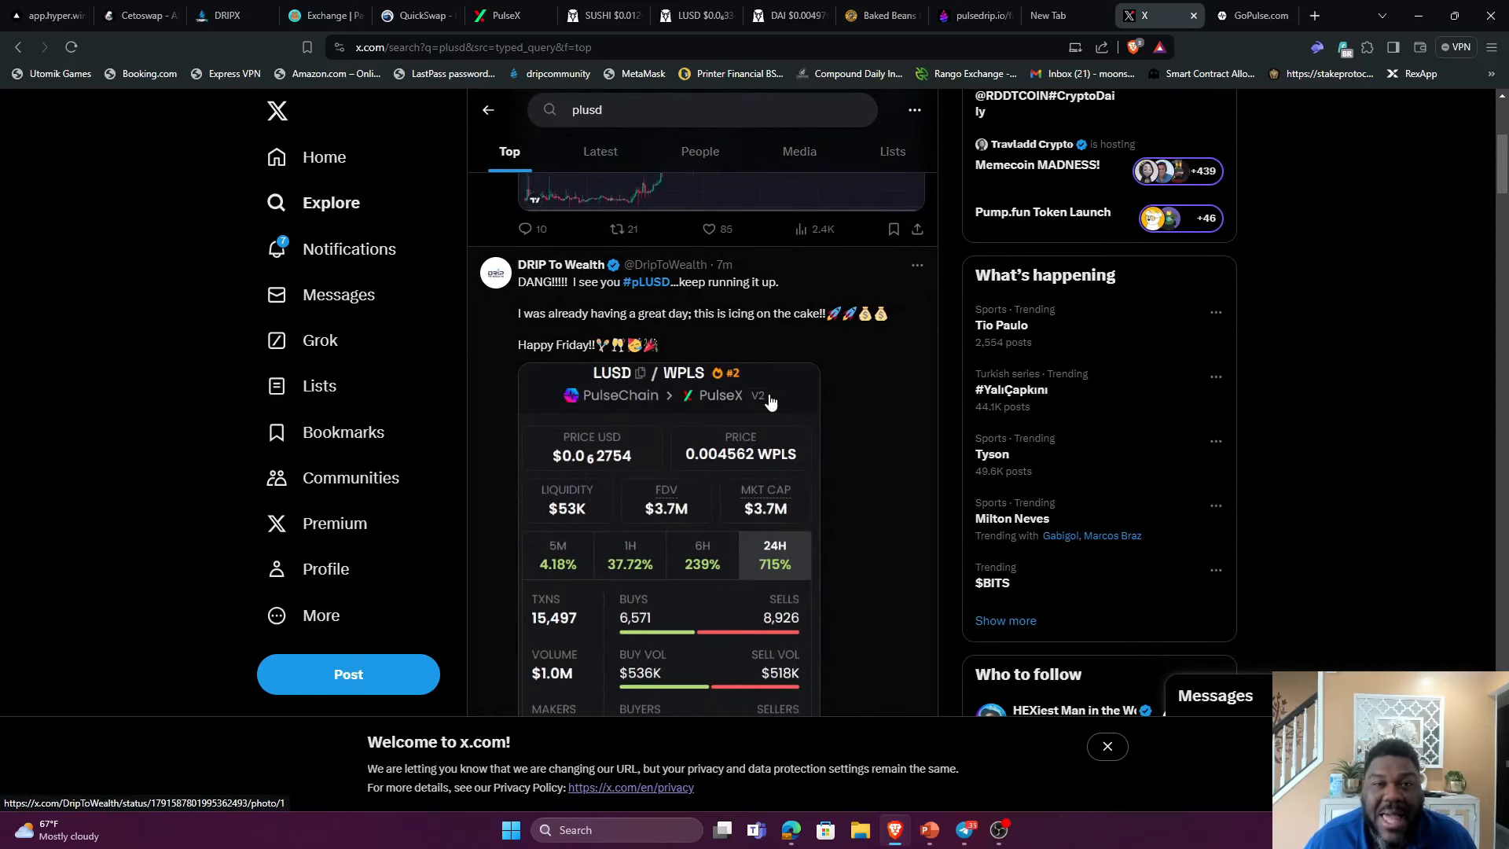
{"action": "scroll", "scroll_direction": "down", "scroll_amount": 3}
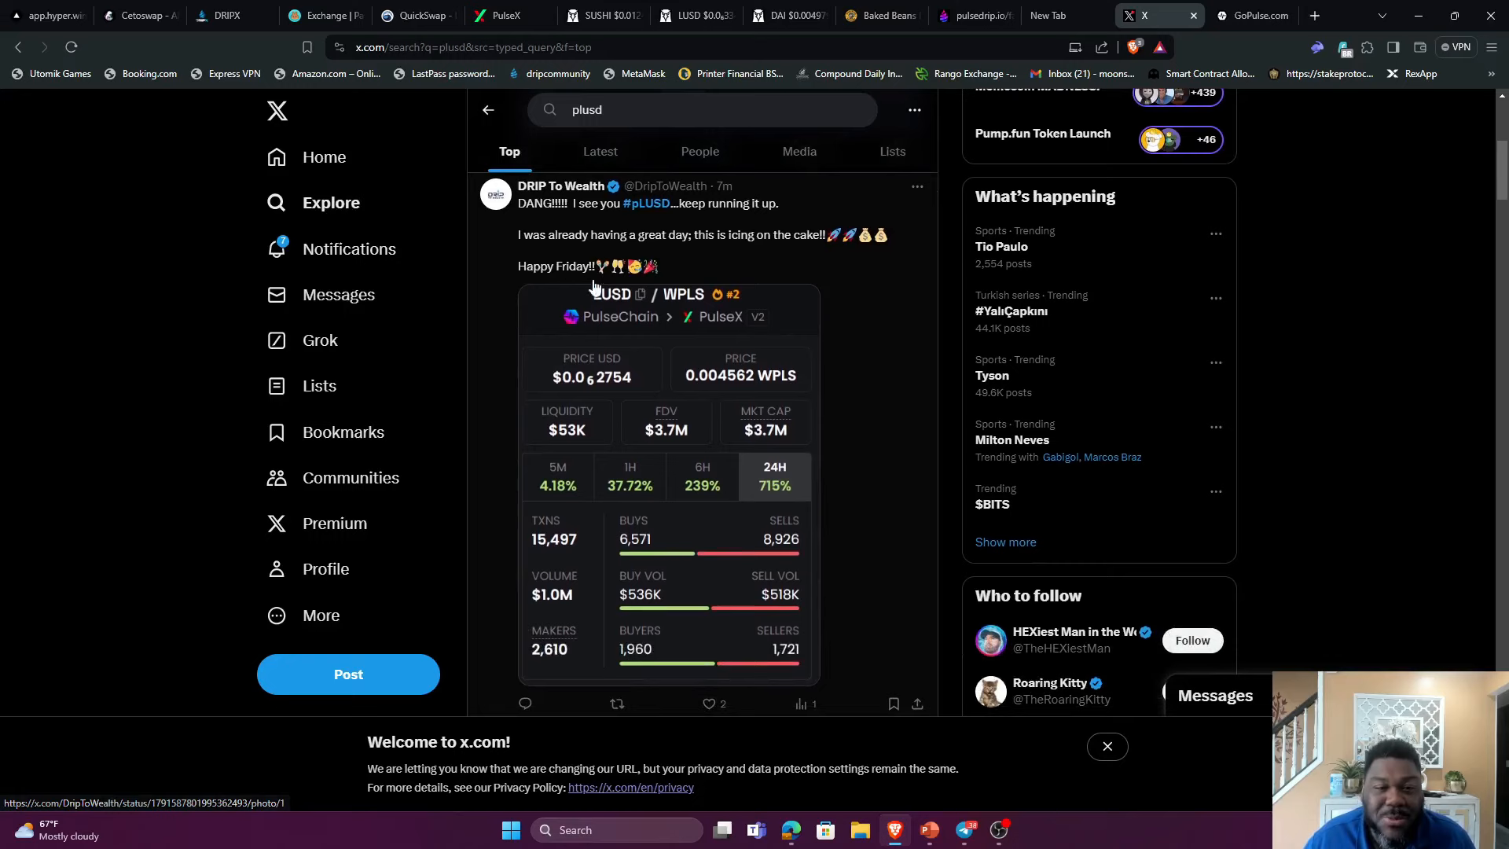
{"action": "mouse_move", "coordinate": [661, 463]}
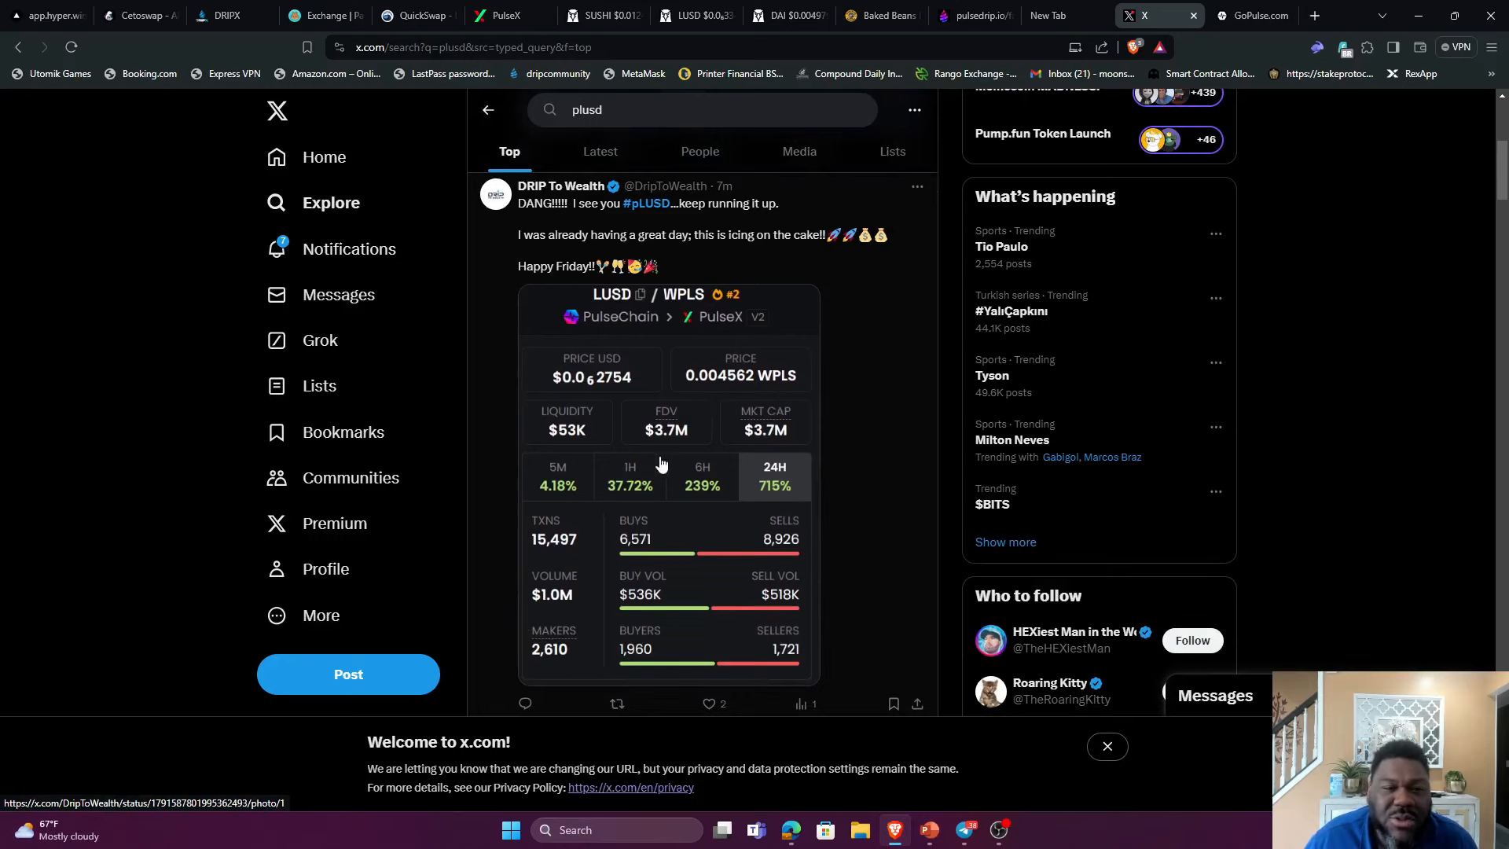
{"action": "mouse_move", "coordinate": [660, 481]}
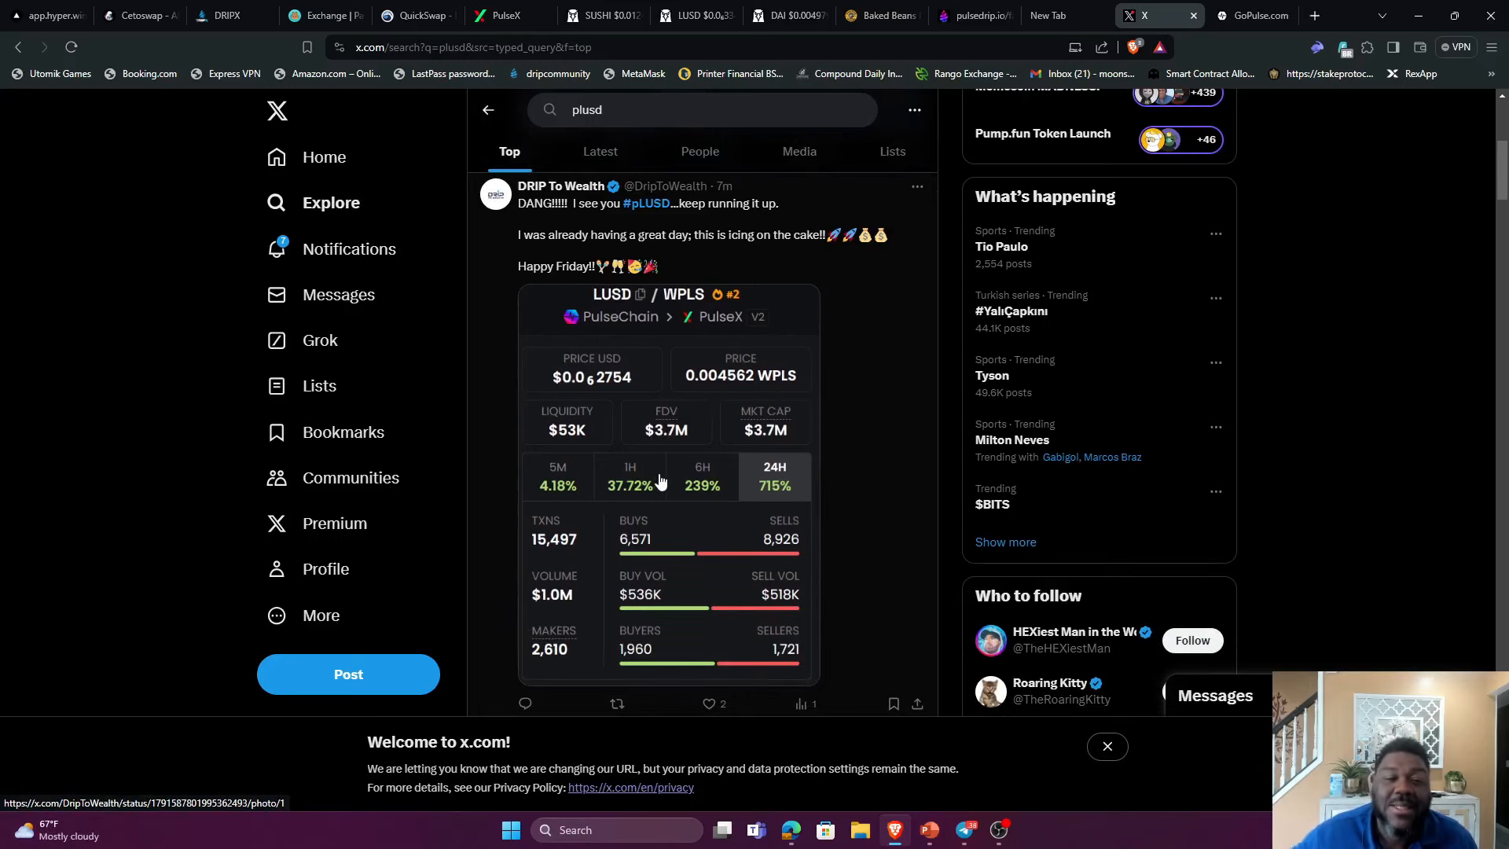
{"action": "scroll", "scroll_direction": "down", "scroll_amount": 3}
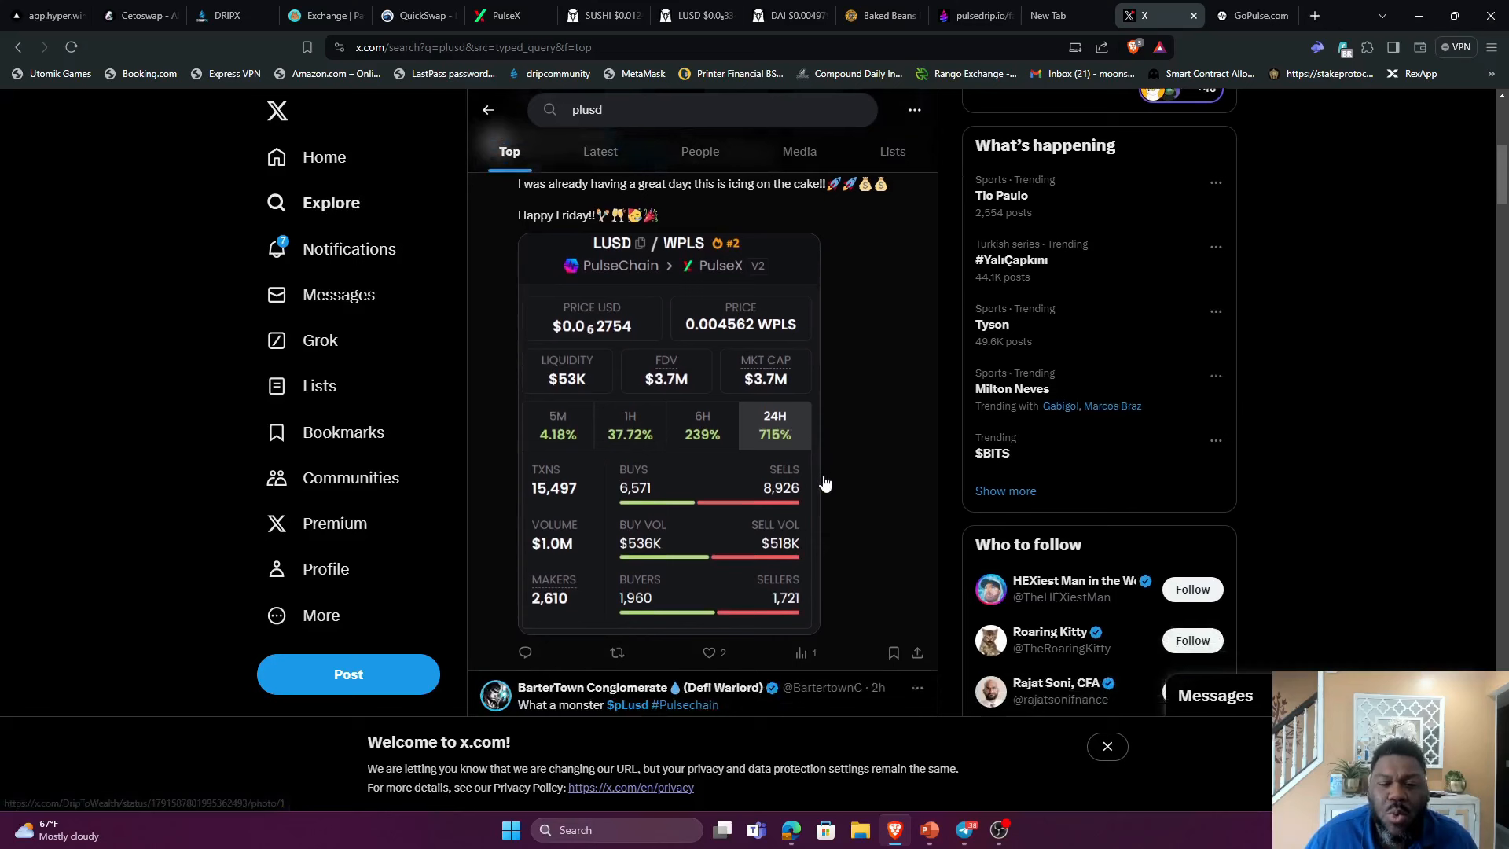
{"action": "scroll", "scroll_direction": "down", "scroll_amount": 3}
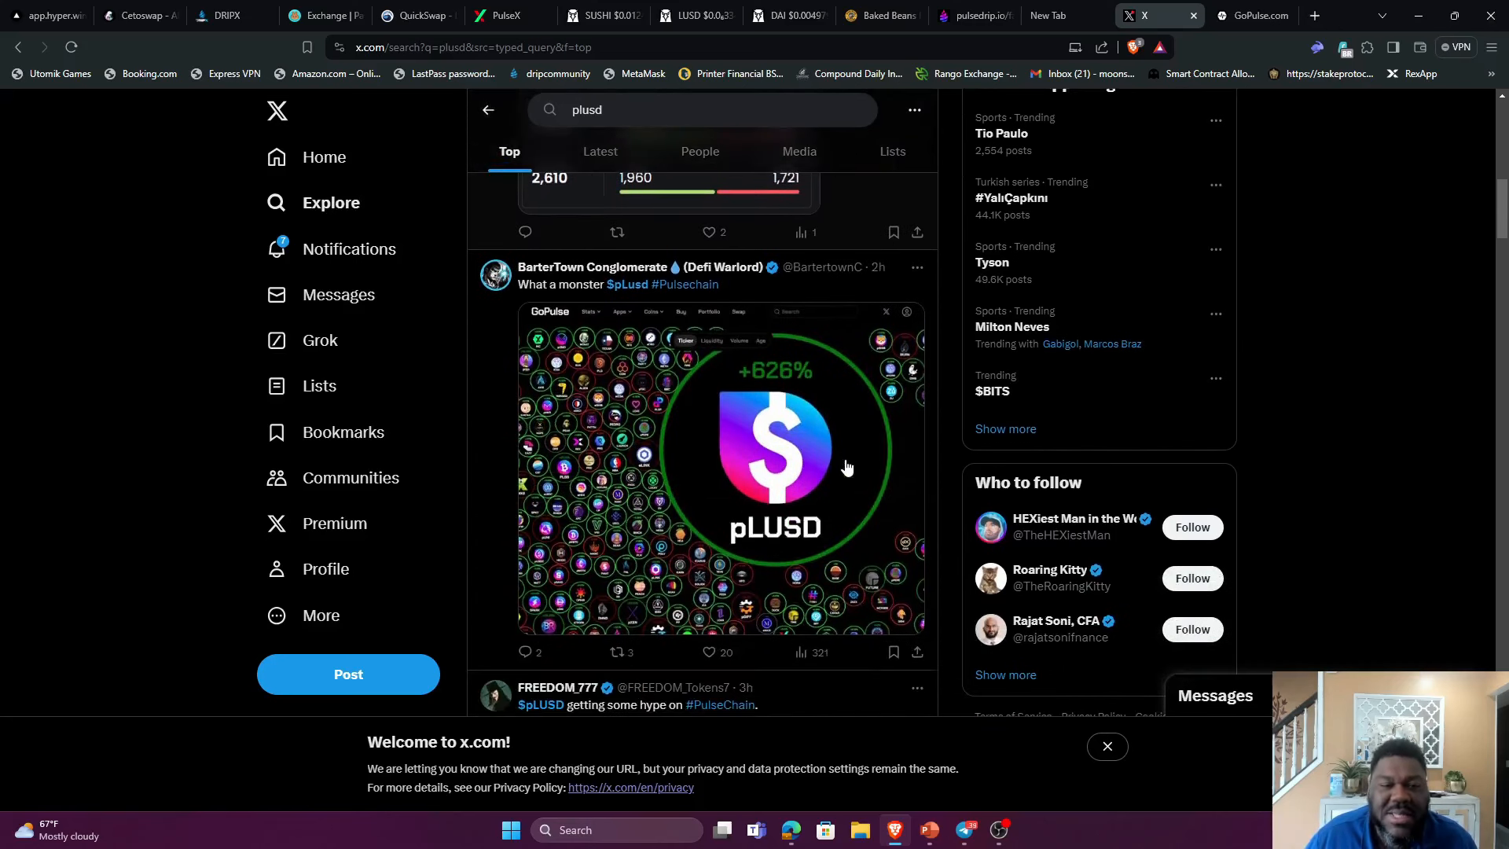
{"action": "mouse_move", "coordinate": [811, 503]}
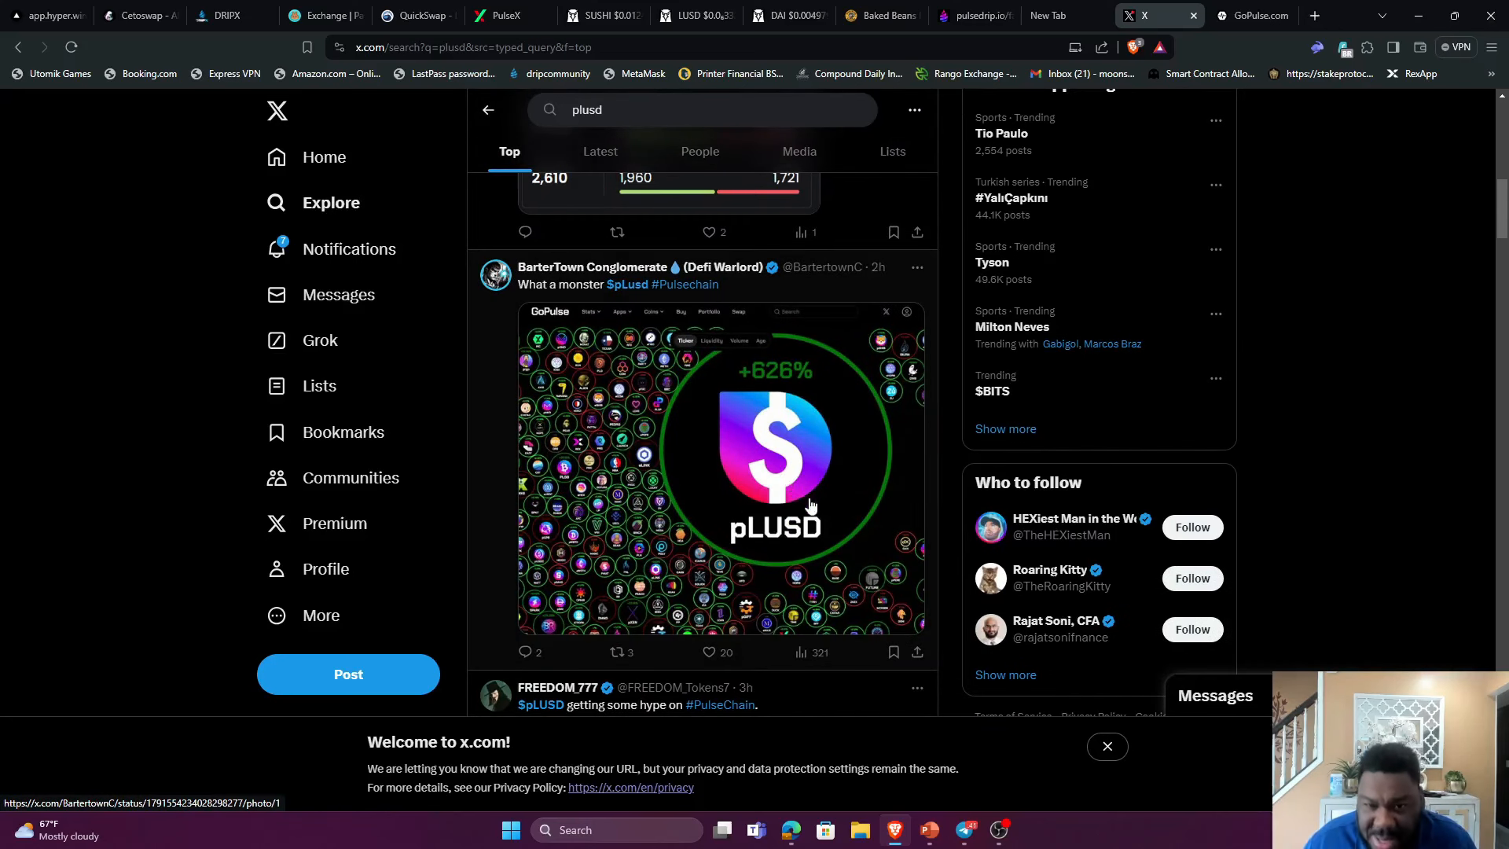
{"action": "scroll", "scroll_direction": "up", "scroll_amount": 3}
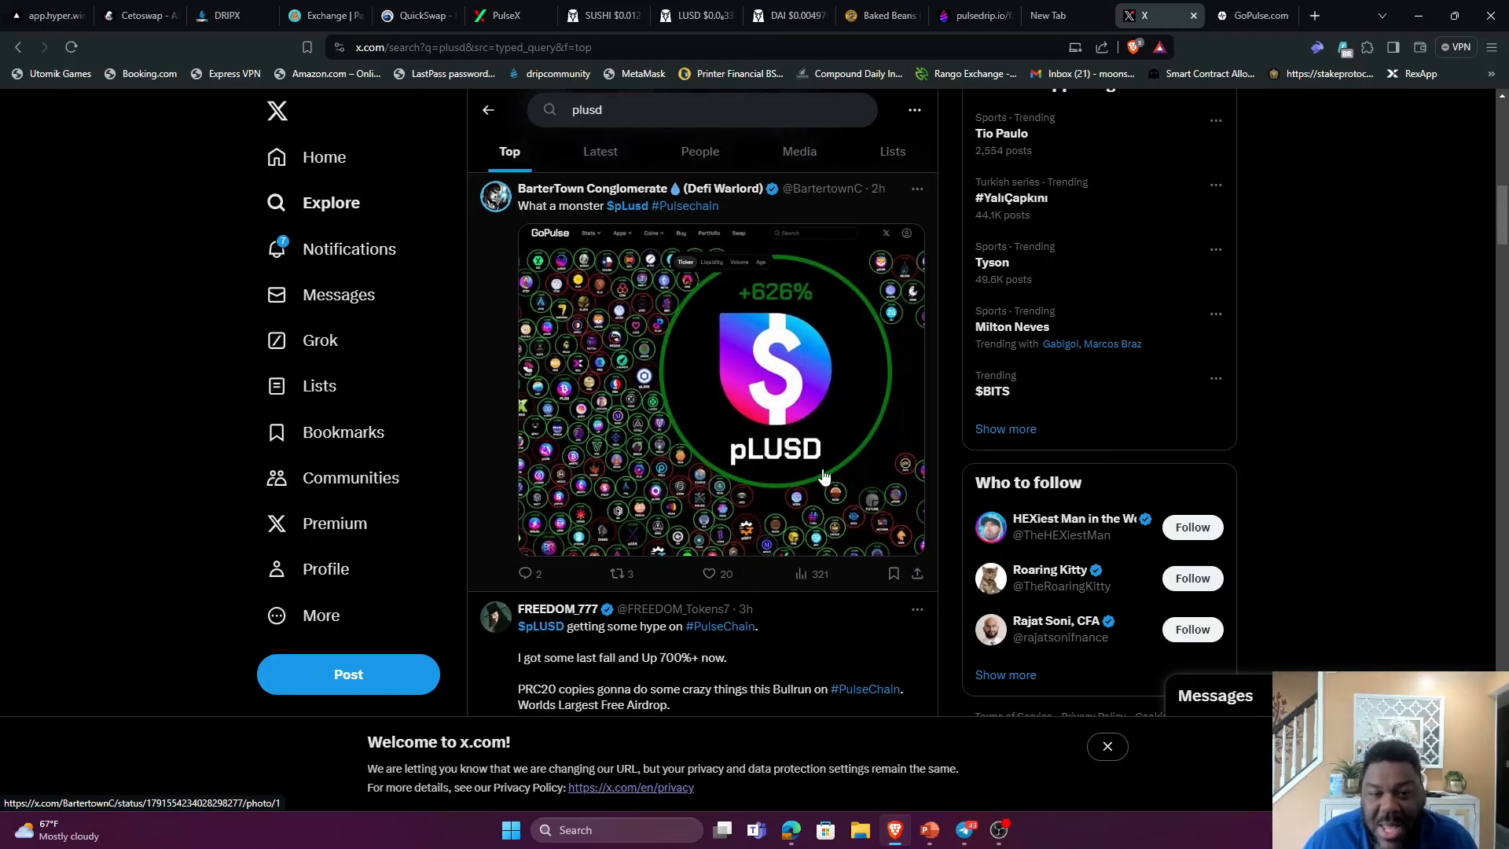
{"action": "scroll", "scroll_direction": "down", "scroll_amount": 3}
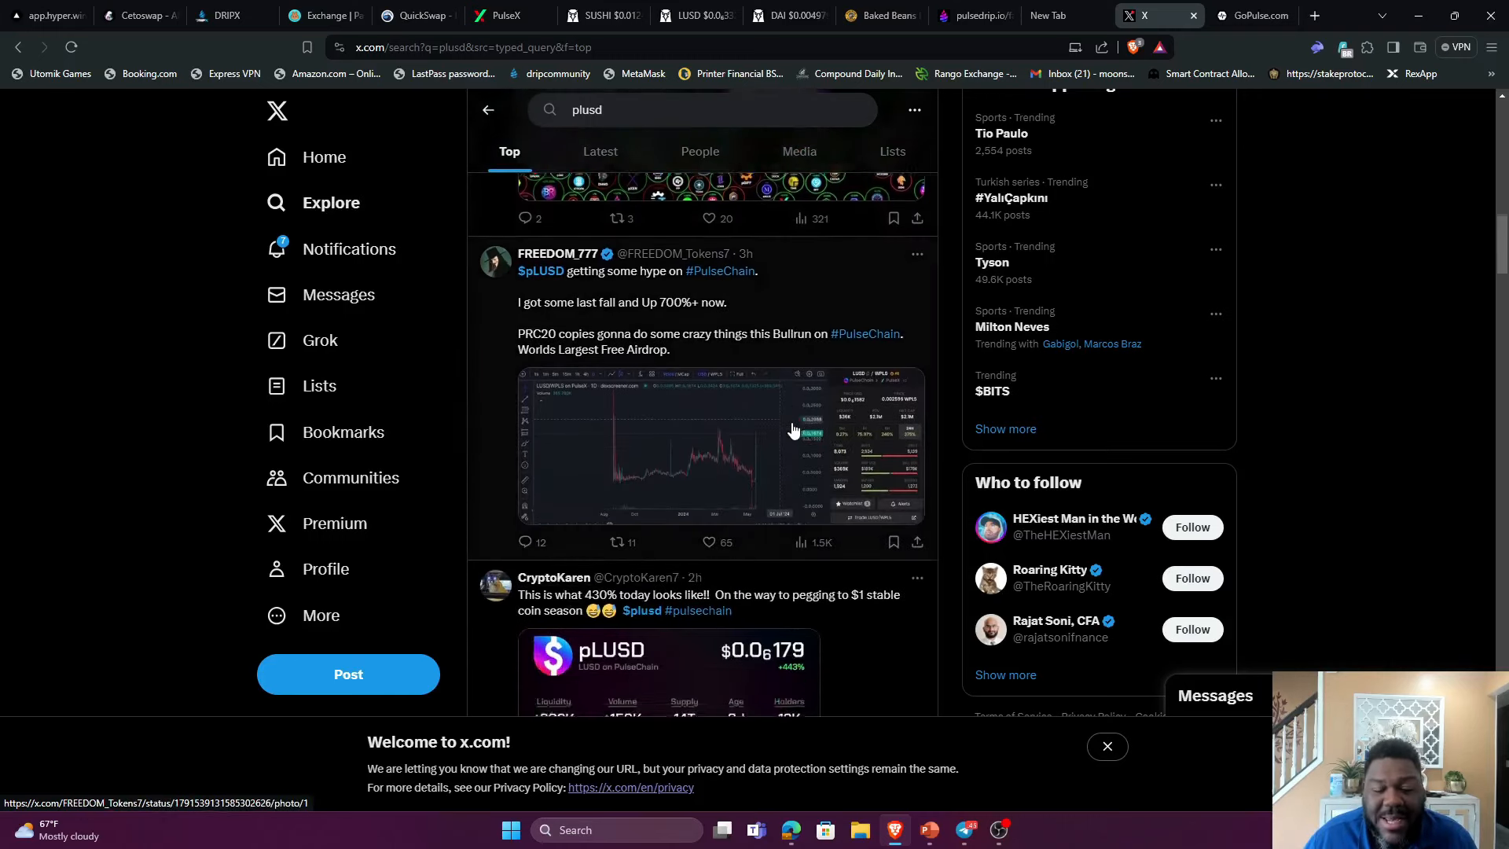
{"action": "scroll", "scroll_direction": "down", "scroll_amount": 3}
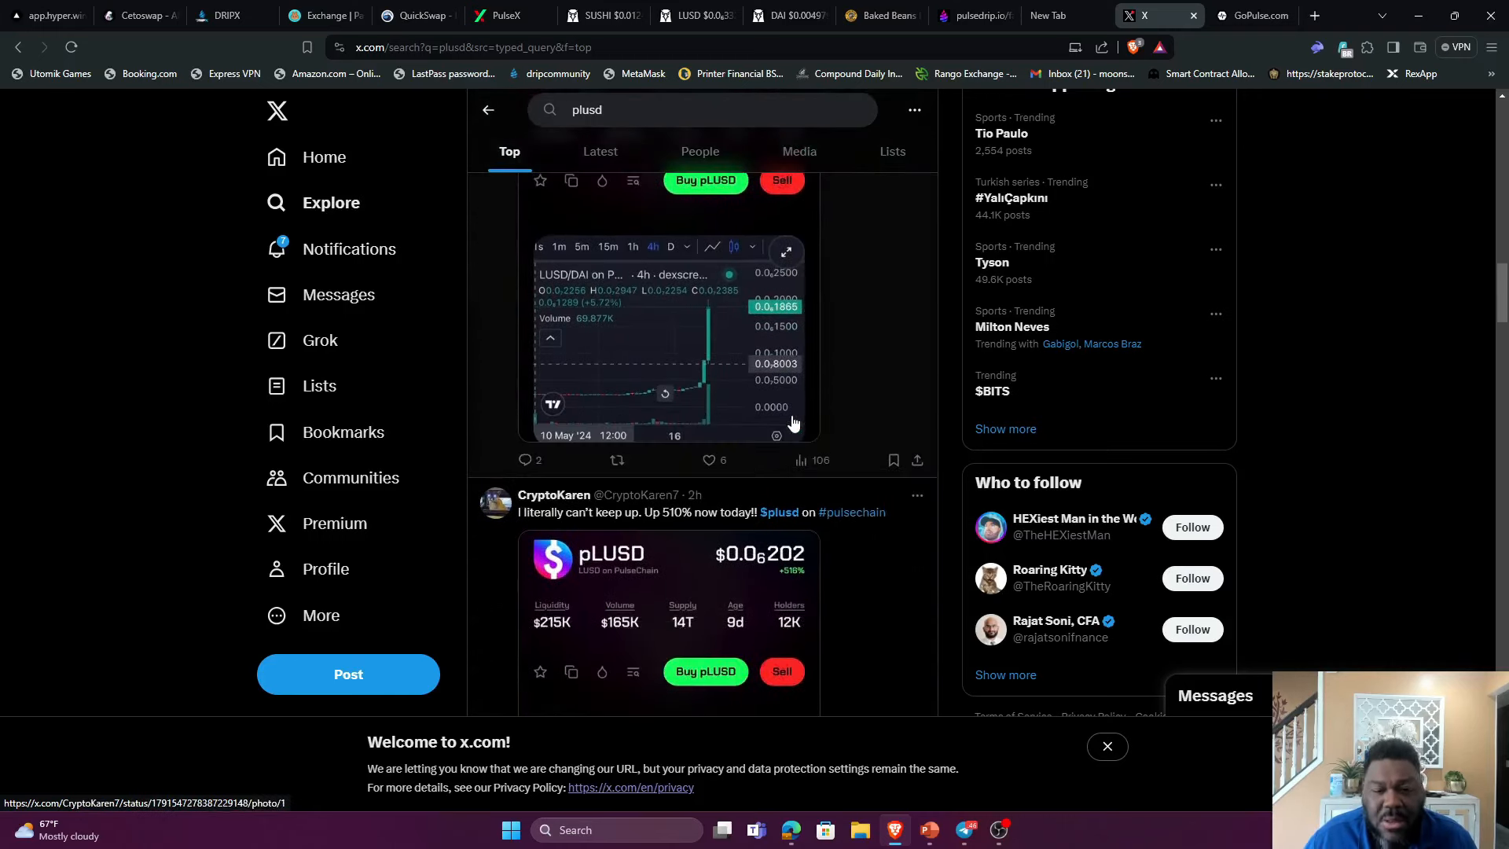
{"action": "scroll", "scroll_direction": "down", "scroll_amount": 3}
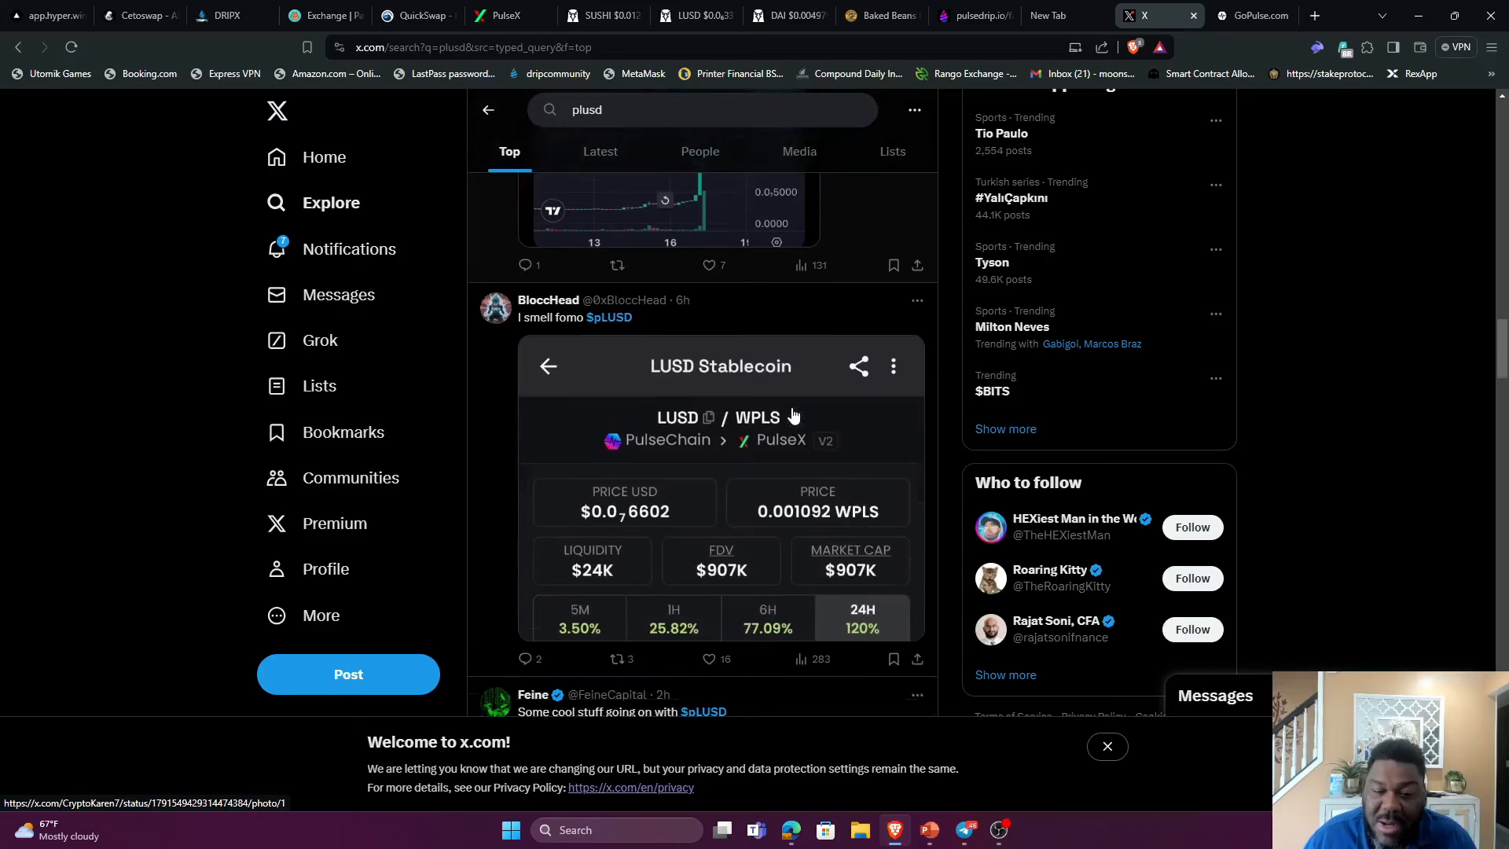
{"action": "scroll", "scroll_direction": "down", "scroll_amount": 3}
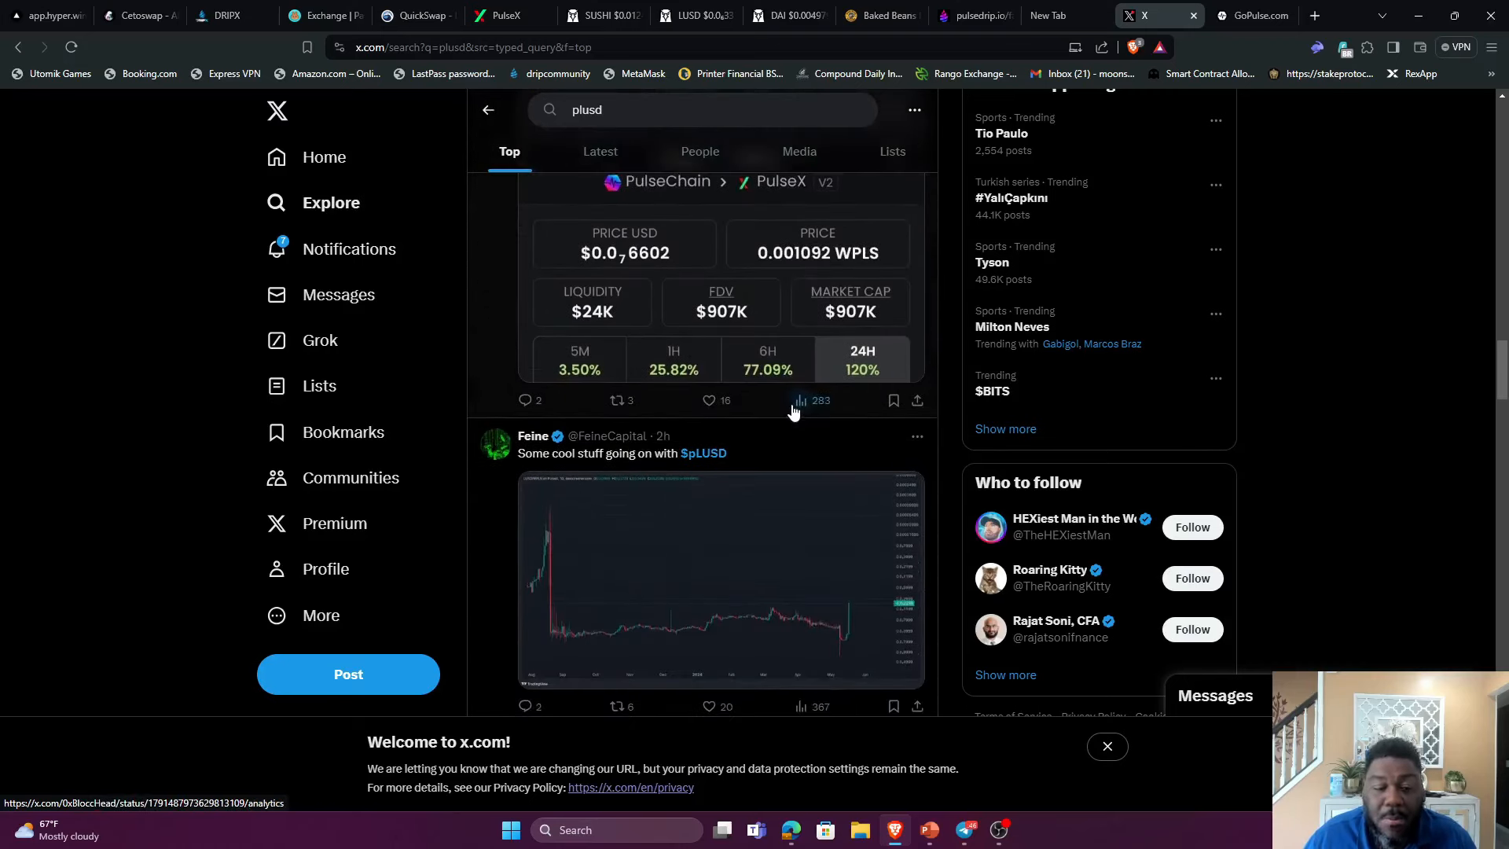
{"action": "scroll", "scroll_direction": "down", "scroll_amount": 3}
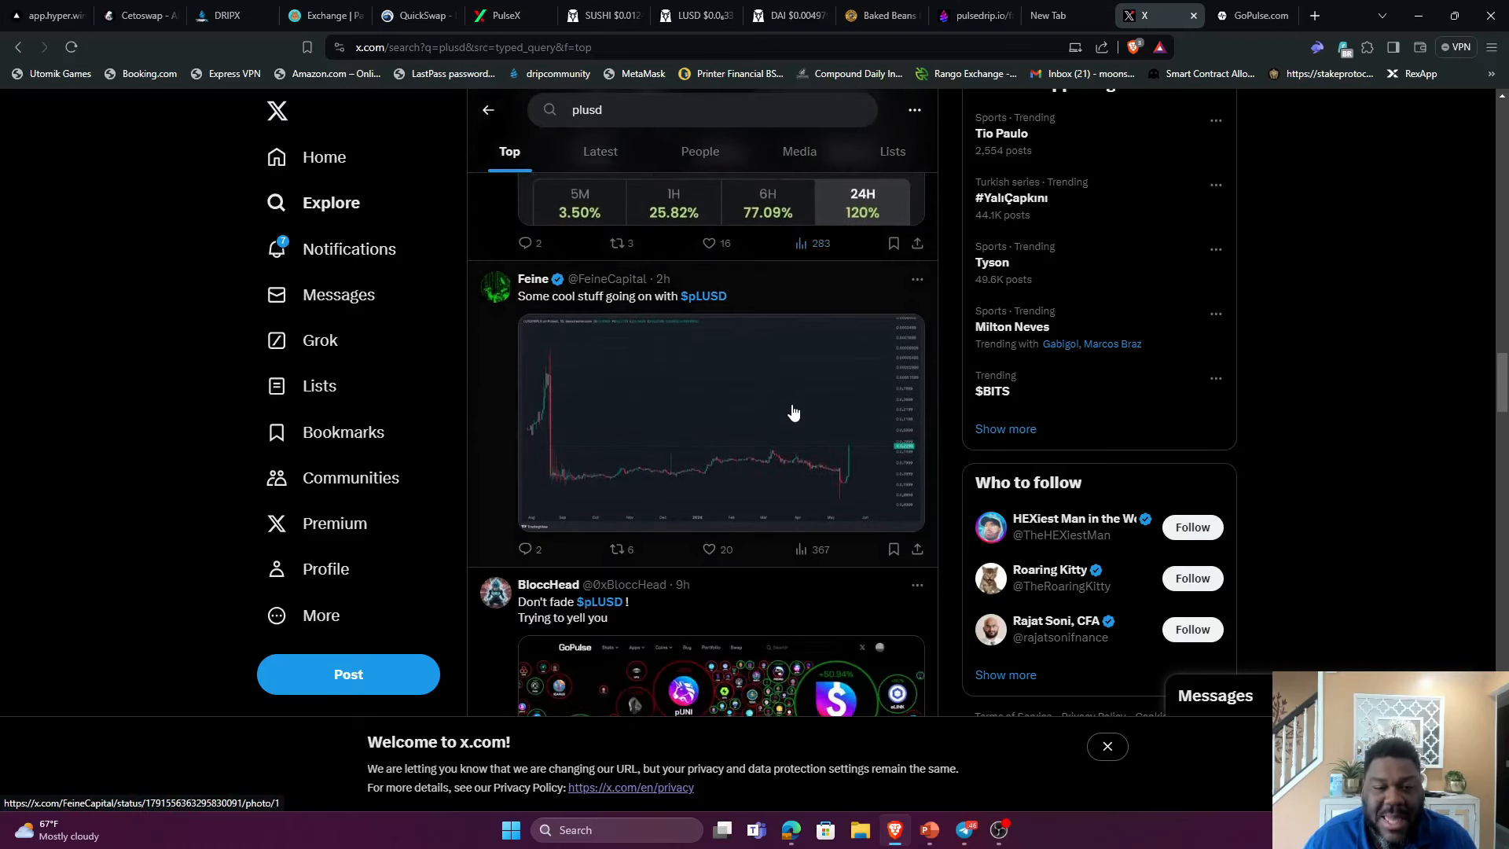
{"action": "scroll", "scroll_direction": "down", "scroll_amount": 3}
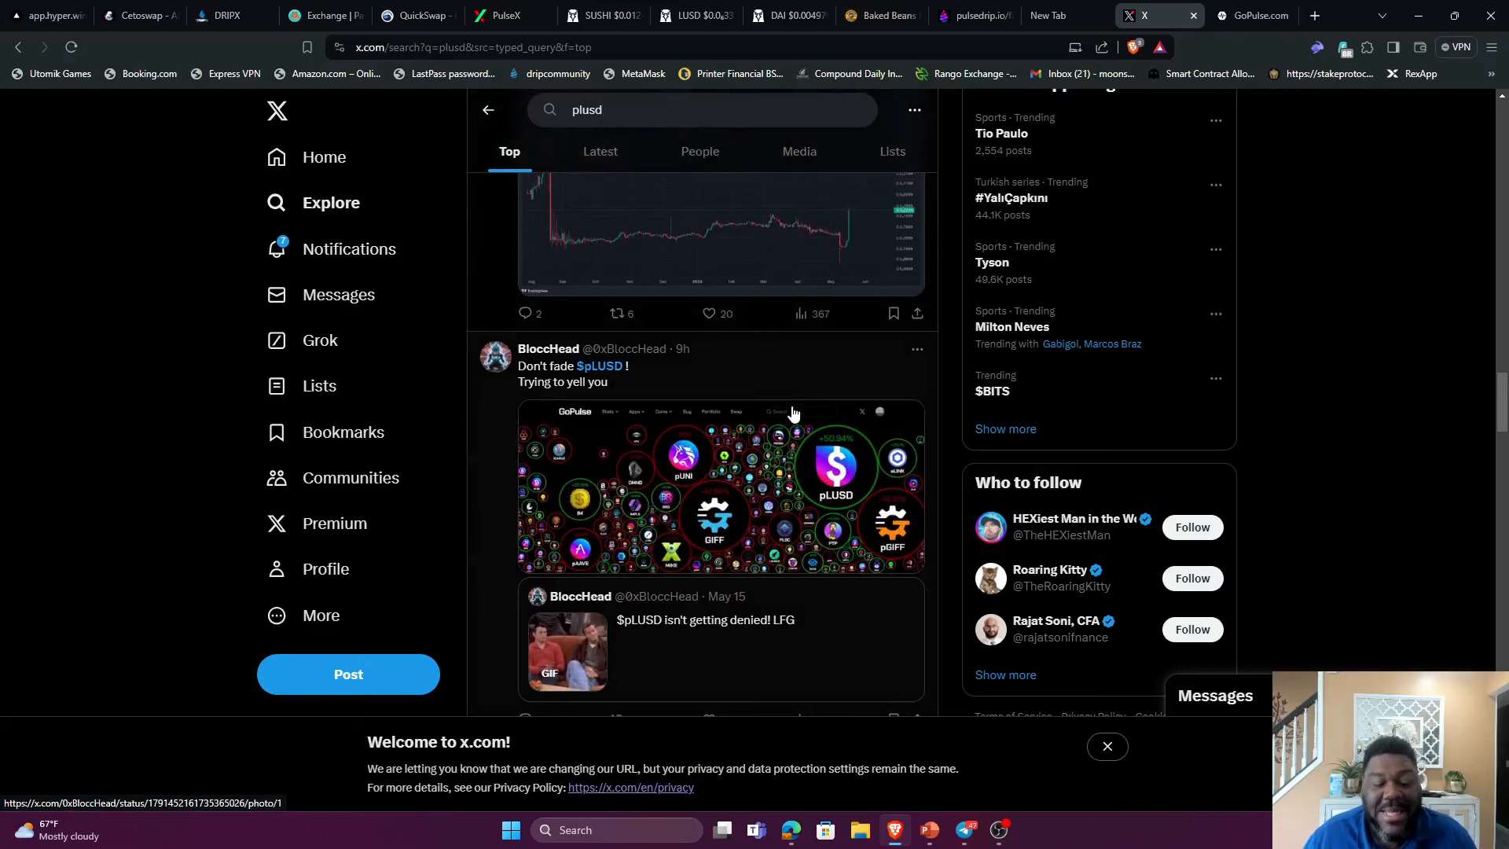
{"action": "scroll", "scroll_direction": "down", "scroll_amount": 3}
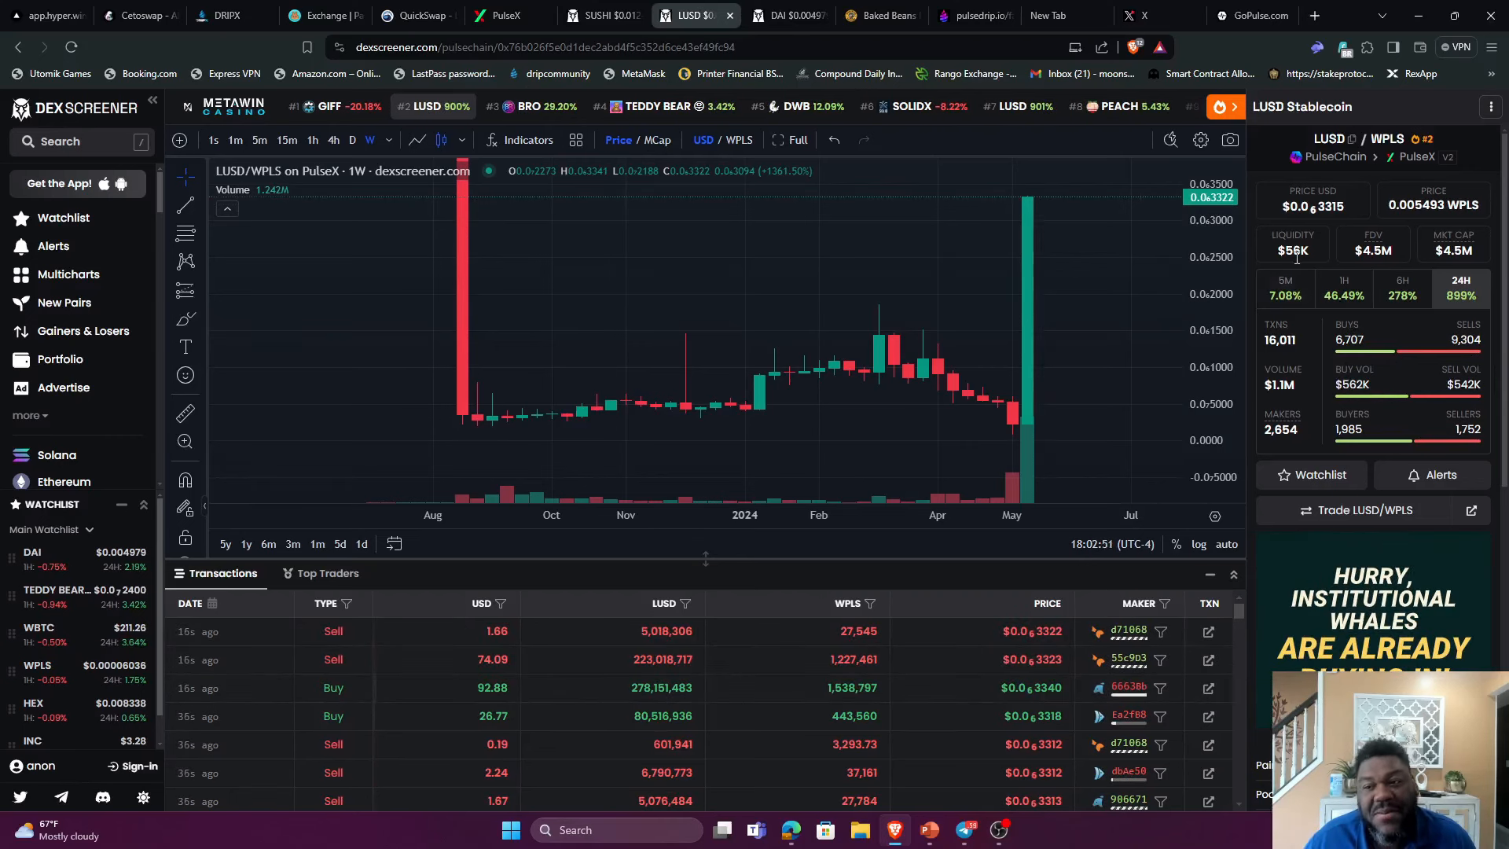
{"action": "mouse_move", "coordinate": [1140, 322]}
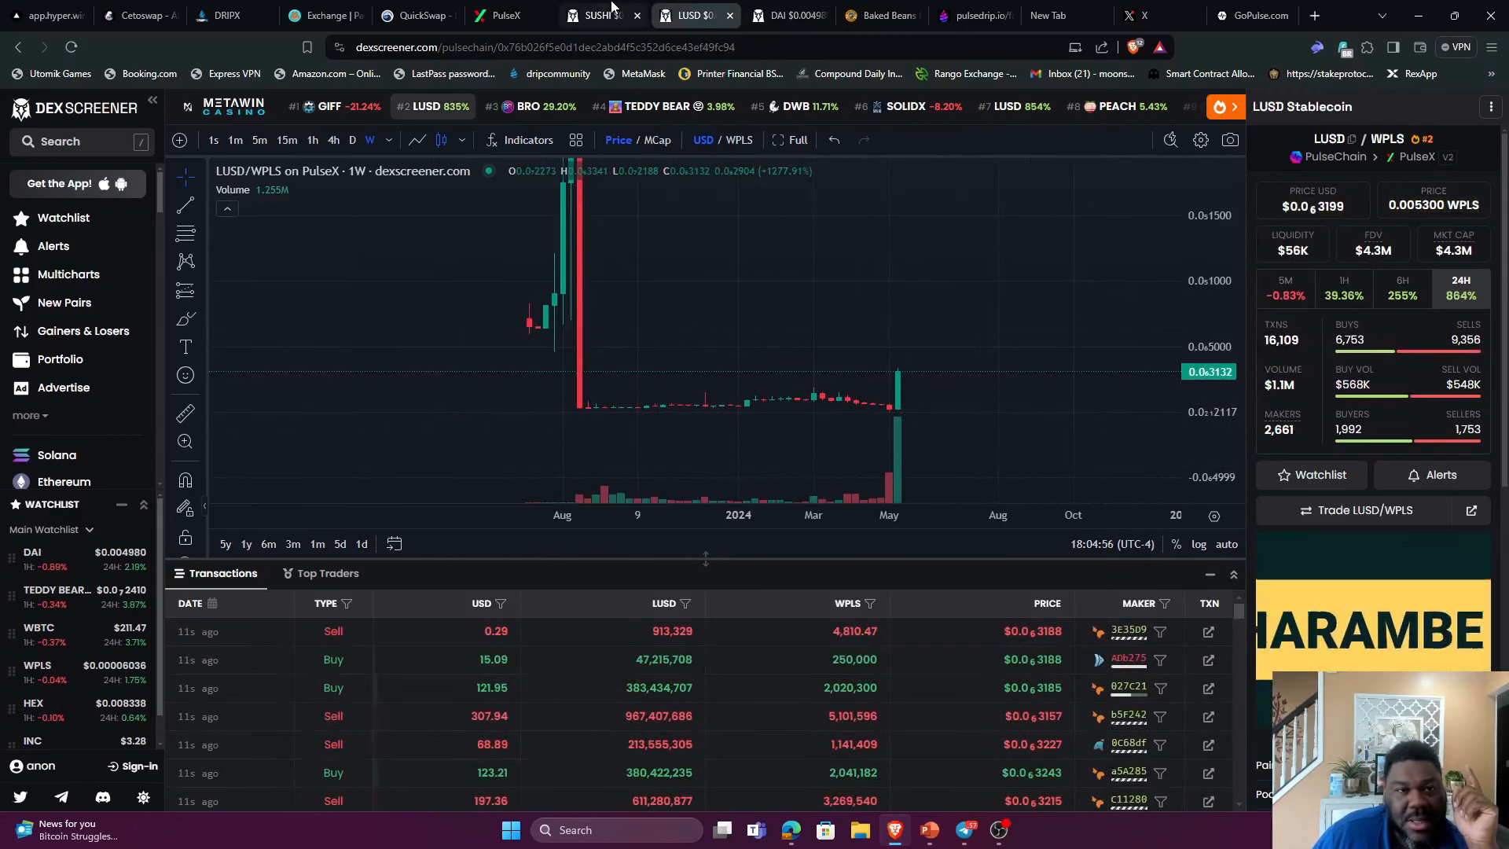
{"action": "mouse_move", "coordinate": [912, 418]}
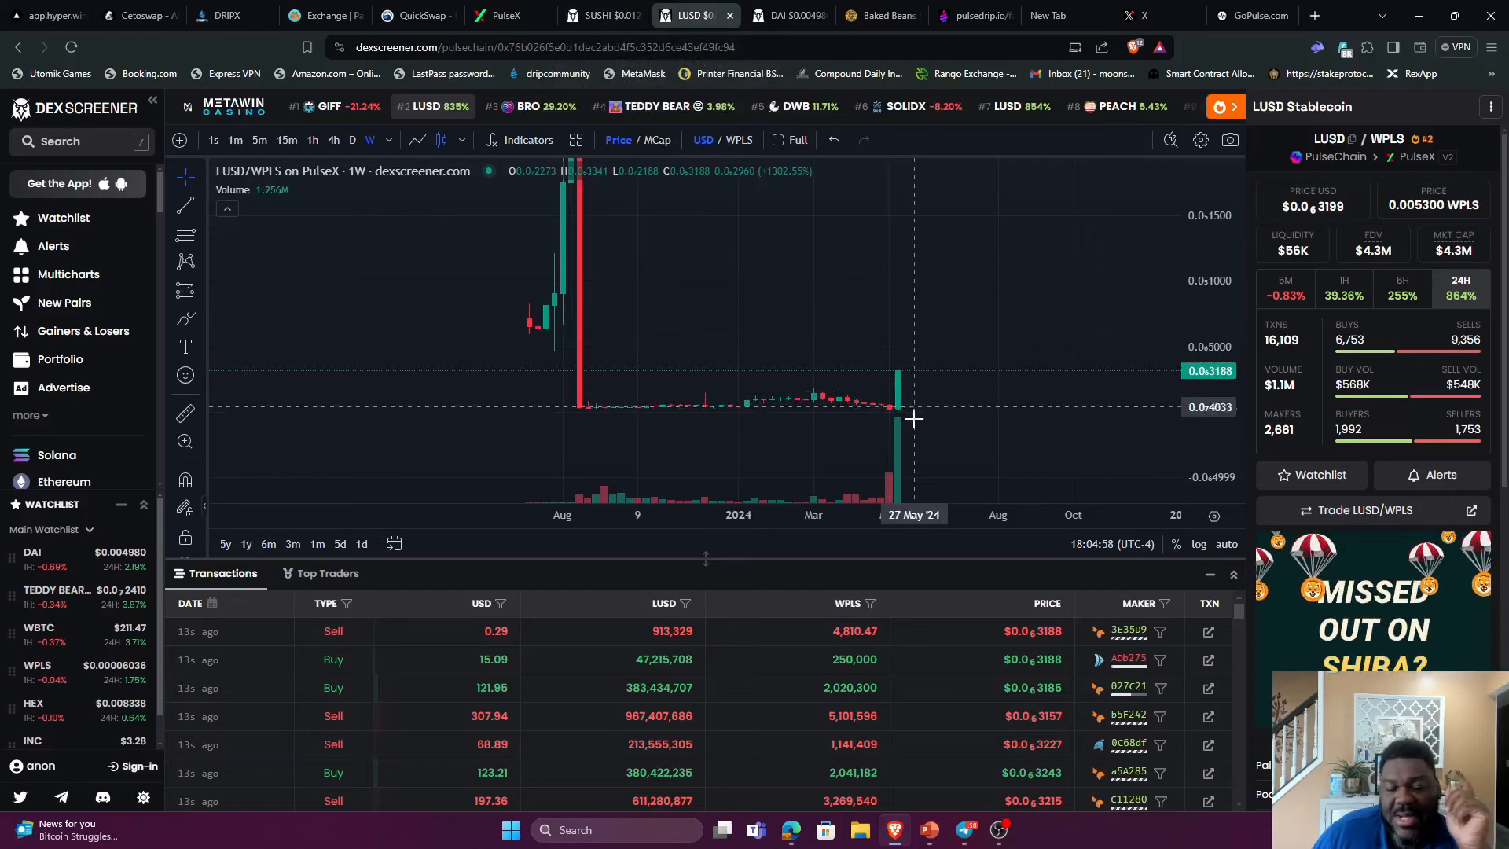
{"action": "mouse_move", "coordinate": [897, 426]}
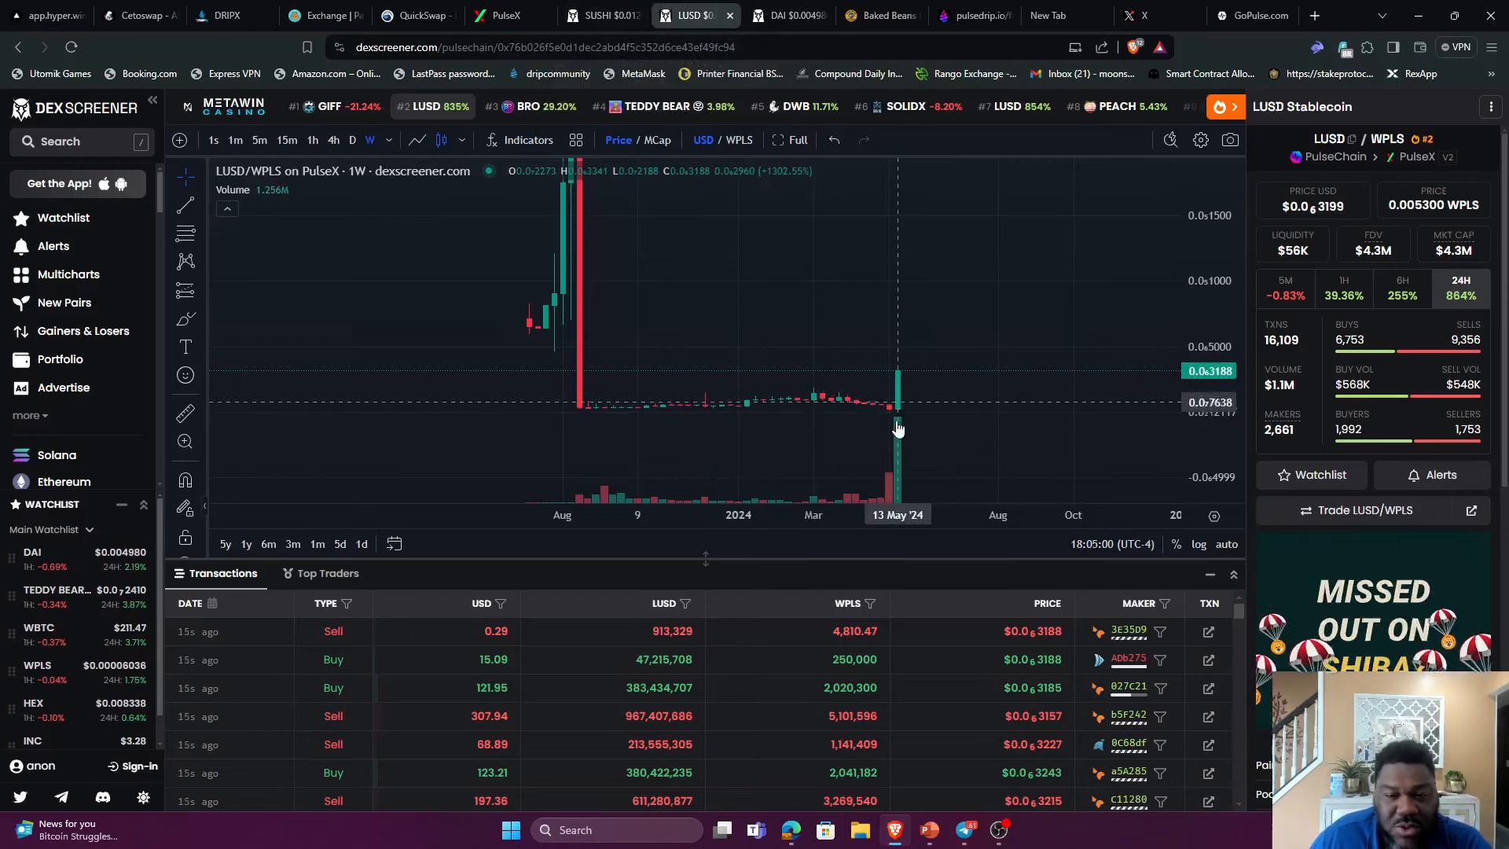
{"action": "mouse_move", "coordinate": [897, 416]}
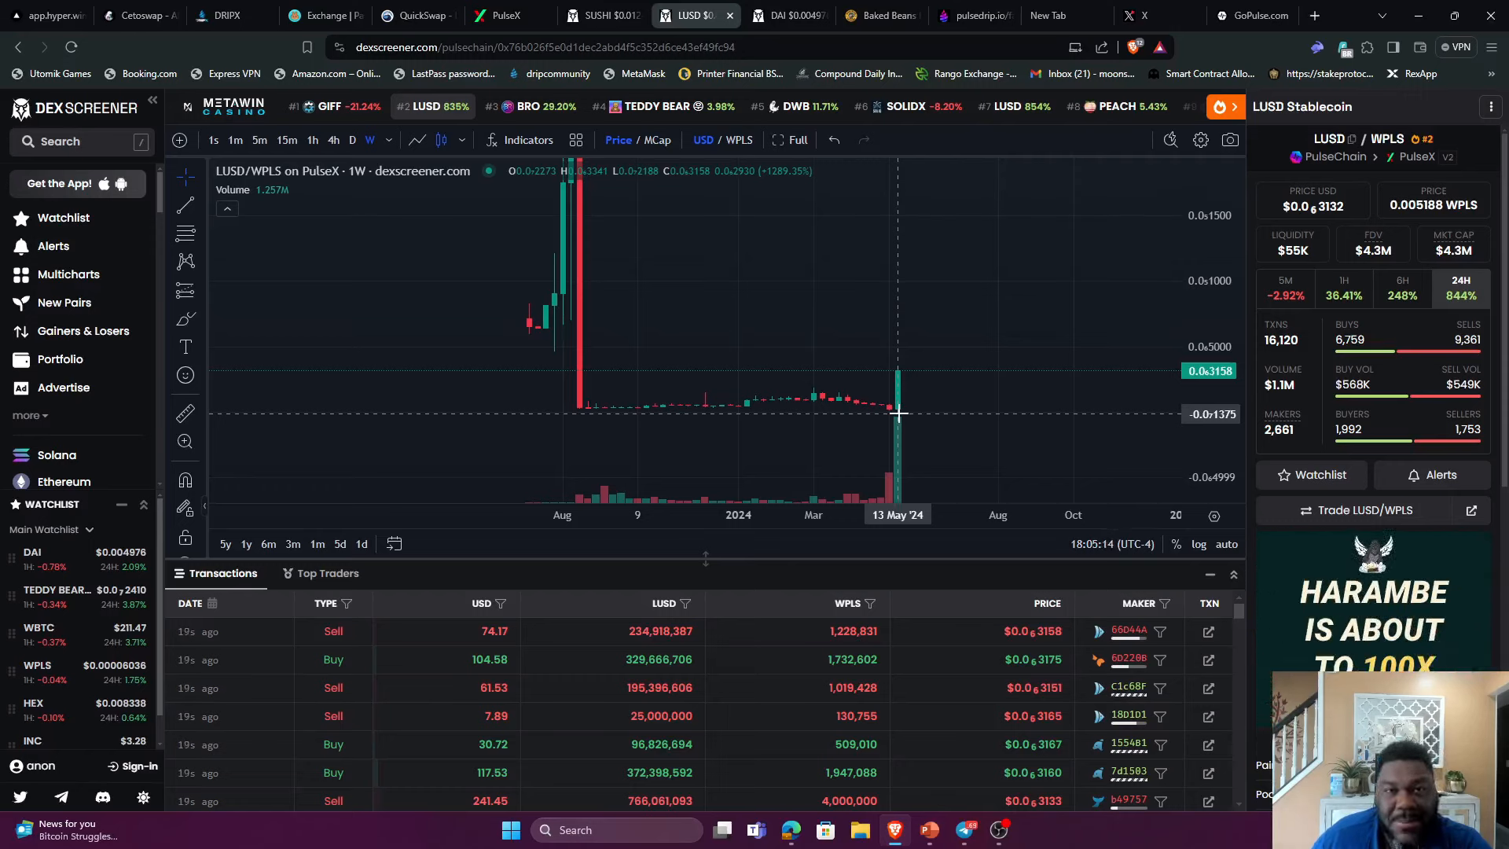
{"action": "mouse_move", "coordinate": [847, 416]}
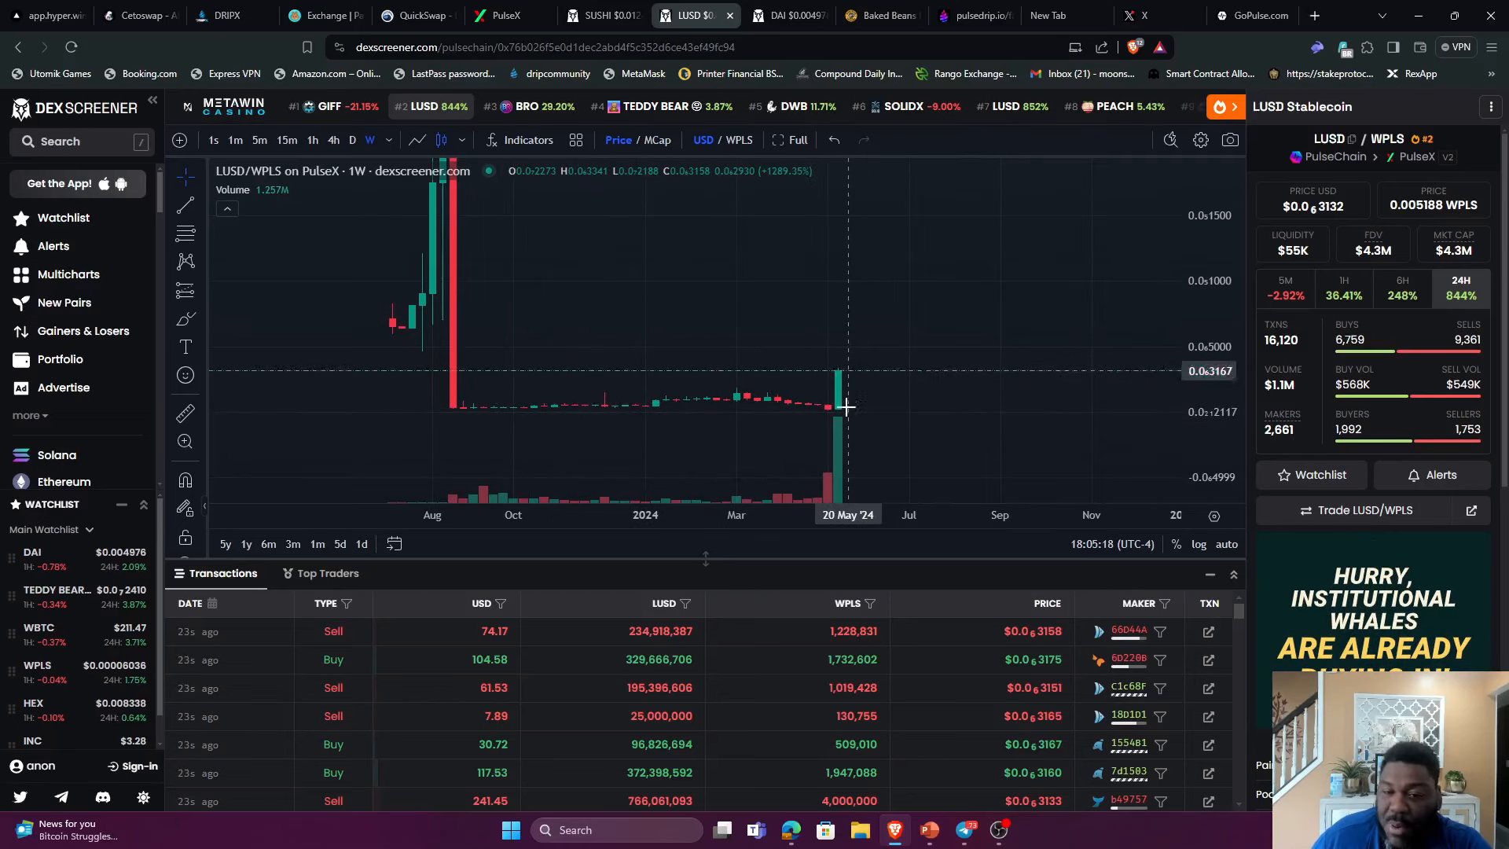
{"action": "mouse_move", "coordinate": [885, 359]}
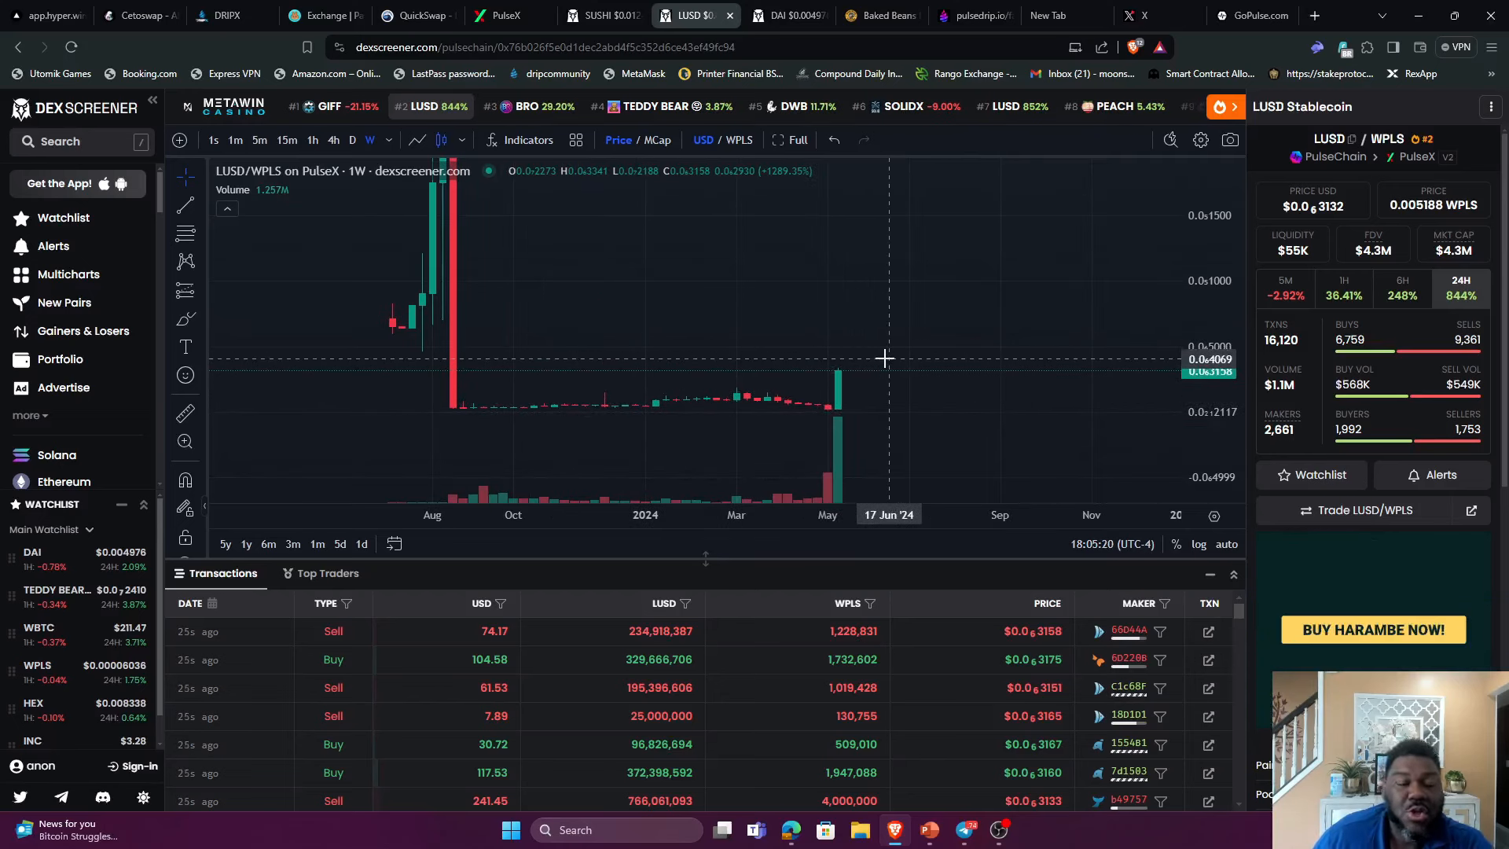
{"action": "mouse_move", "coordinate": [842, 334]}
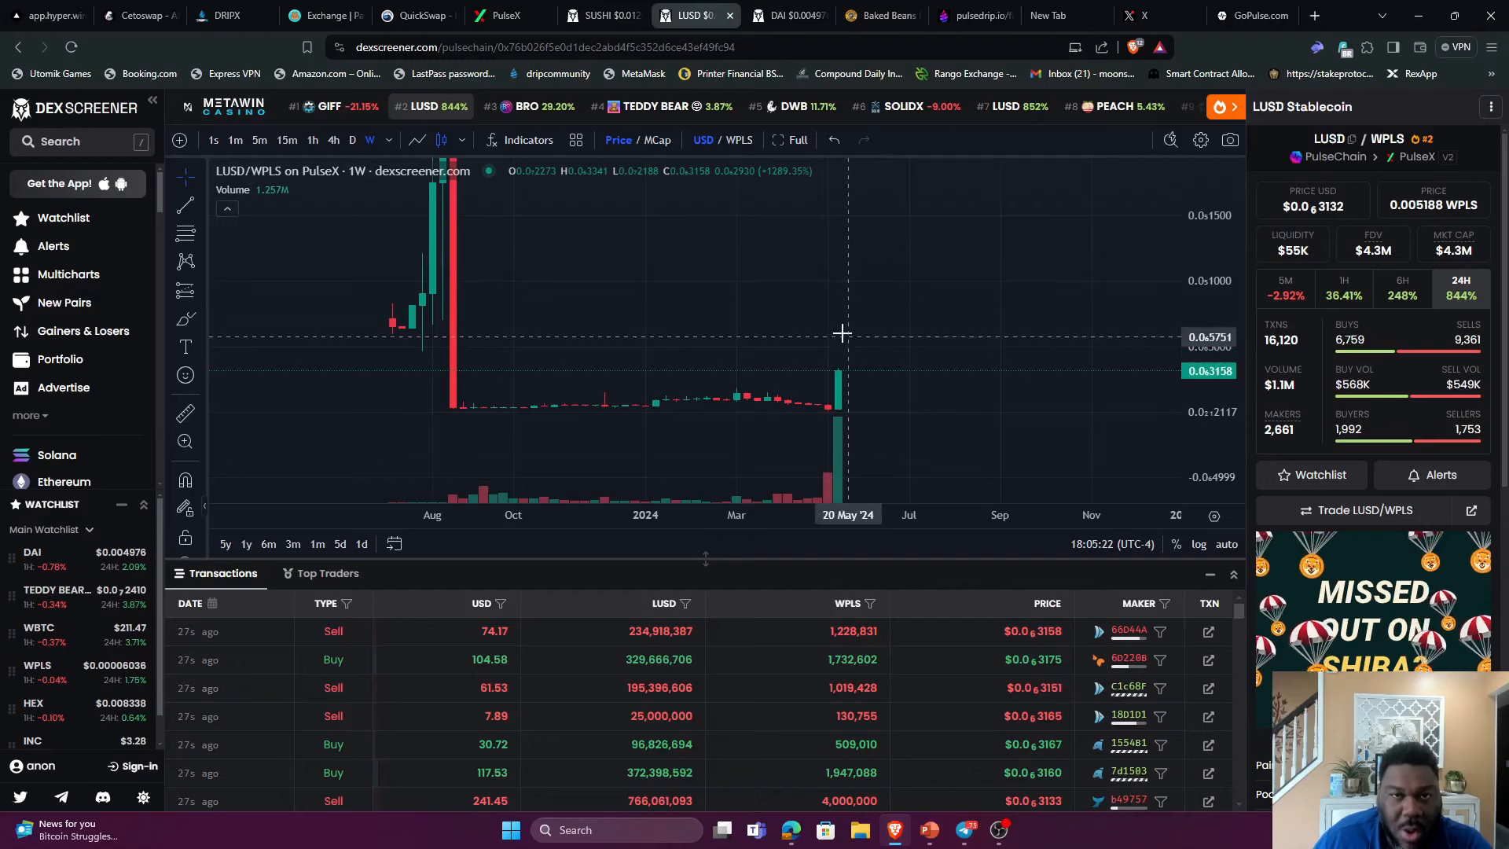
{"action": "mouse_move", "coordinate": [820, 455]}
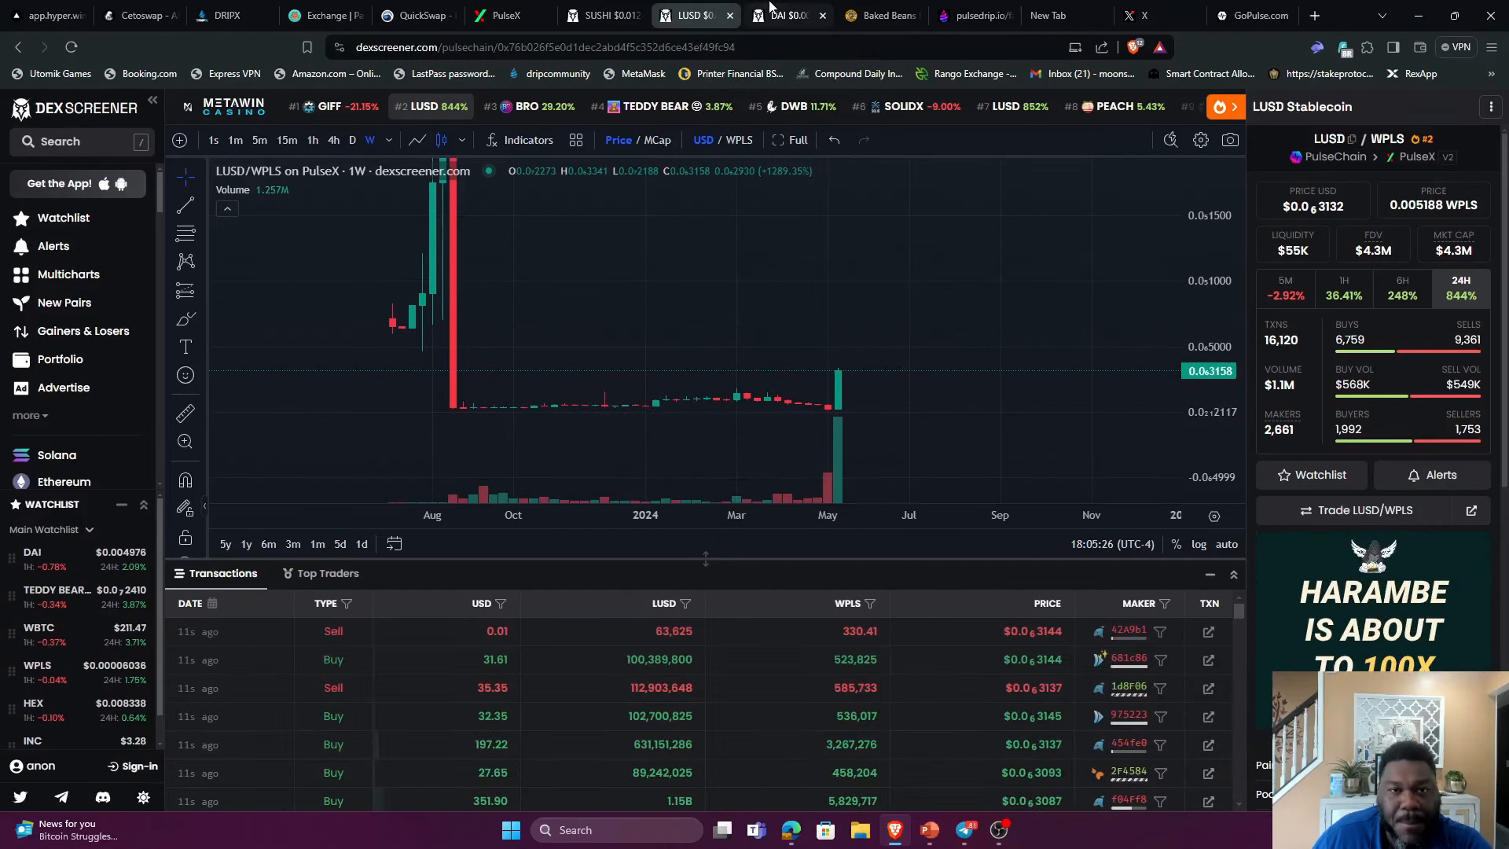
Switch to the DAI/WPLS weekly chart, priced about $0.004976, up 2.09%
{"action": "left_click", "coordinate": [787, 16]}
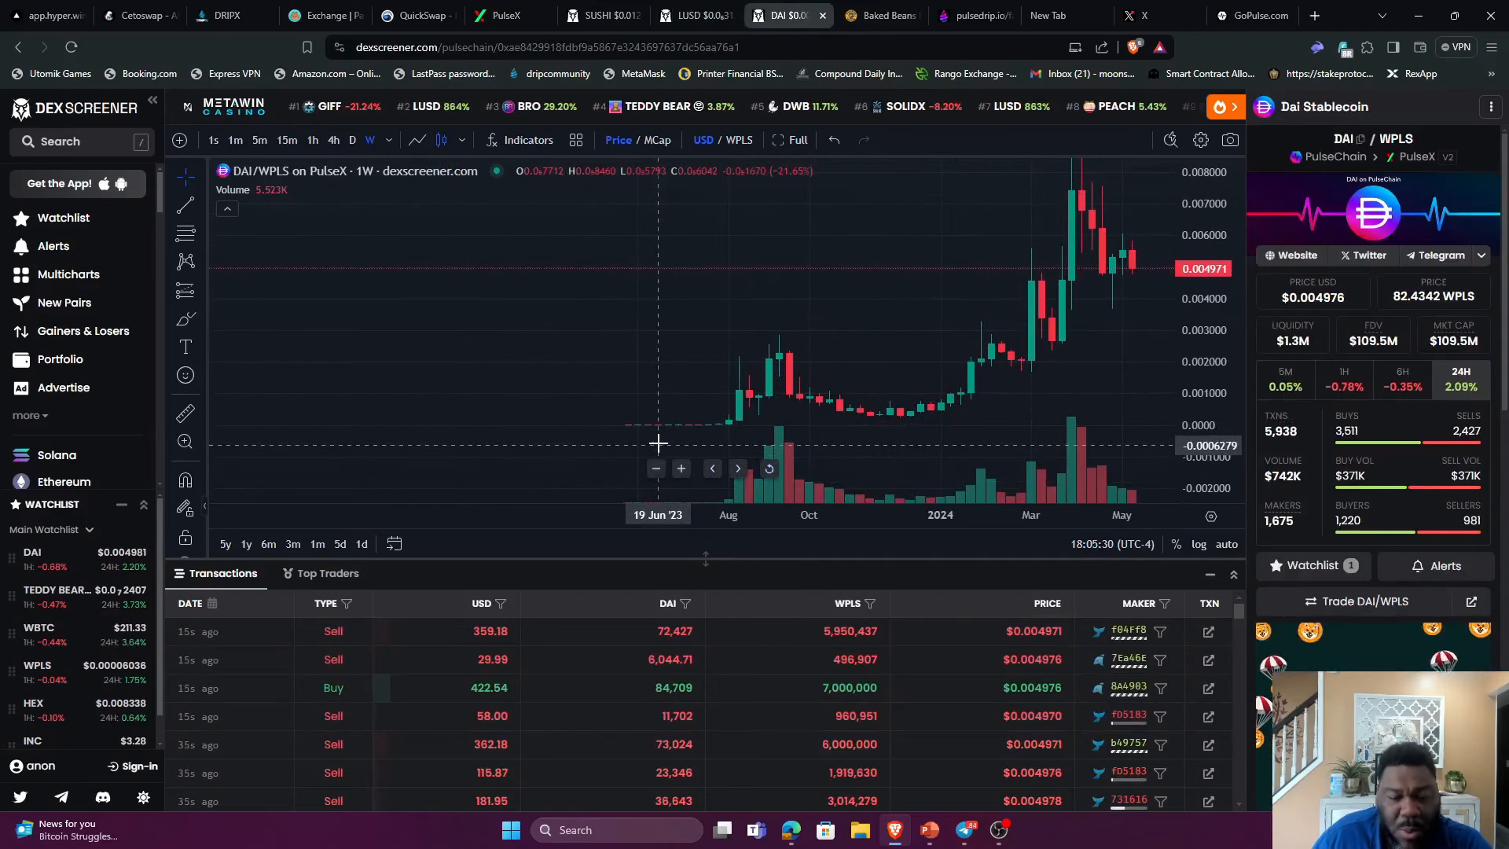
{"action": "mouse_move", "coordinate": [679, 442]}
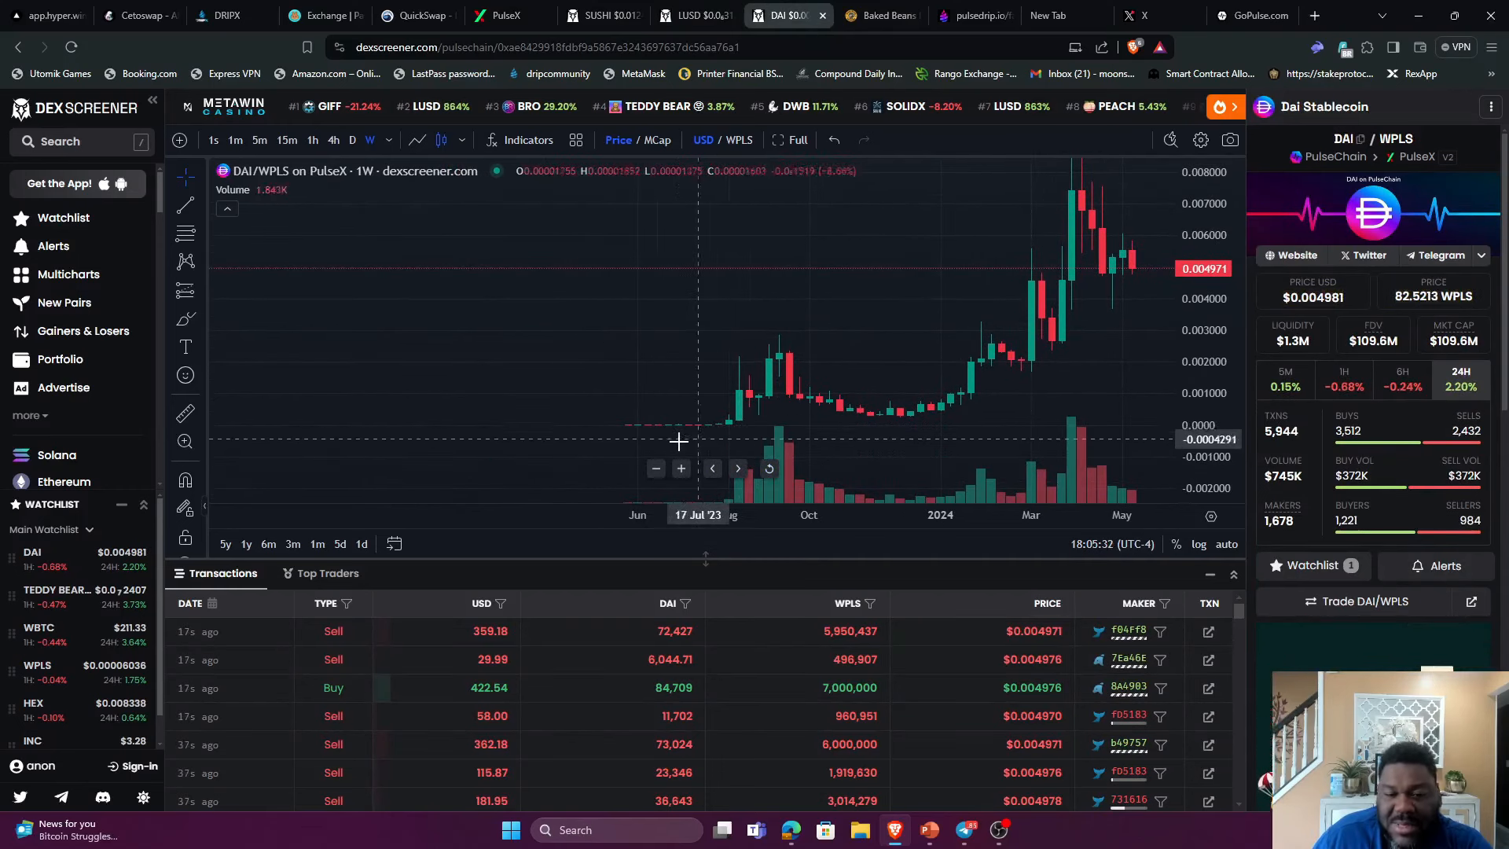
{"action": "mouse_move", "coordinate": [741, 363]}
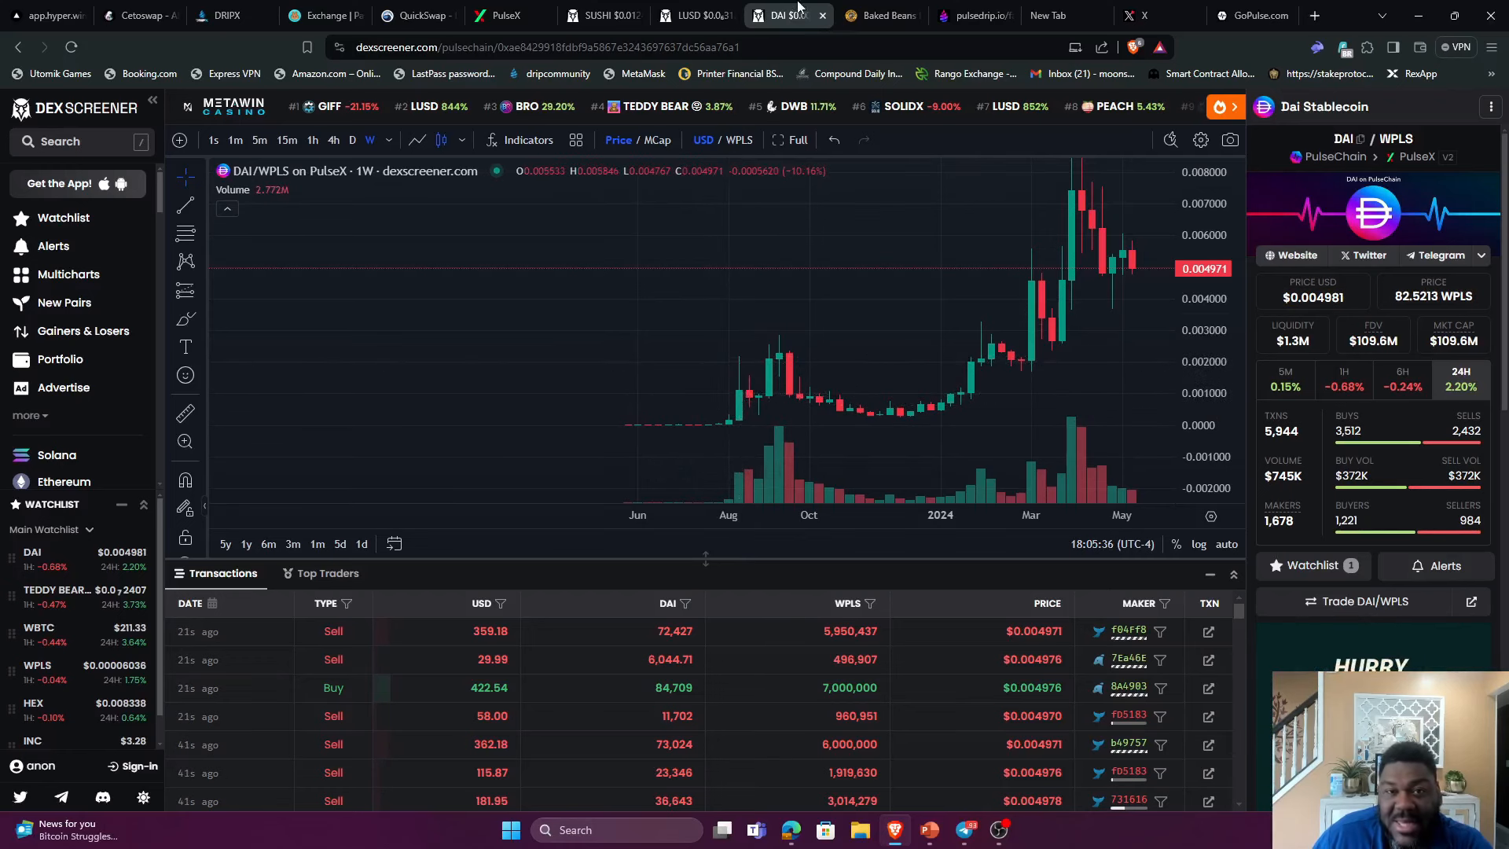
{"action": "left_click", "coordinate": [690, 16]}
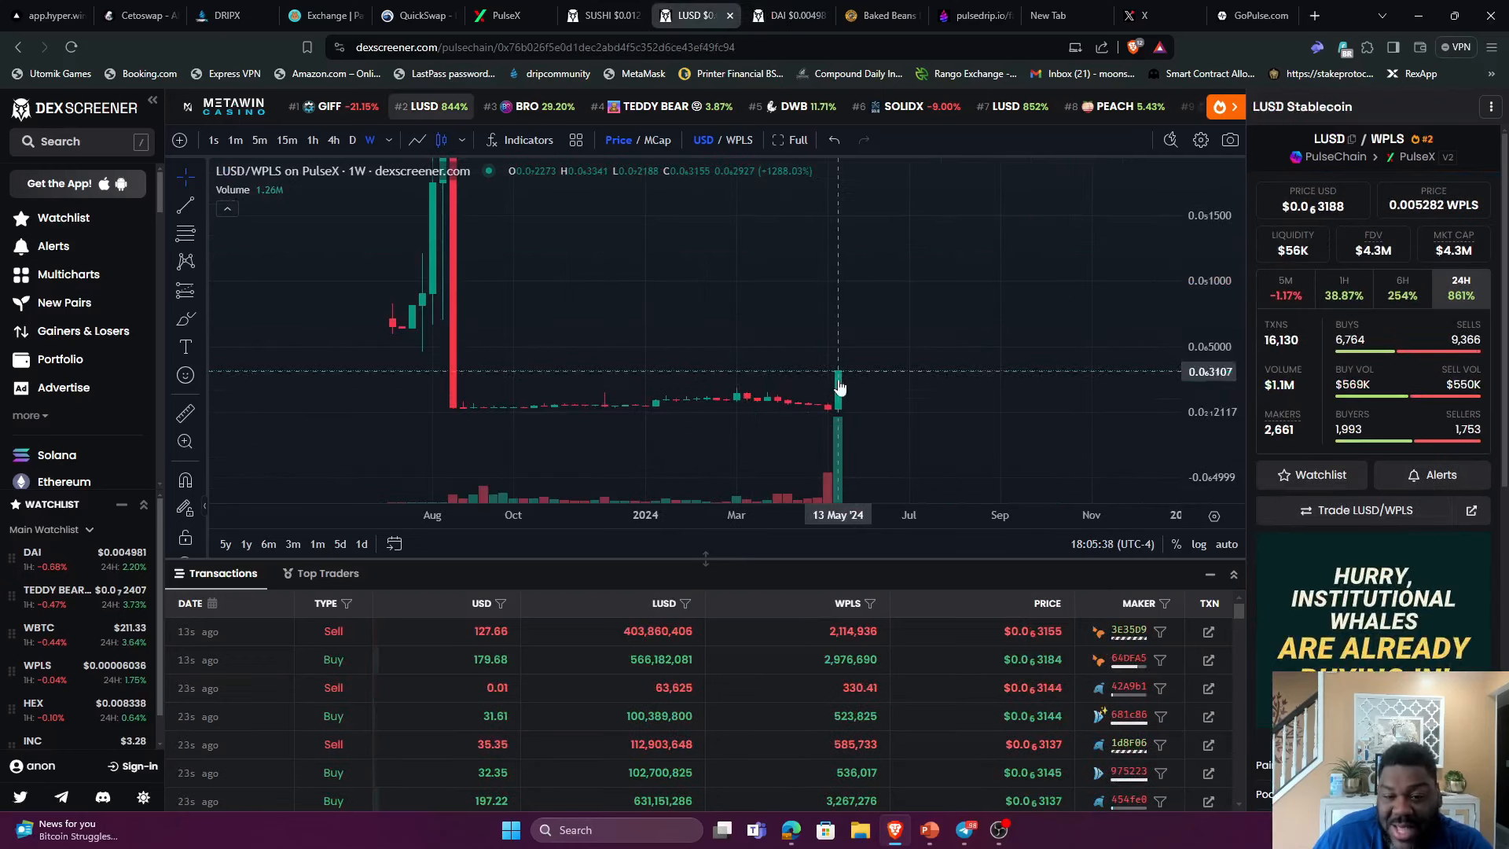
{"action": "left_click", "coordinate": [786, 16]}
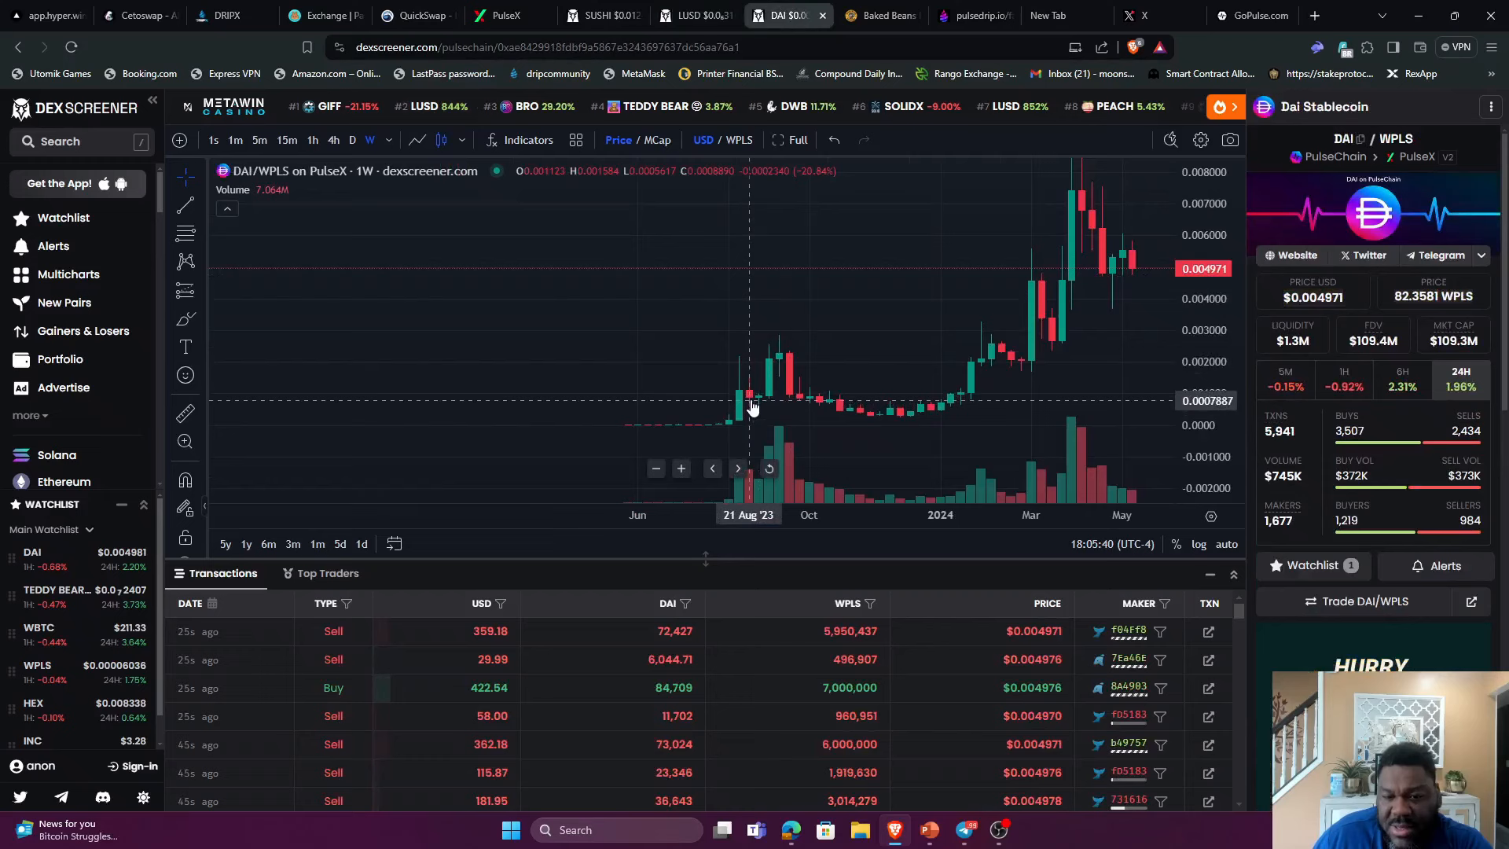
{"action": "mouse_move", "coordinate": [779, 347]}
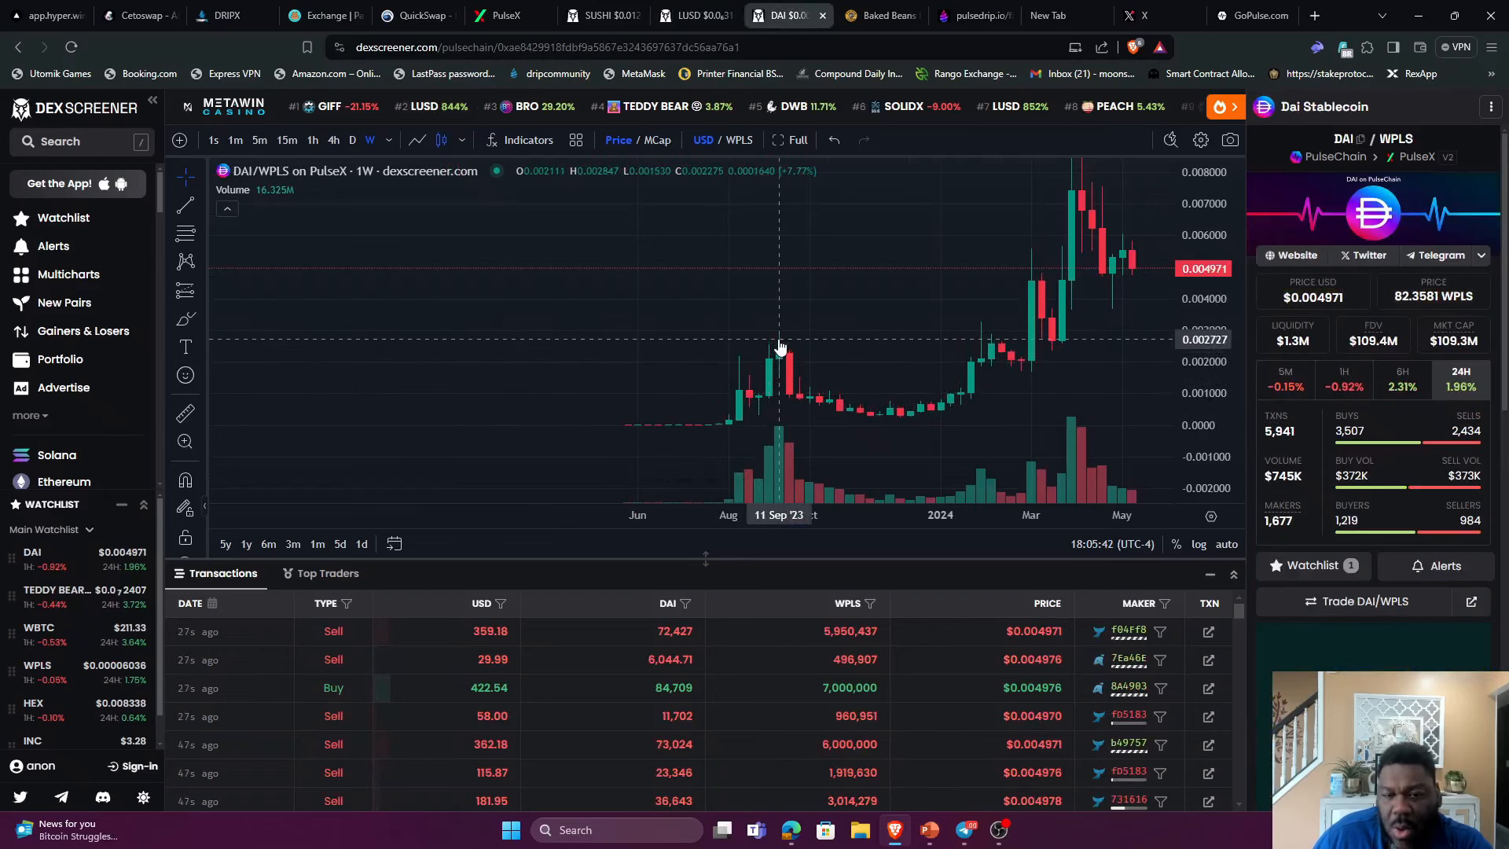
{"action": "mouse_move", "coordinate": [788, 375]}
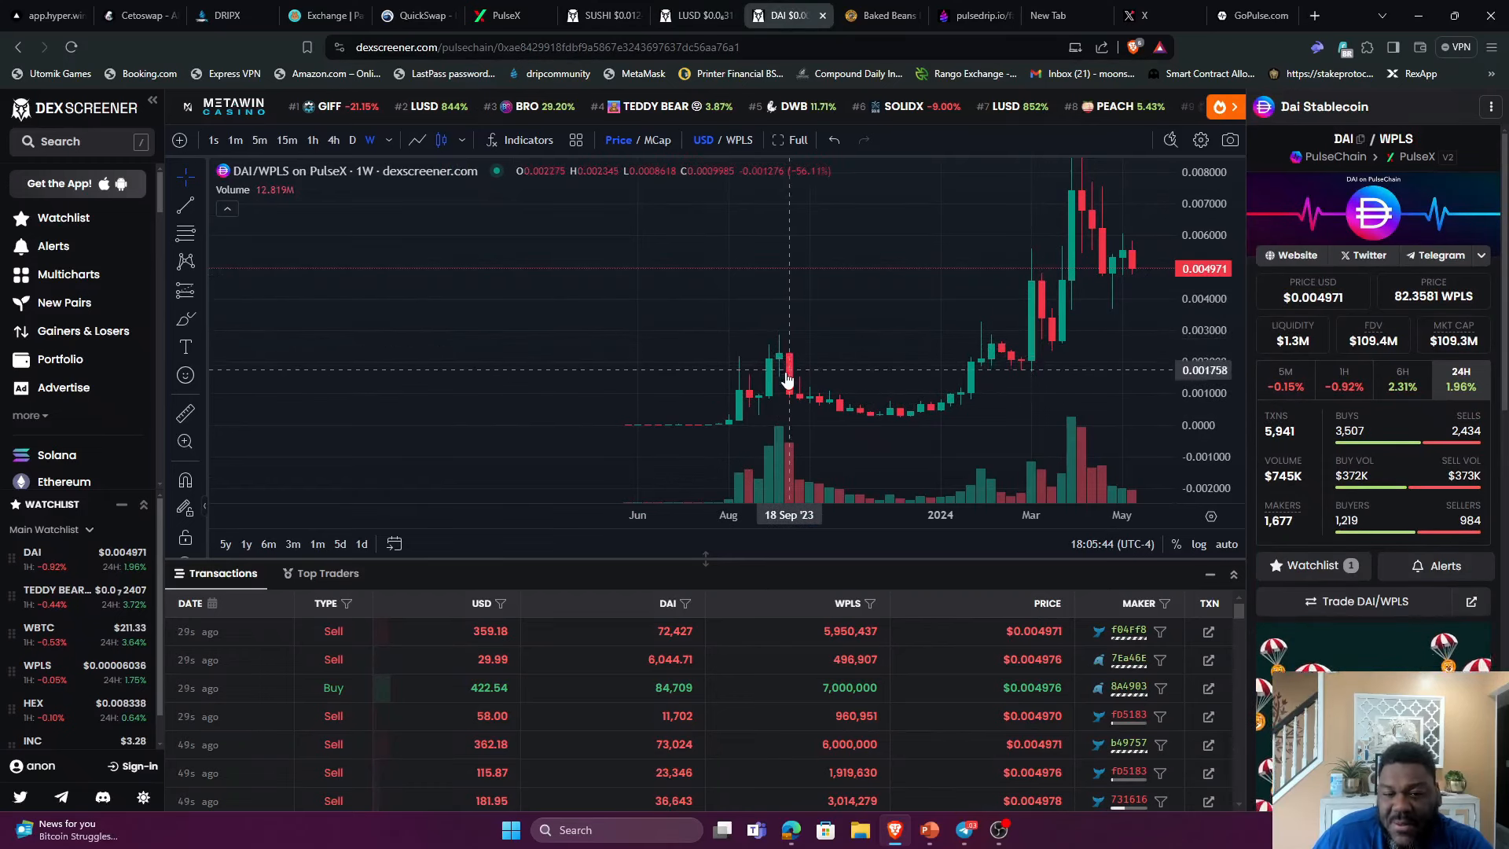
{"action": "mouse_move", "coordinate": [791, 403]}
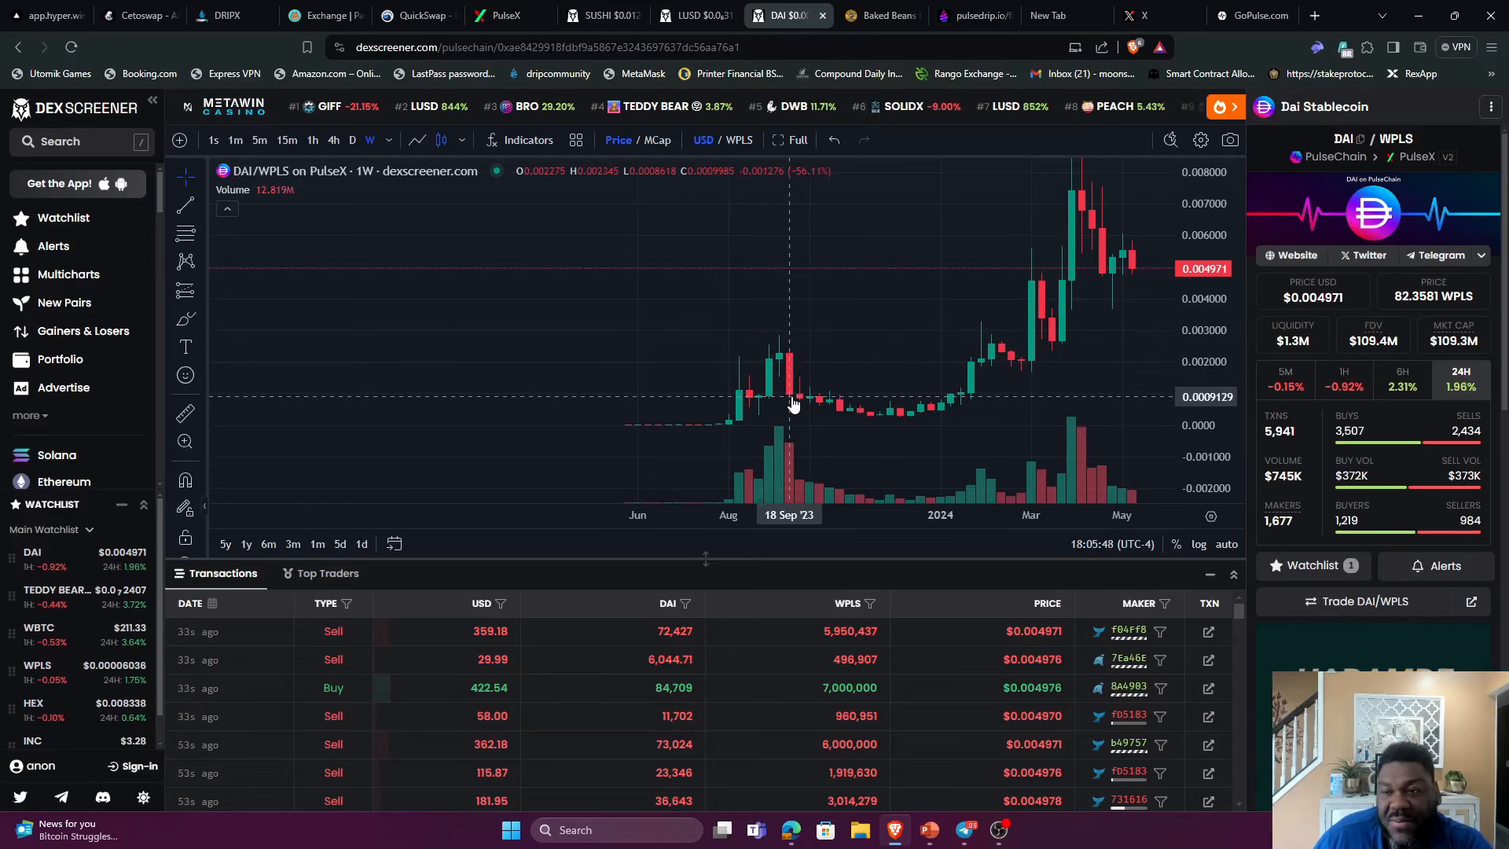
{"action": "mouse_move", "coordinate": [856, 398]}
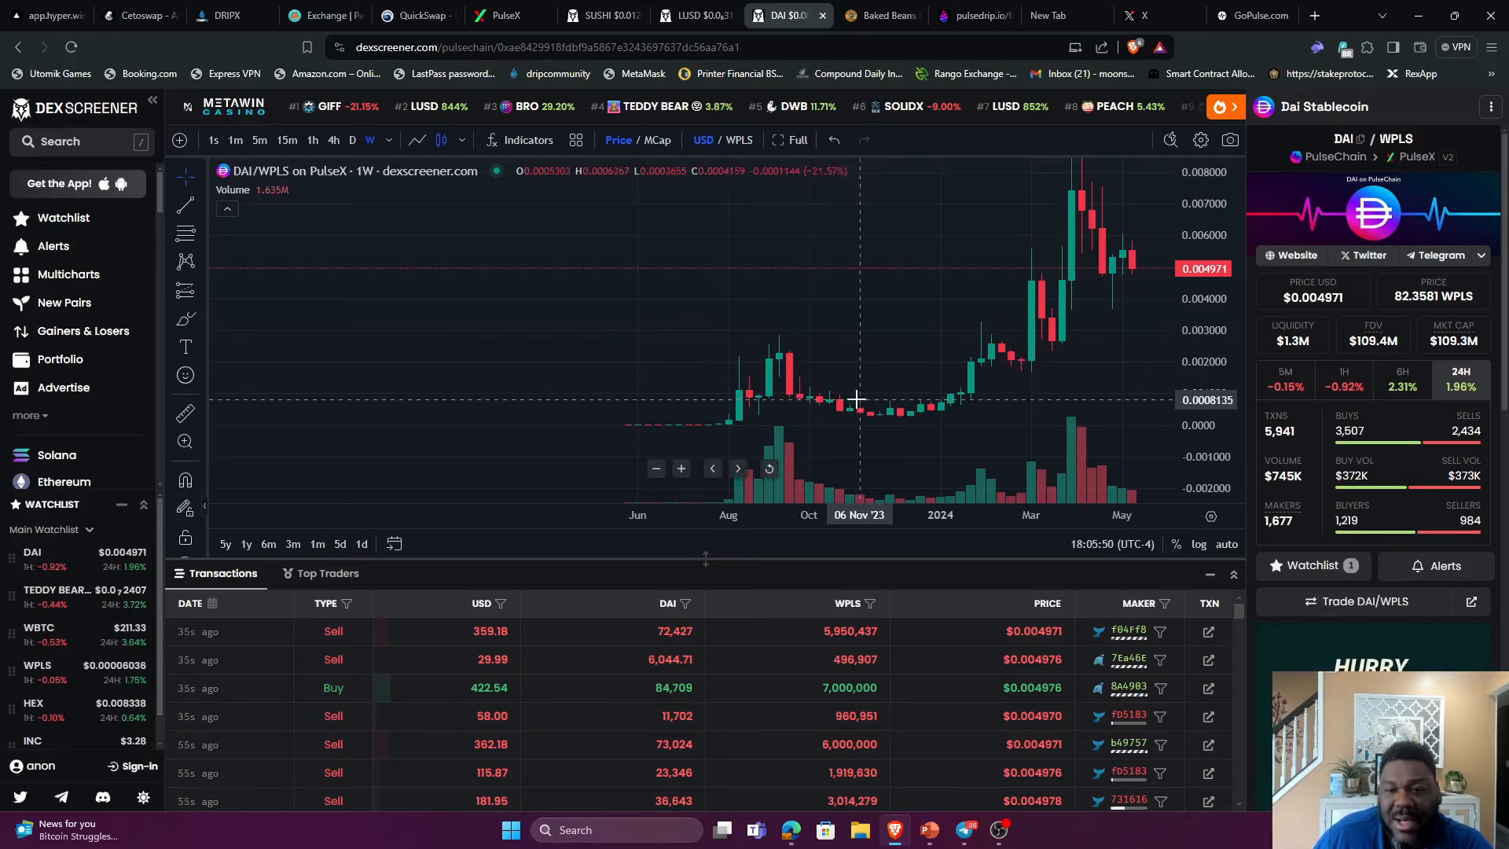
{"action": "mouse_move", "coordinate": [909, 274]}
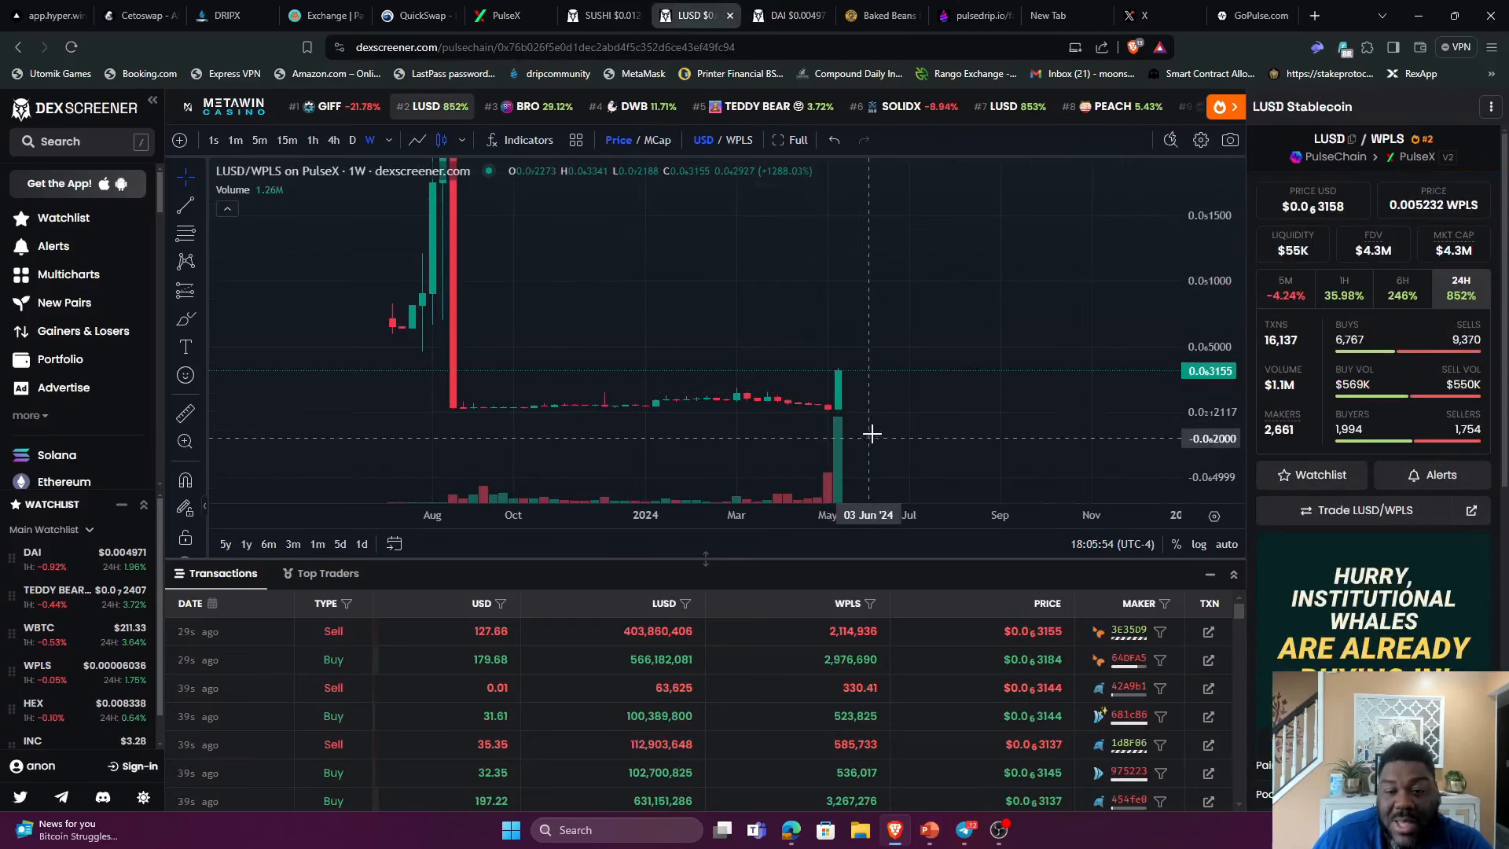
{"action": "mouse_move", "coordinate": [854, 376]}
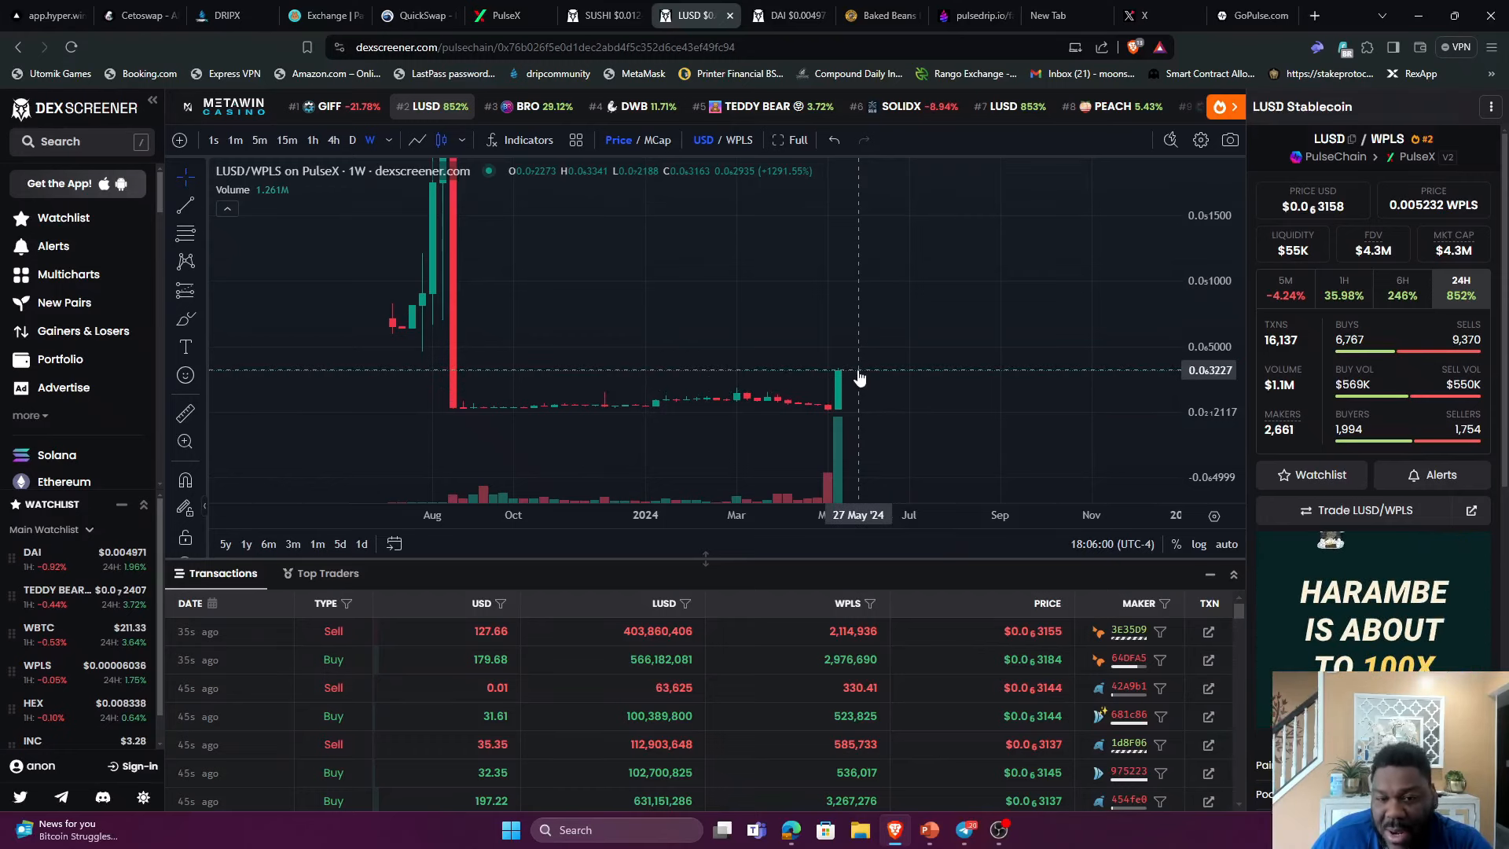
{"action": "left_click", "coordinate": [777, 16]}
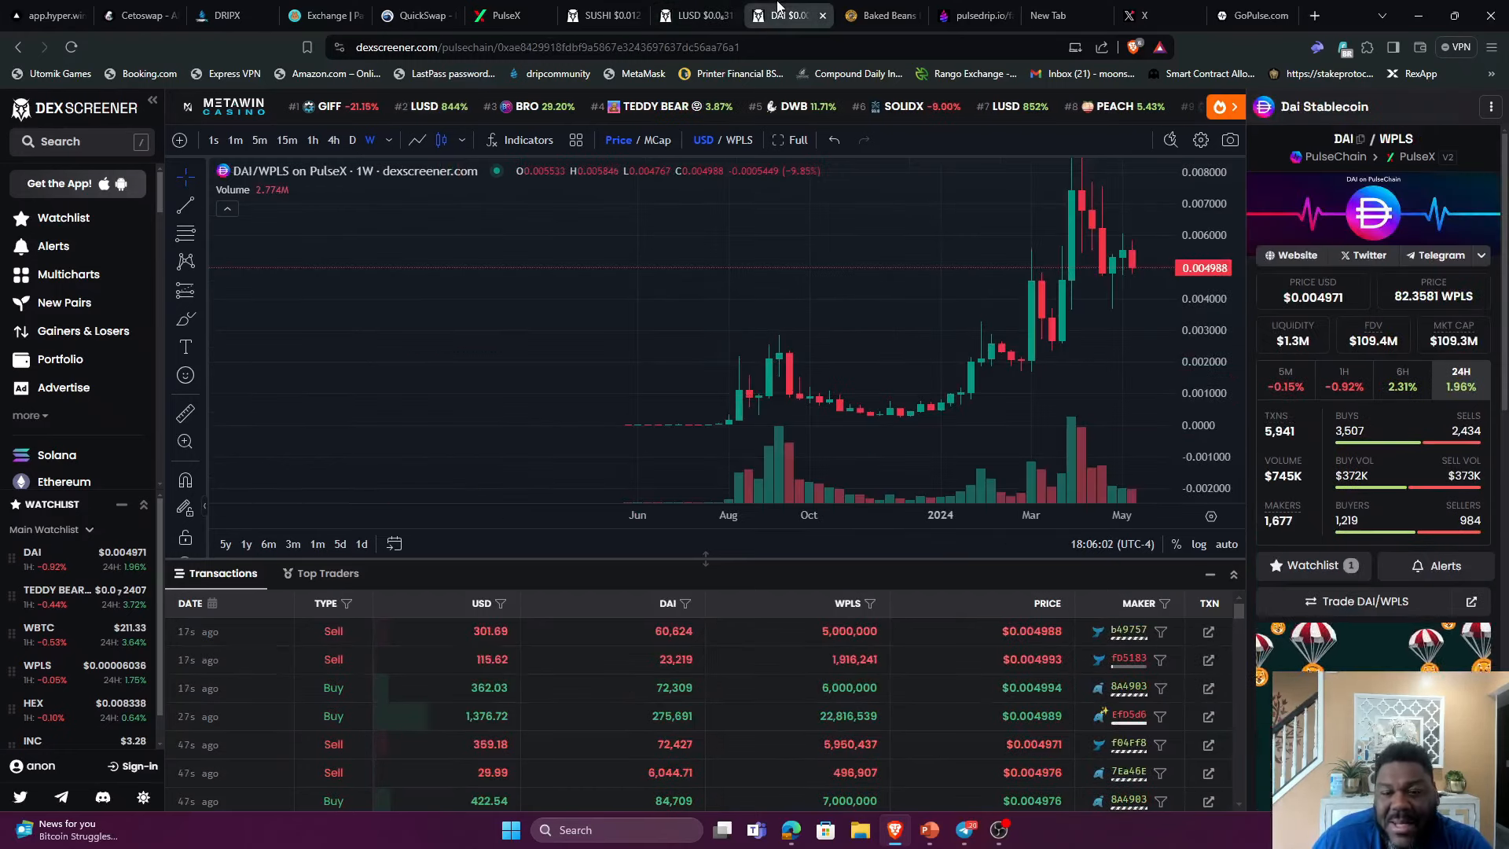
{"action": "left_click", "coordinate": [690, 16]}
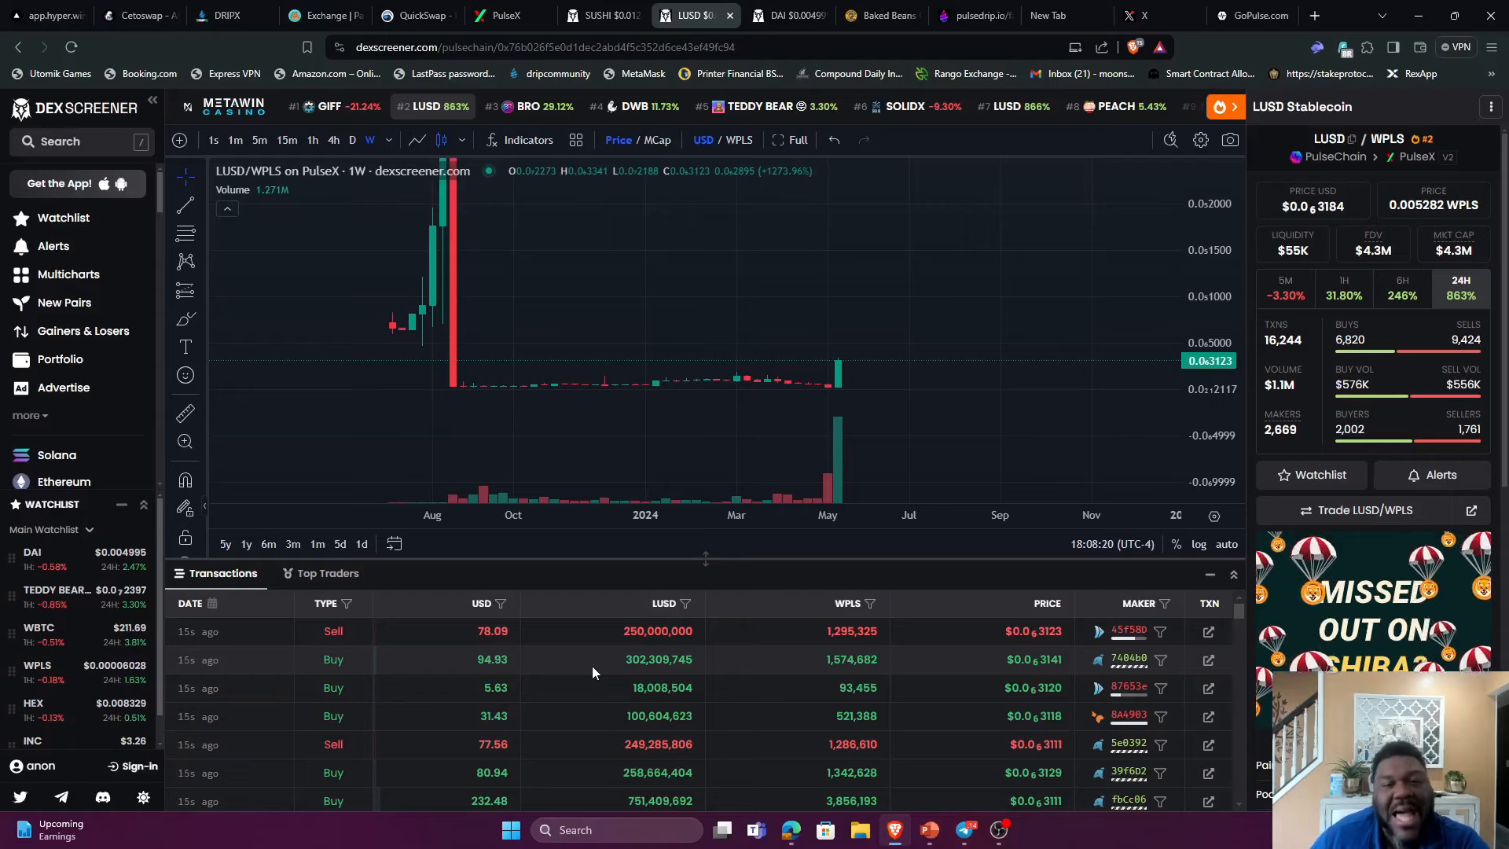
{"action": "left_click", "coordinate": [504, 16]}
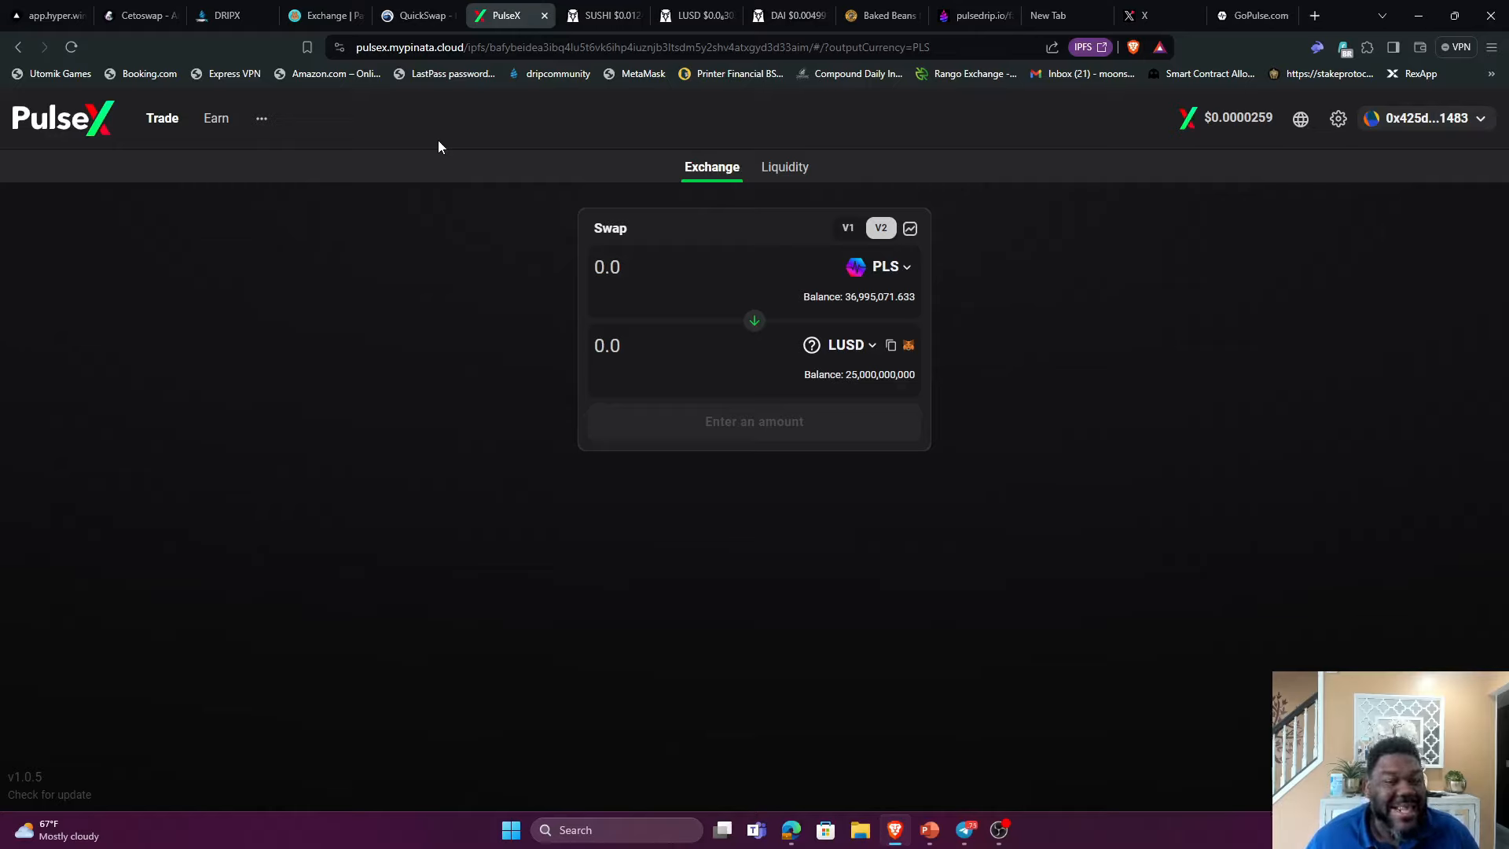
{"action": "mouse_move", "coordinate": [502, 243]}
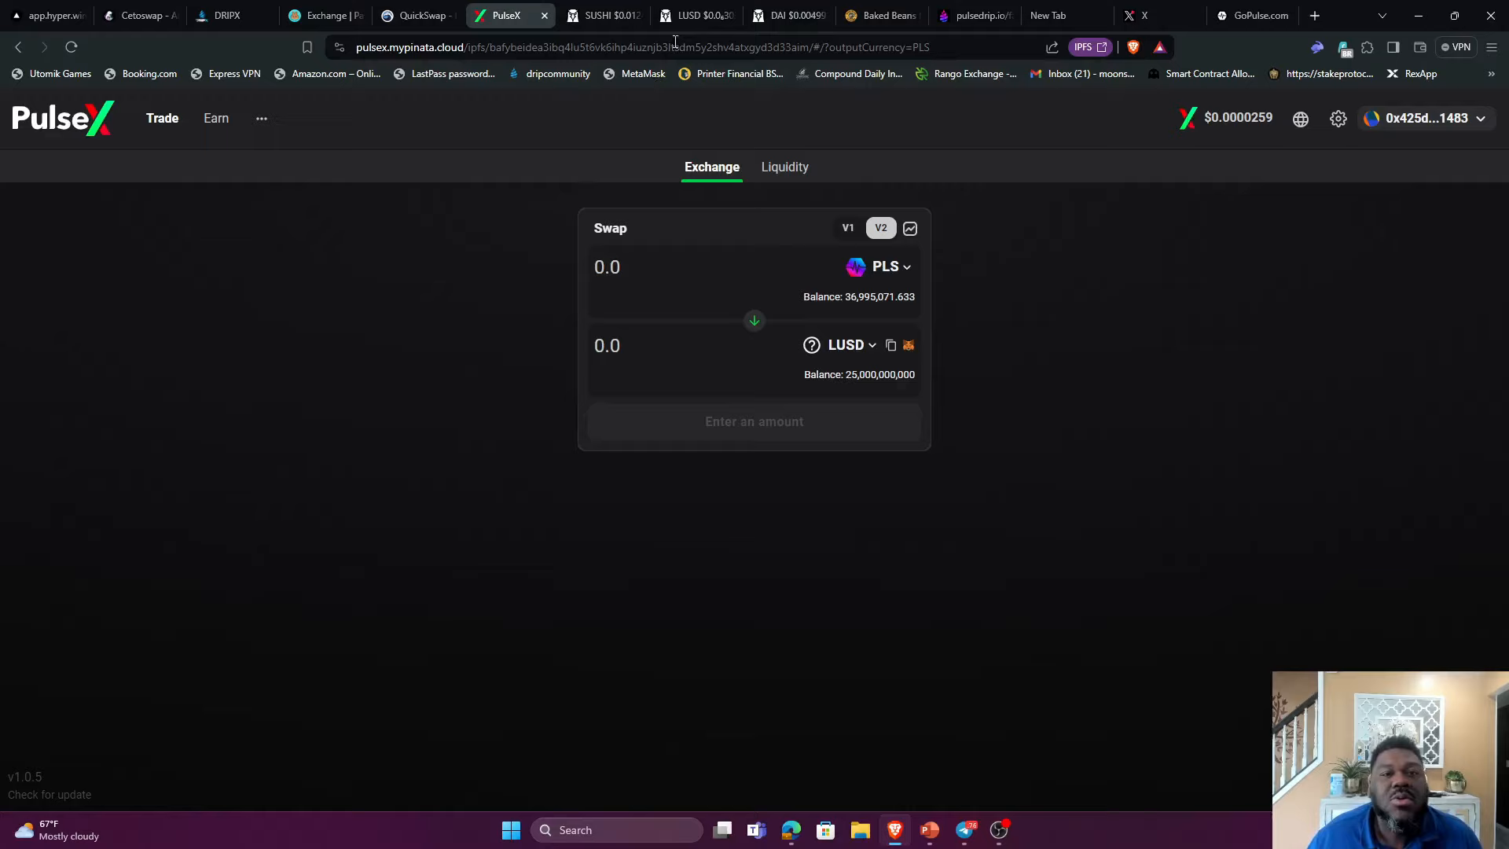
Return to the LUSD/WPLS PulseX chart showing $30K pooled on each side
{"action": "left_click", "coordinate": [693, 16]}
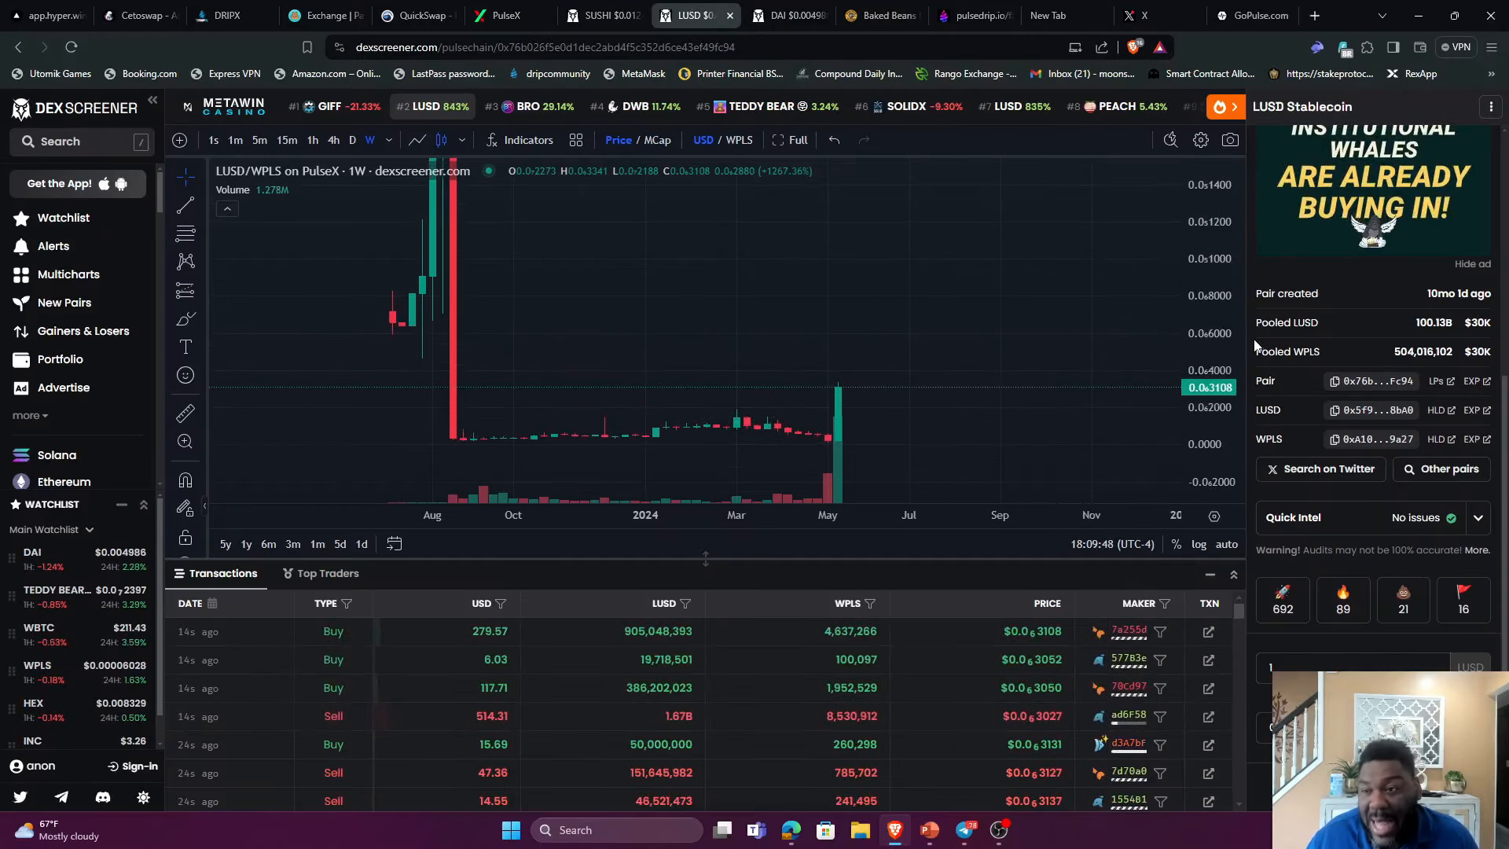
{"action": "mouse_move", "coordinate": [993, 373]}
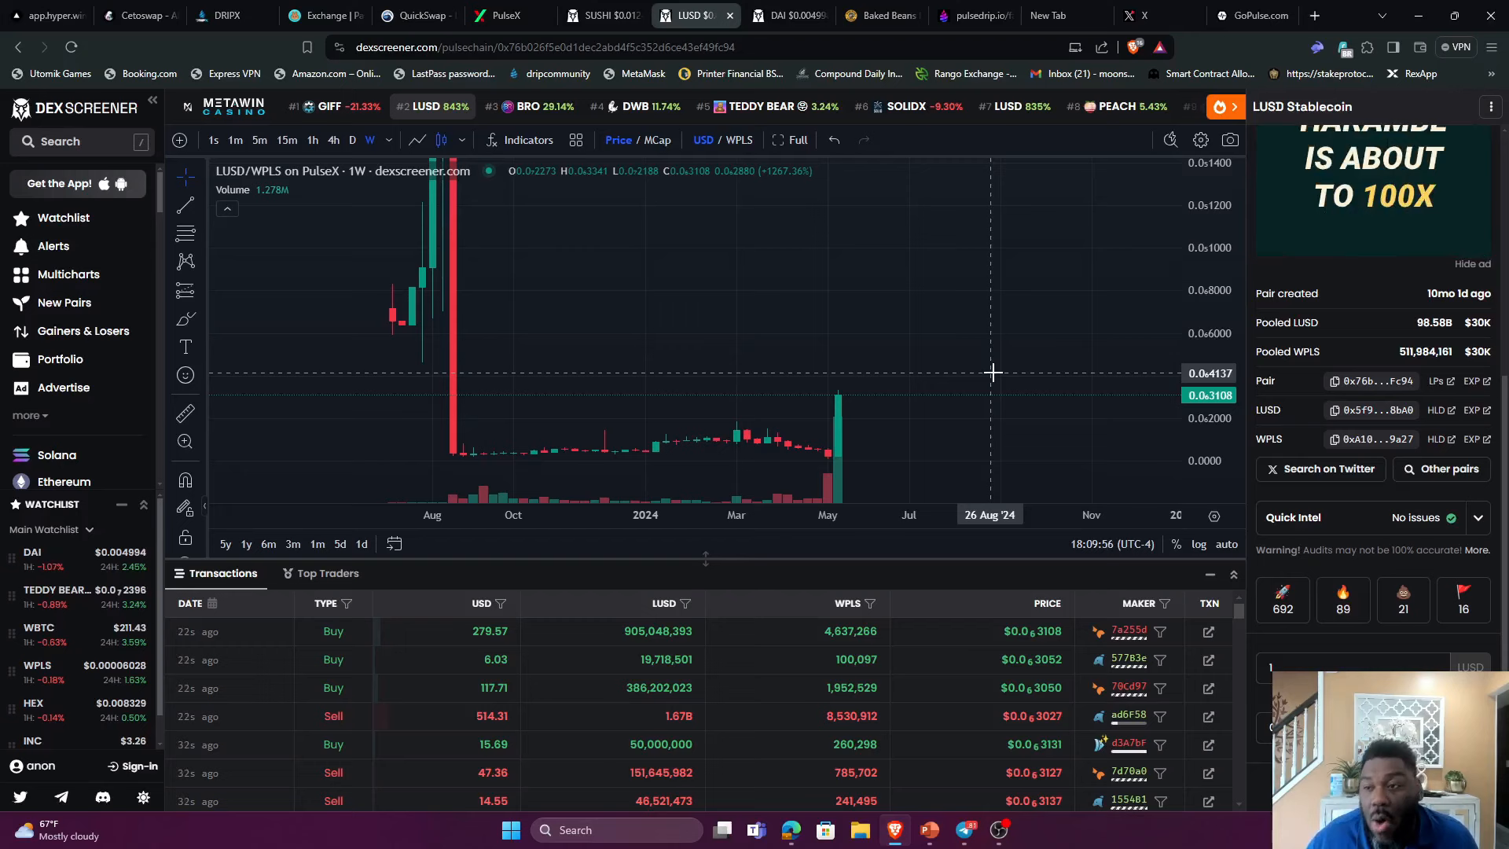
{"action": "mouse_move", "coordinate": [957, 276]}
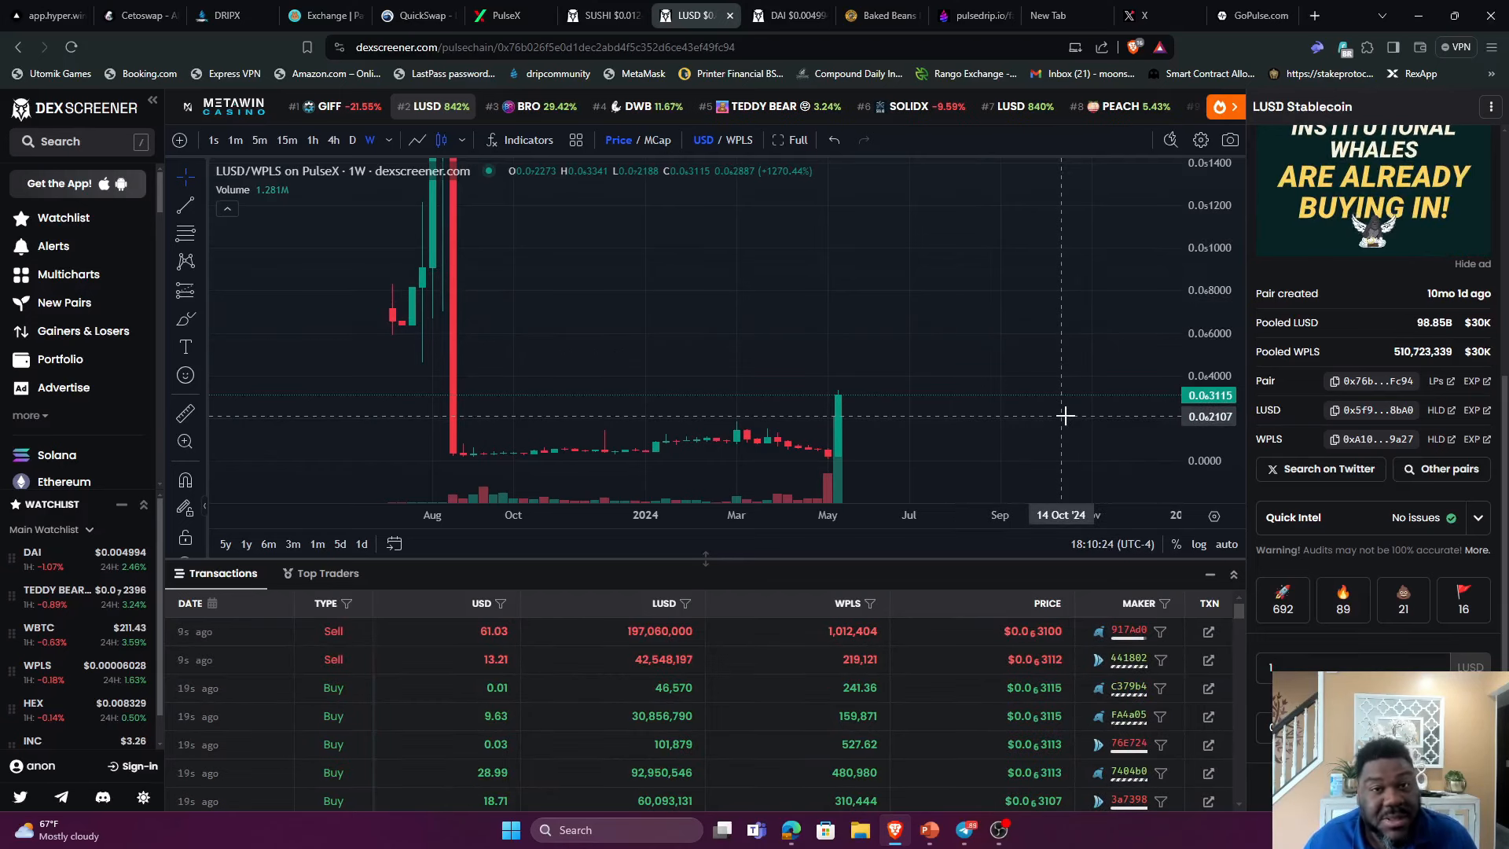
Glance at the DAI/WPLS chart, then return to LUSD/WPLS at about $0.0₆3199
{"action": "left_click", "coordinate": [784, 16]}
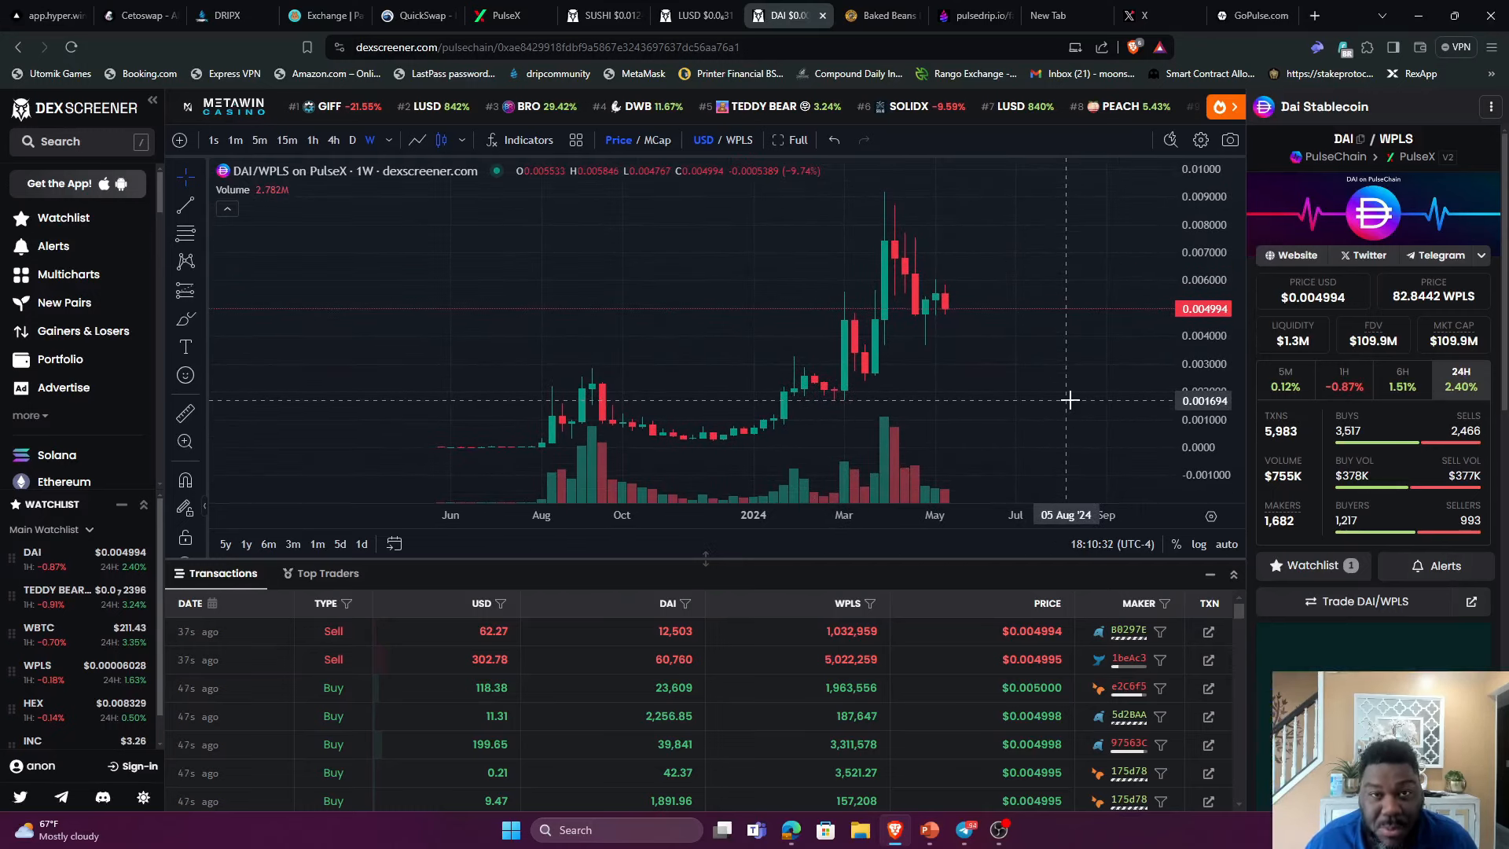
{"action": "left_click", "coordinate": [693, 16]}
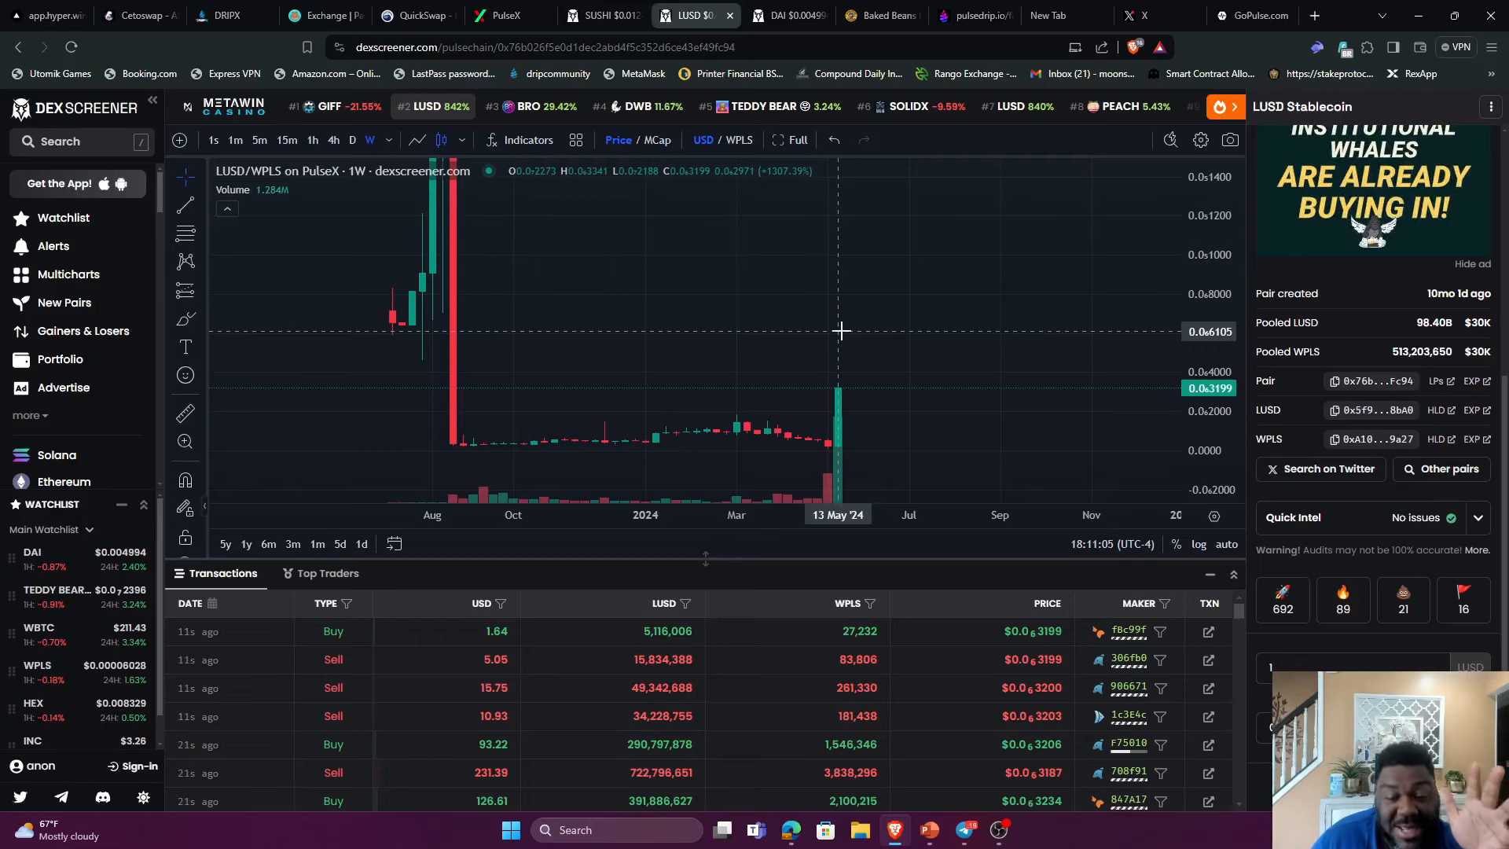
{"action": "mouse_move", "coordinate": [900, 325]}
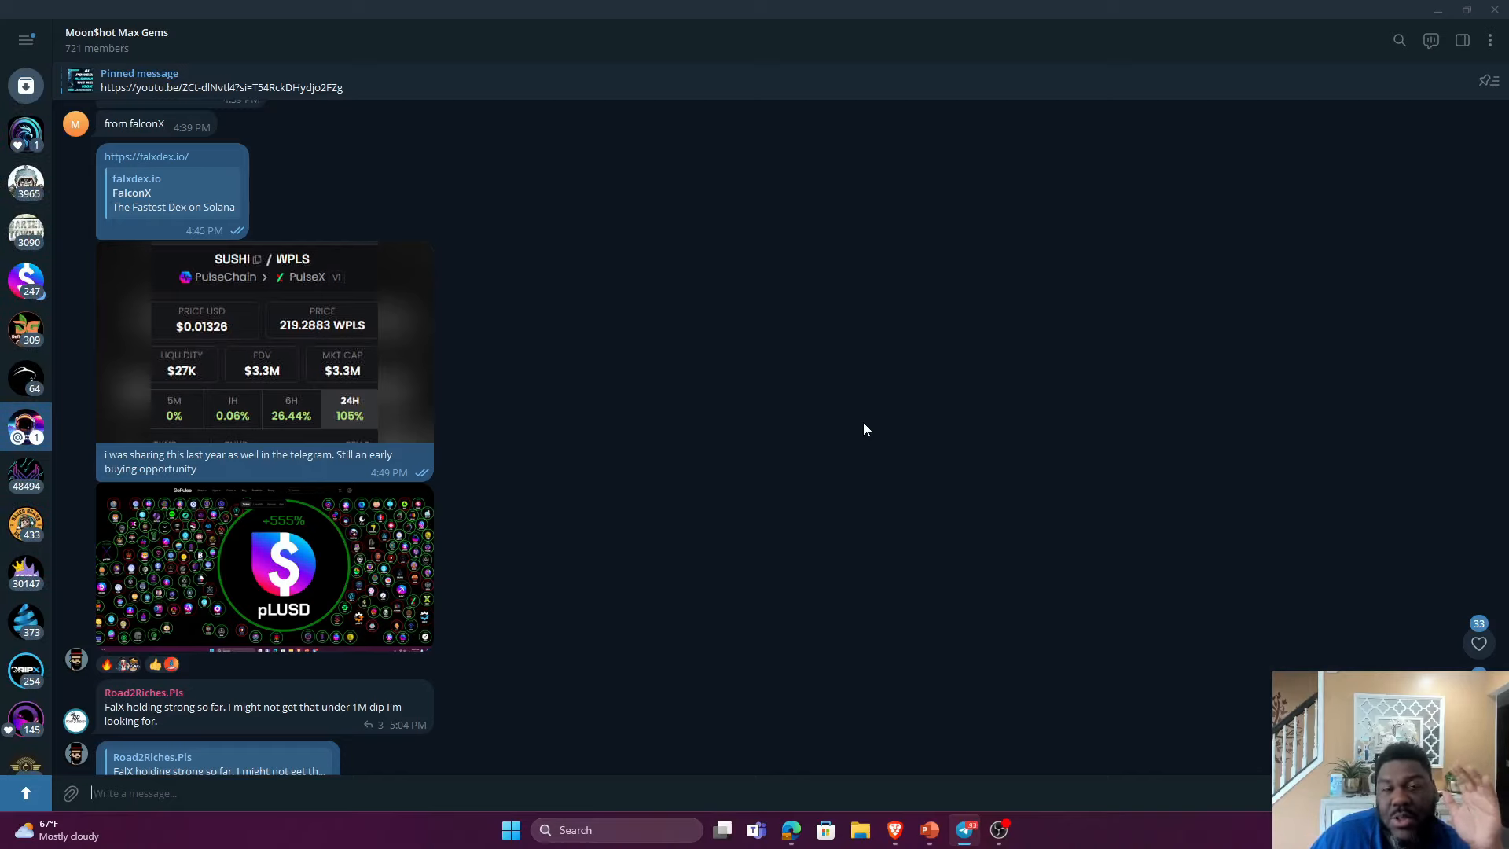
{"action": "mouse_move", "coordinate": [888, 258]}
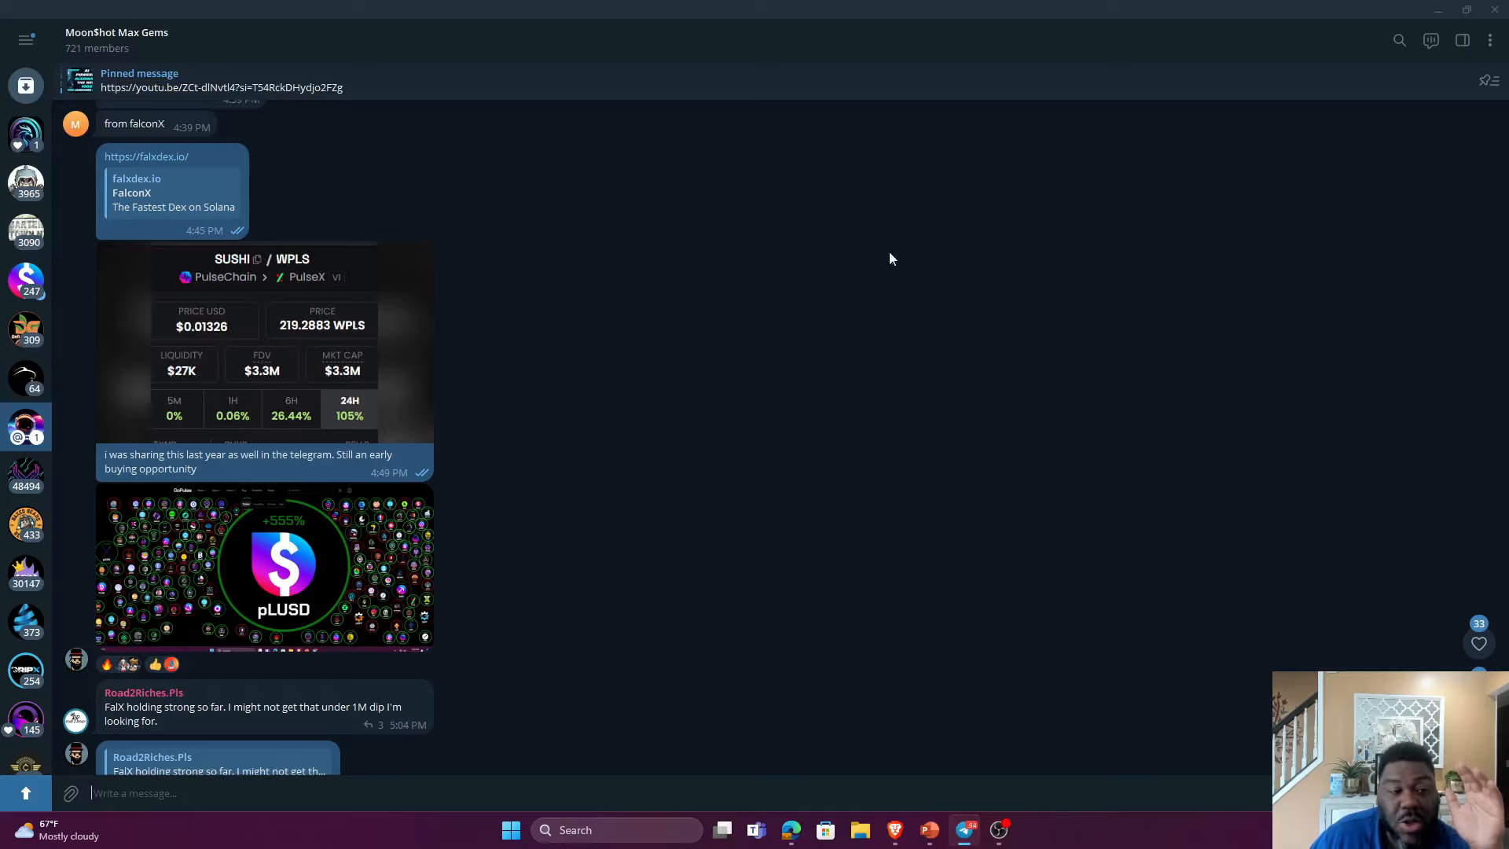
Enlarge the SUSHI/WPLS stats screenshot in the Telegram chat to full size
{"action": "left_click", "coordinate": [265, 338]}
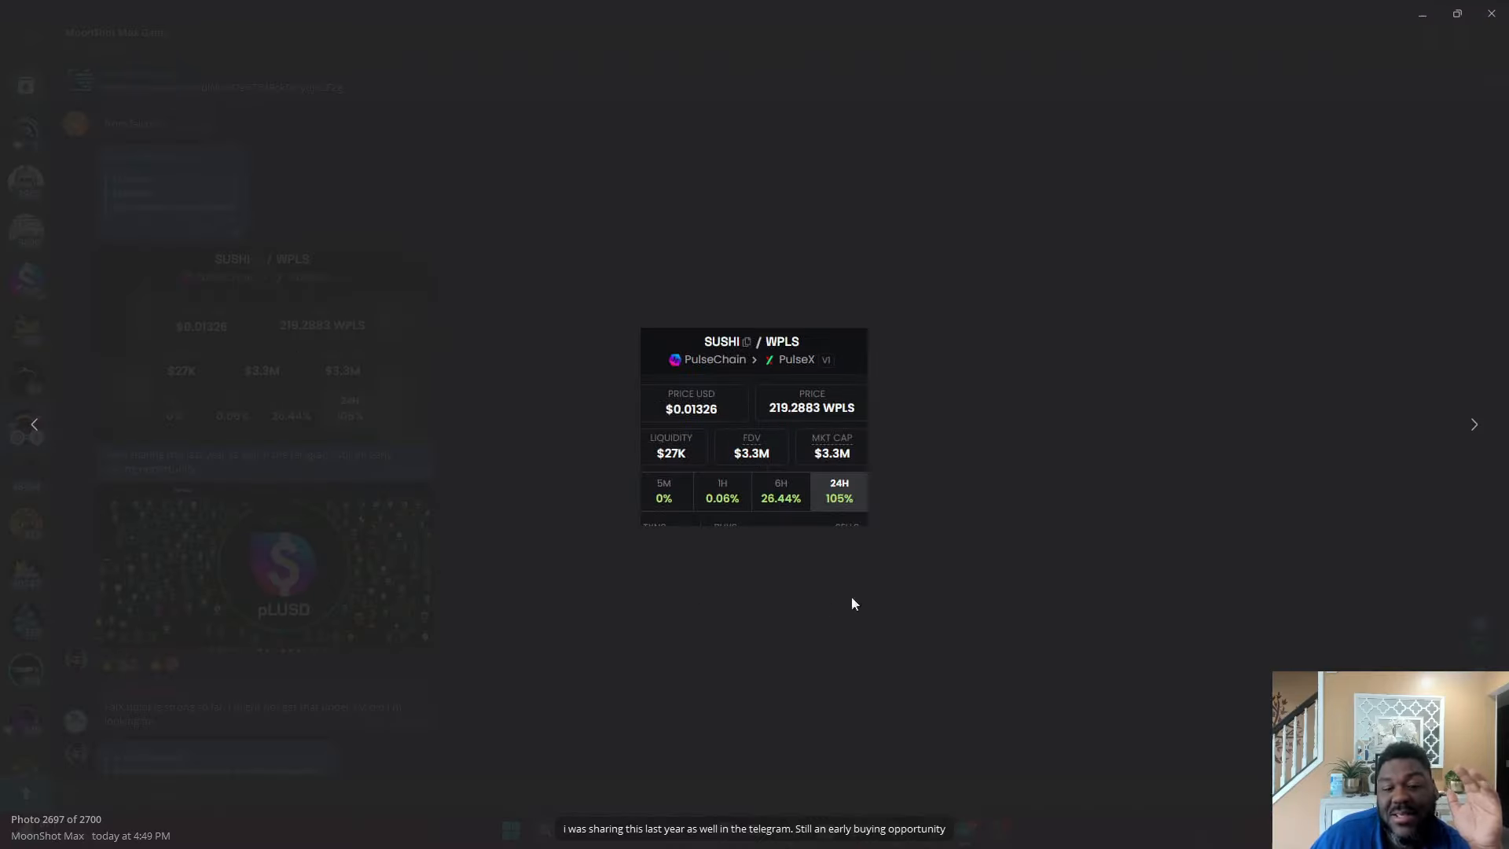
{"action": "mouse_move", "coordinate": [481, 522]}
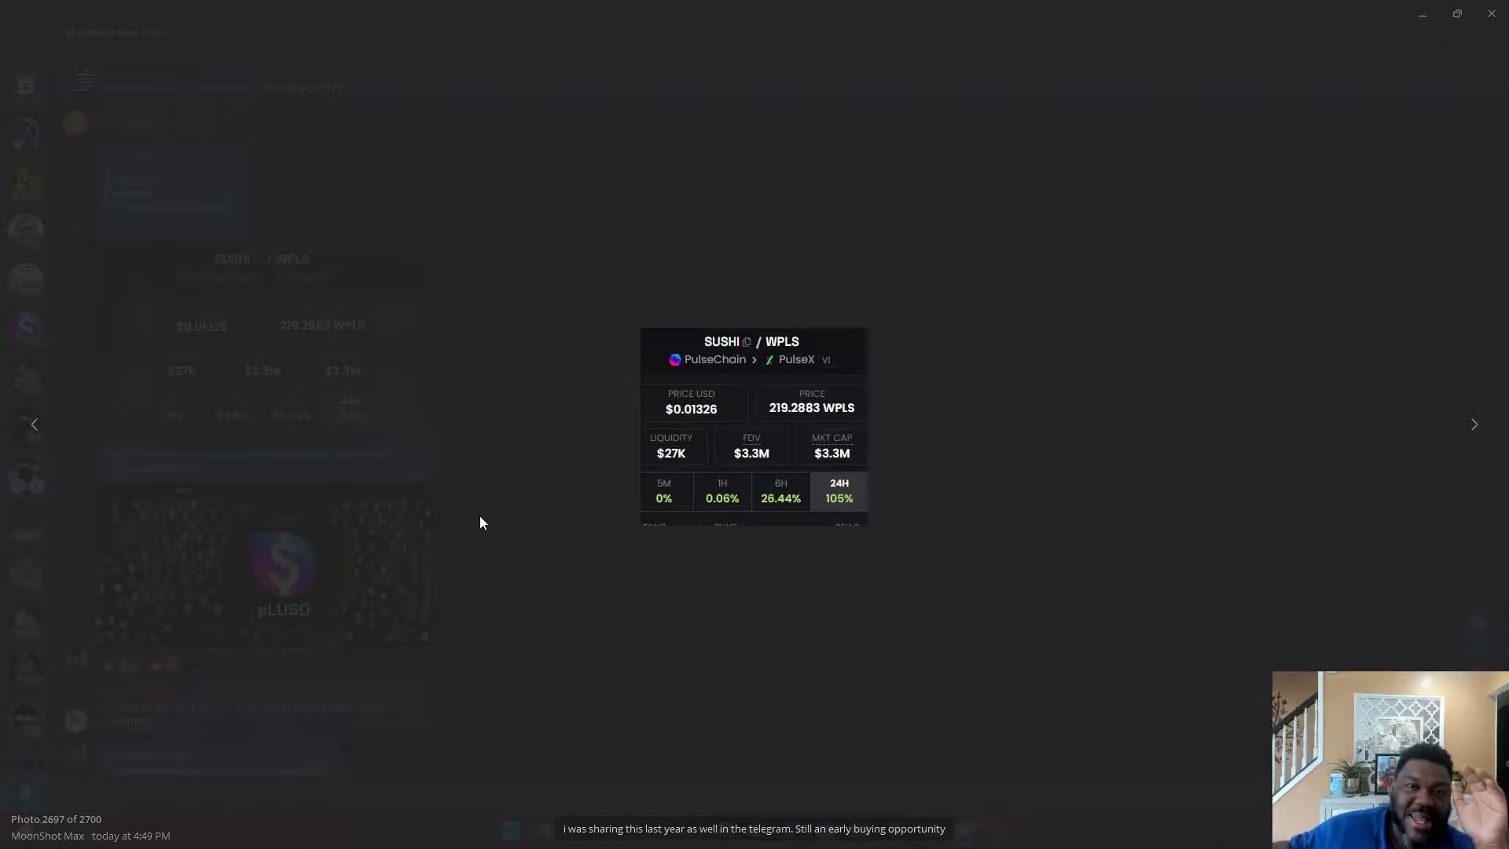
{"action": "mouse_move", "coordinate": [768, 501]}
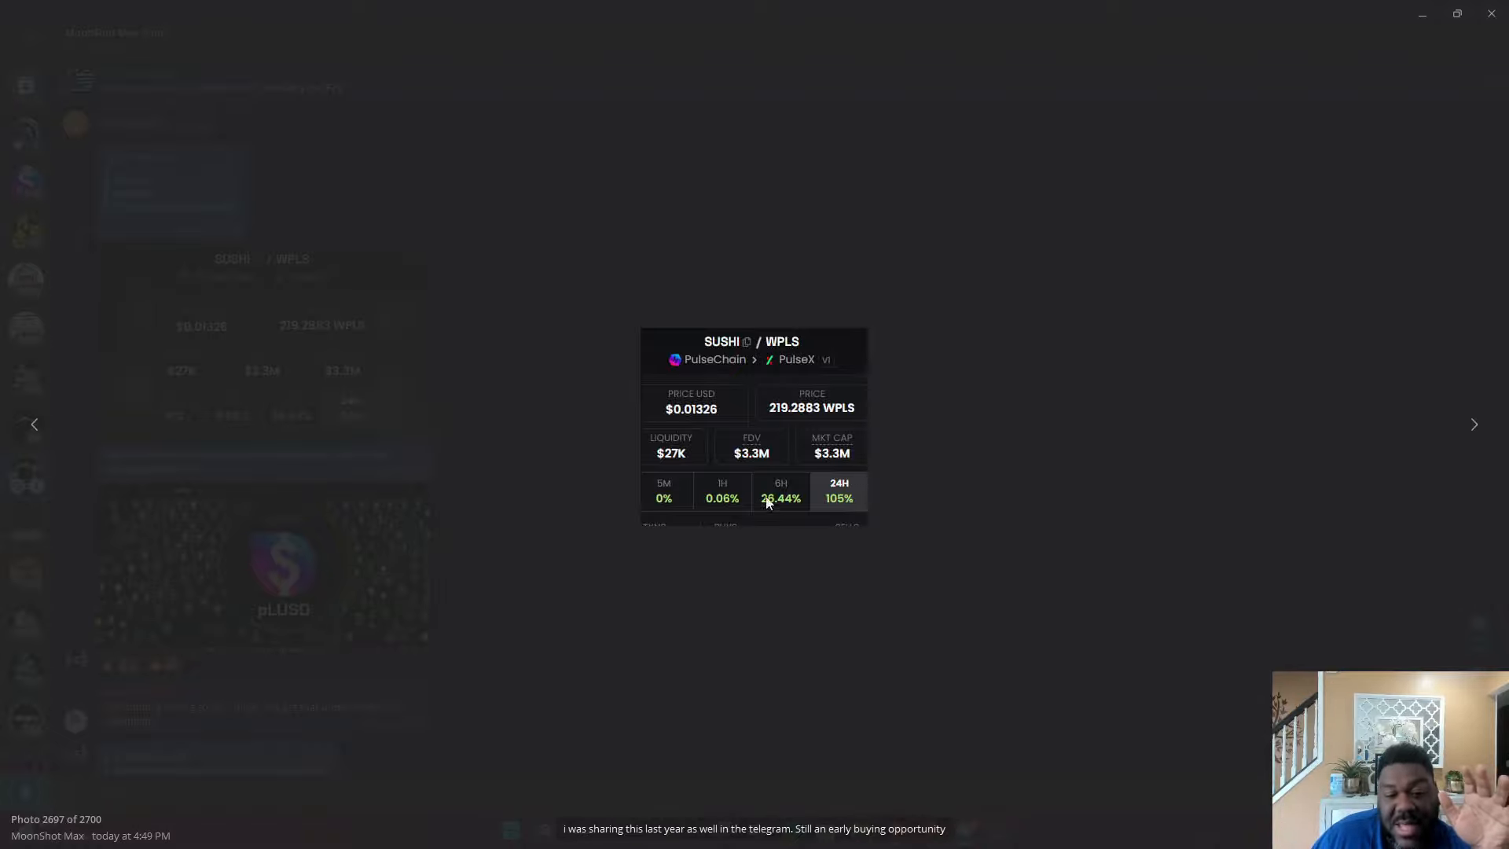
{"action": "mouse_move", "coordinate": [686, 559]}
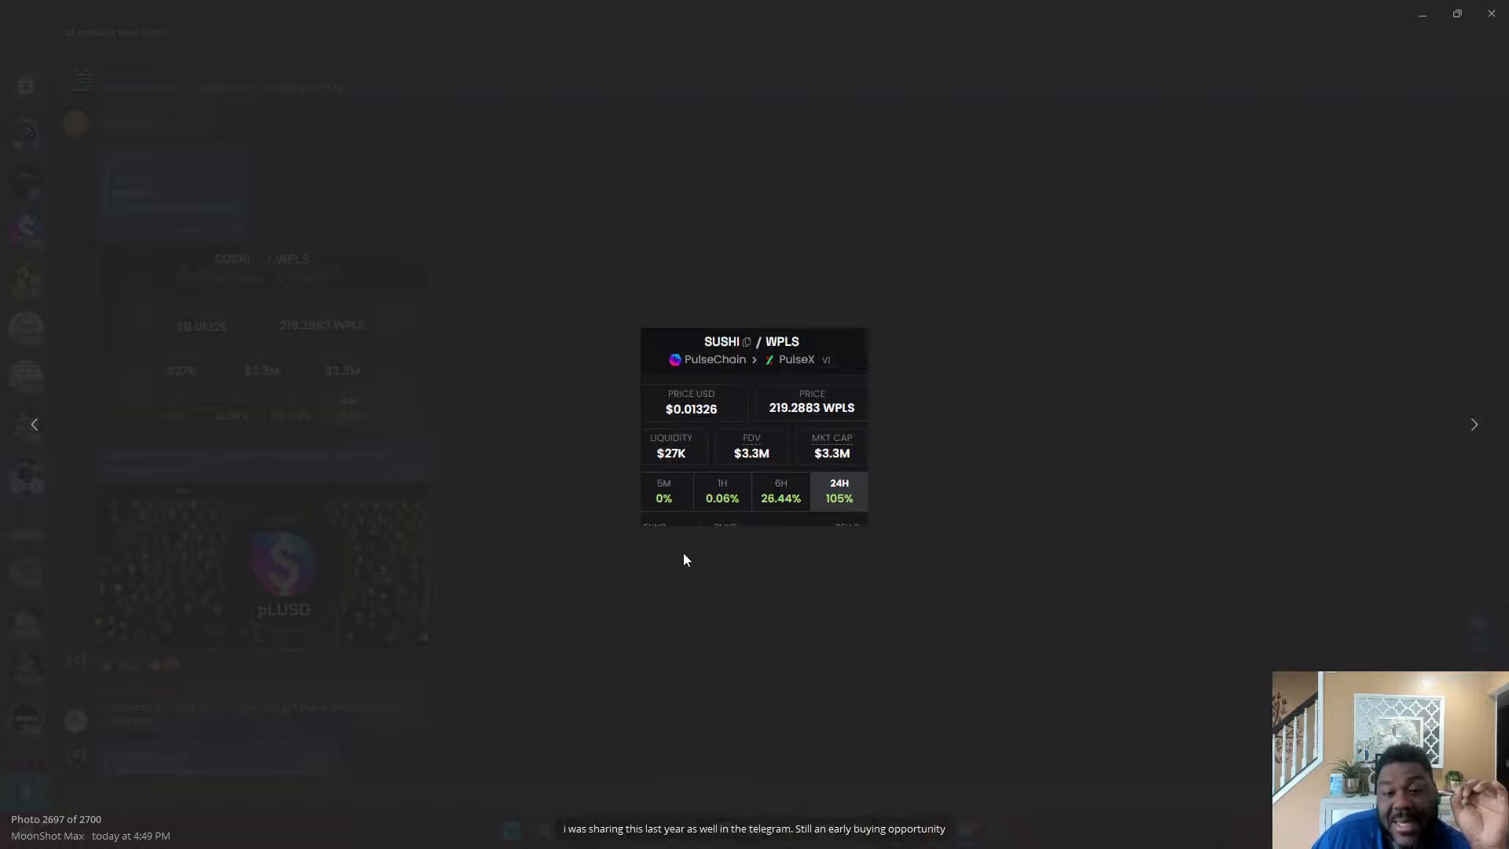
{"action": "mouse_move", "coordinate": [417, 587]}
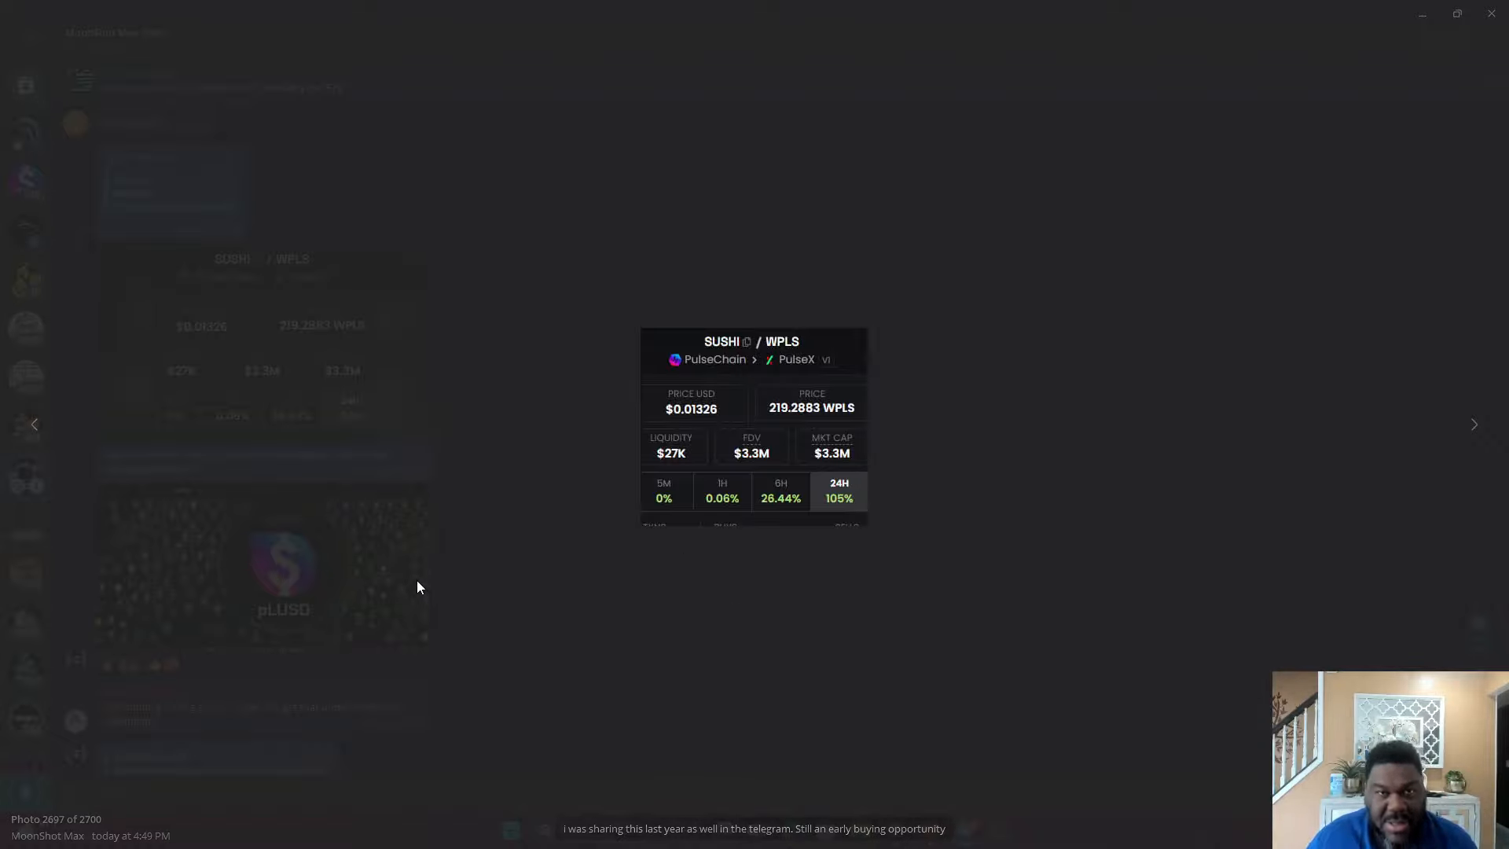
{"action": "mouse_move", "coordinate": [552, 416]}
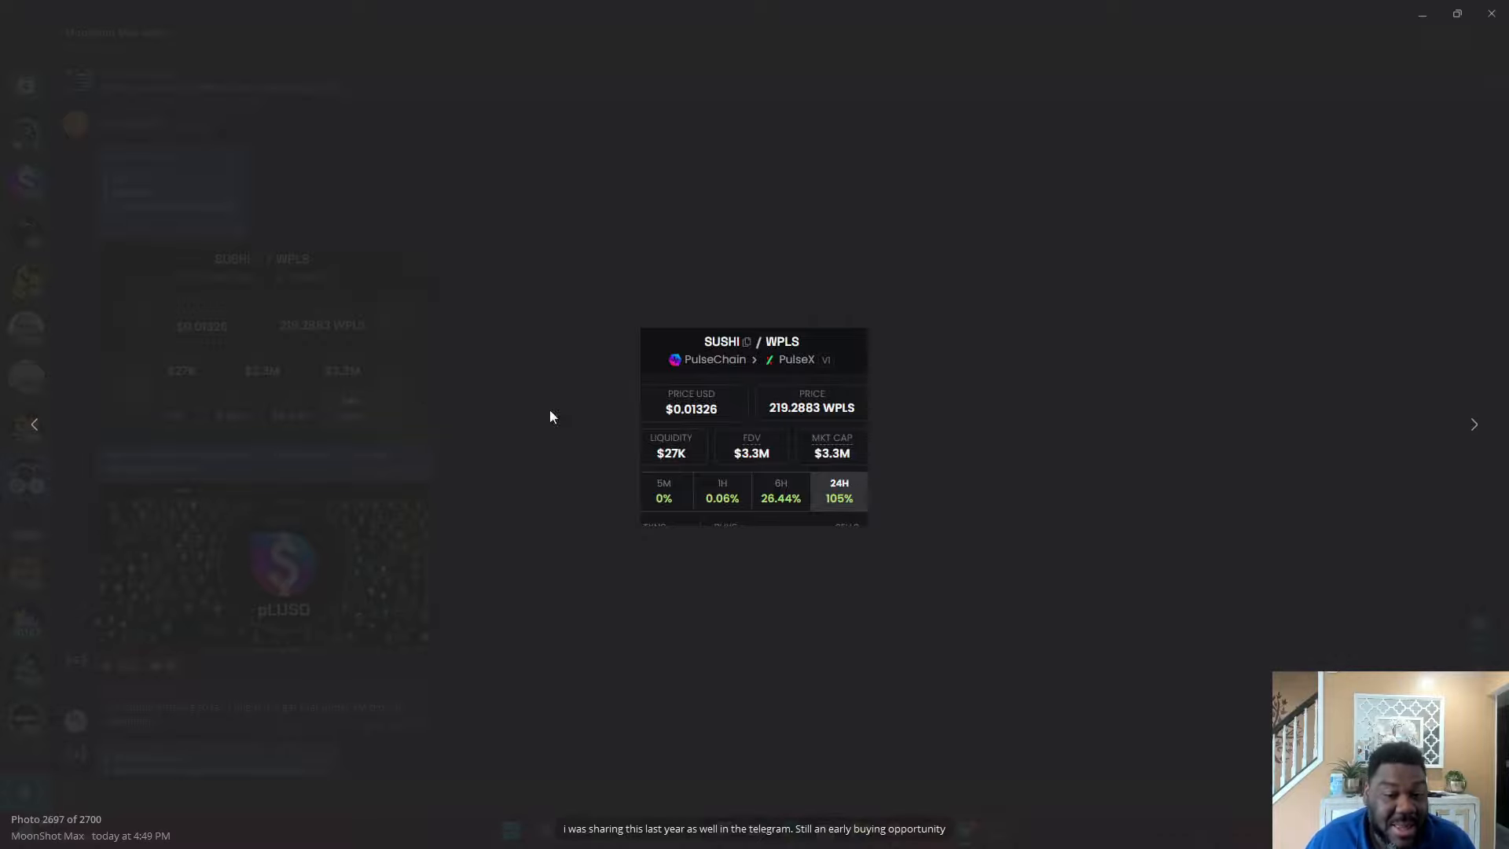
{"action": "mouse_move", "coordinate": [527, 616]}
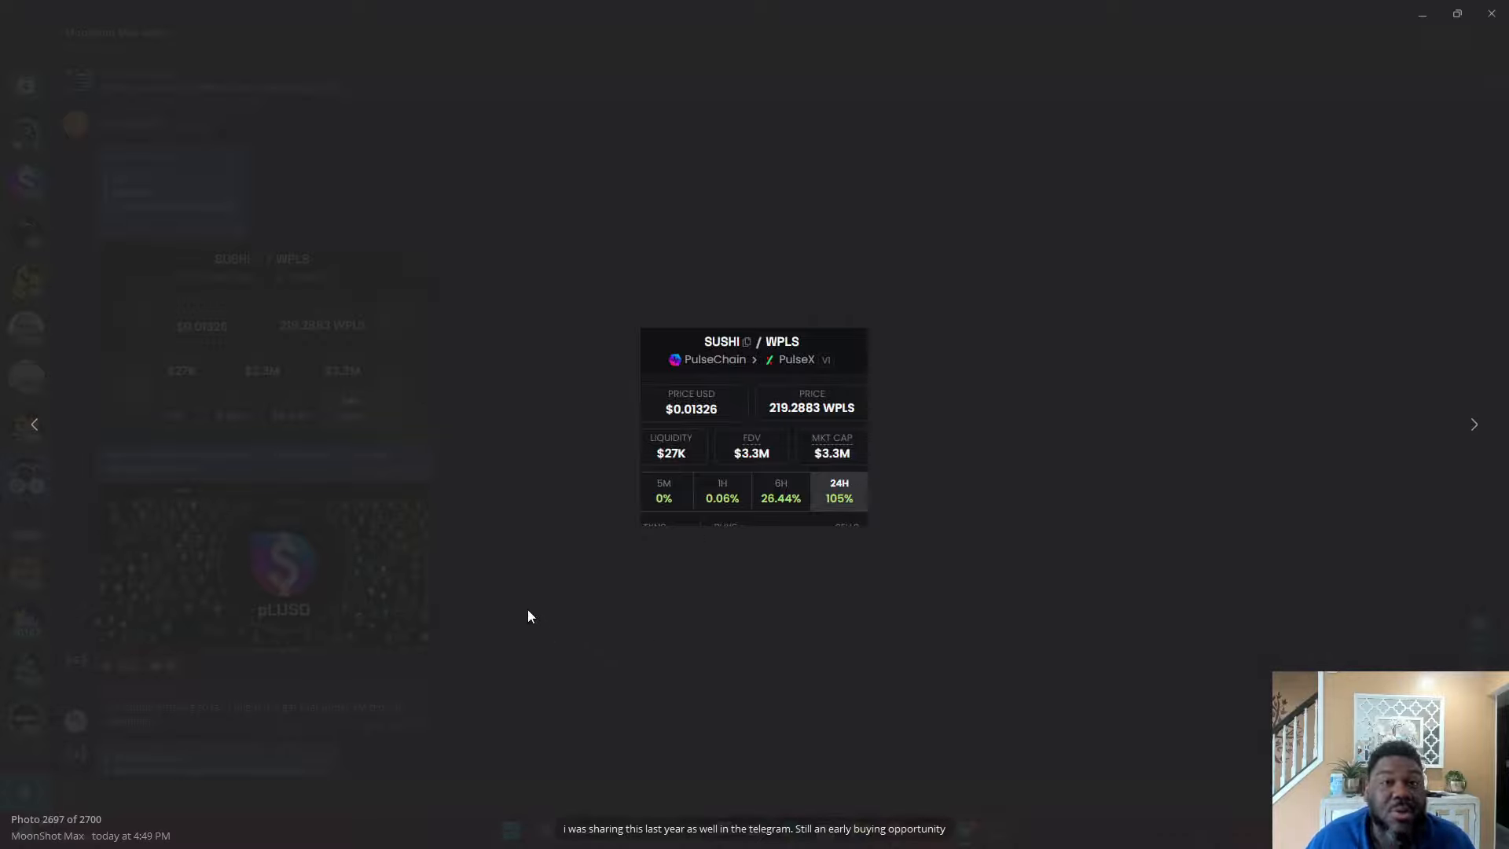
{"action": "mouse_move", "coordinate": [749, 450]}
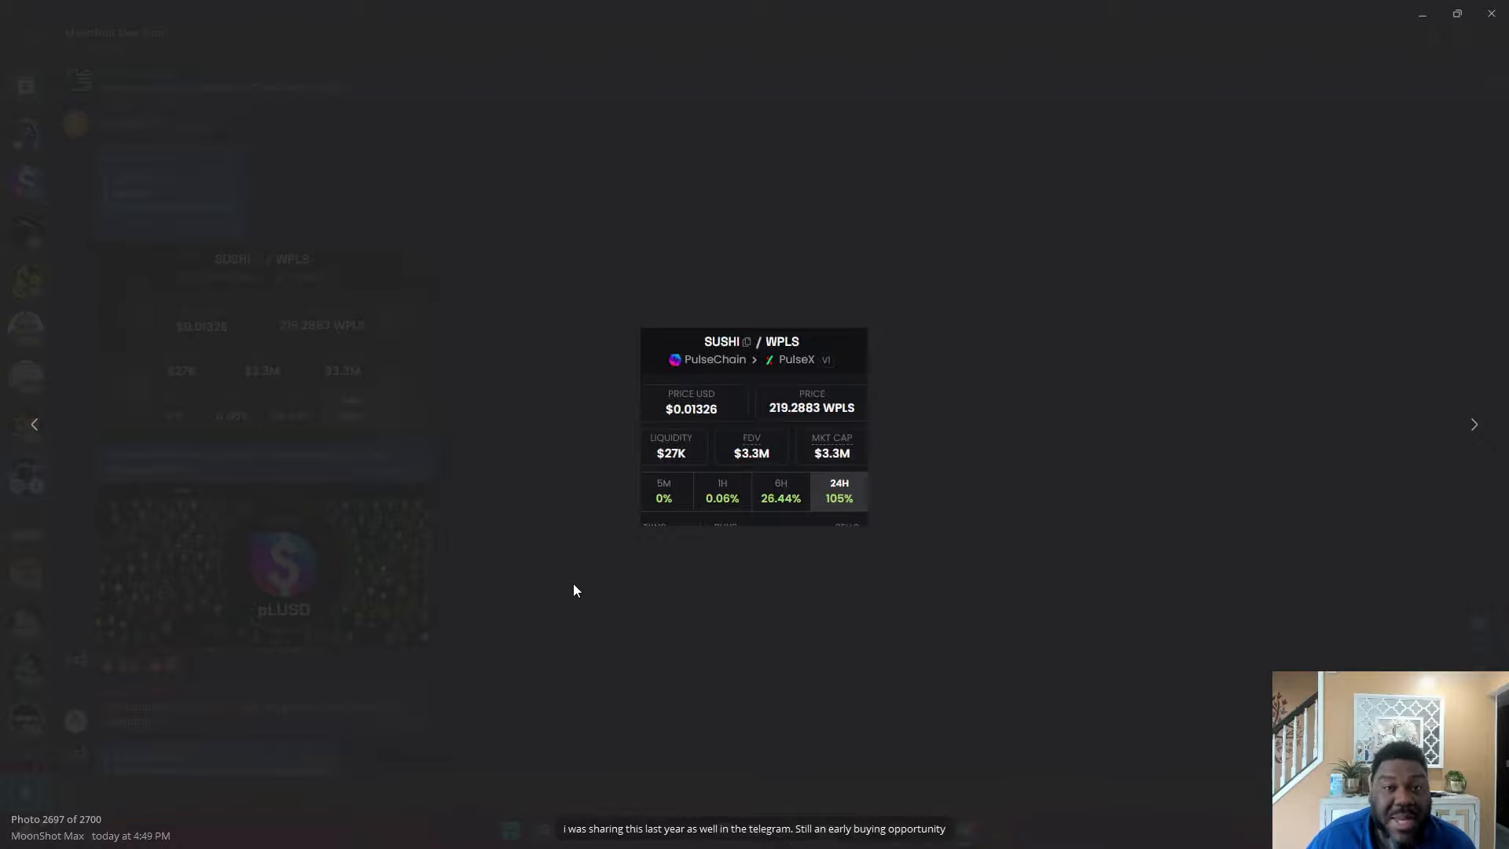
{"action": "mouse_move", "coordinate": [876, 484]}
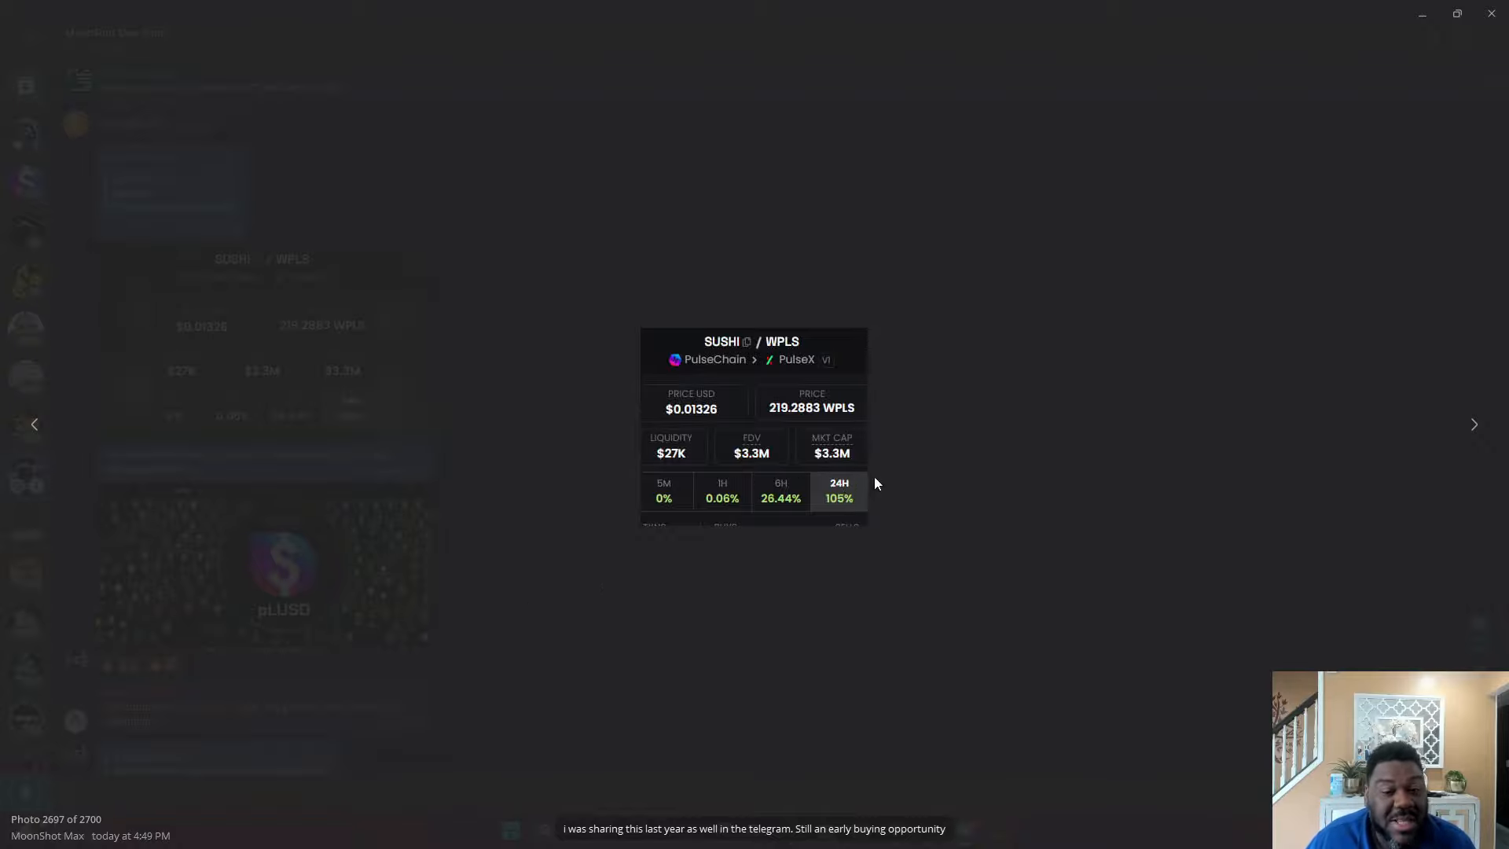
{"action": "mouse_move", "coordinate": [488, 566]}
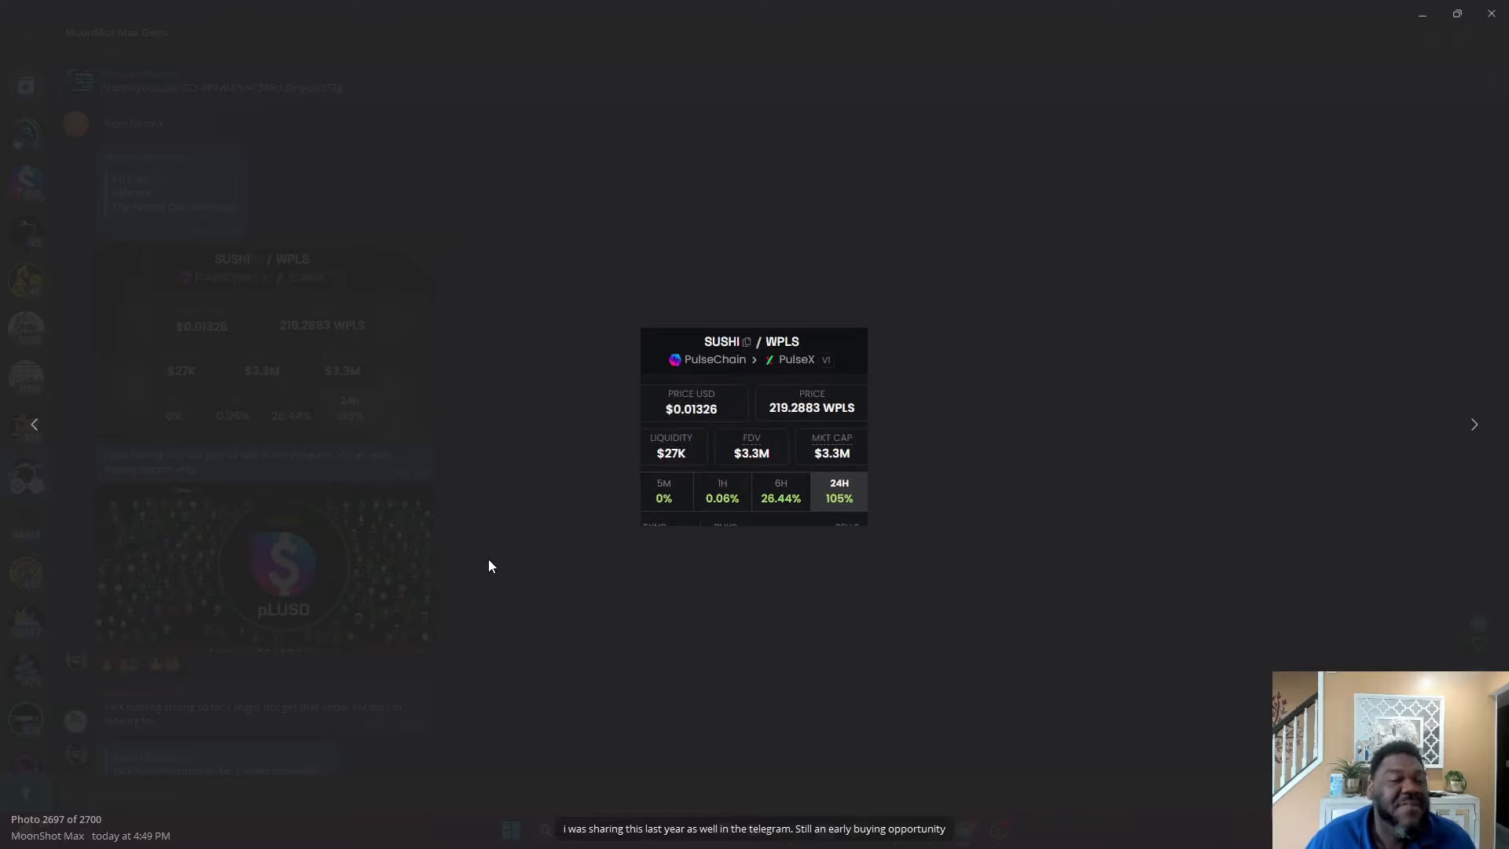